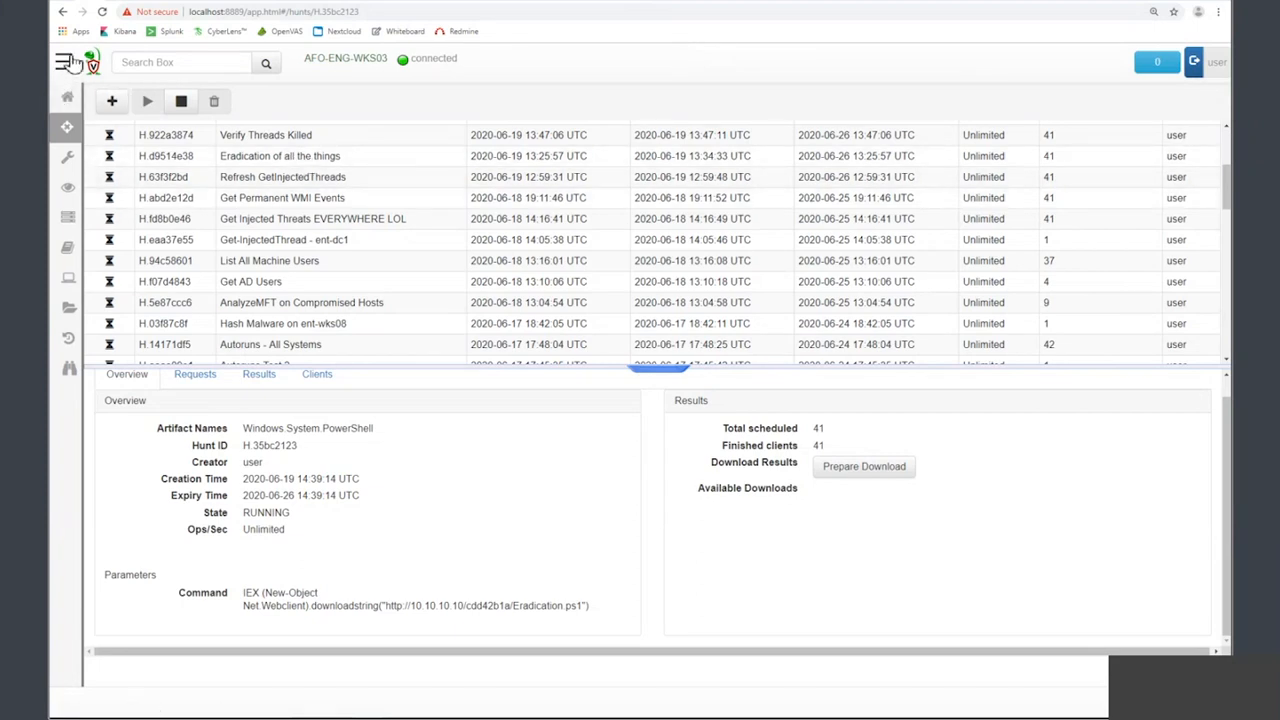
- Go to Home from the sidebar to show the CPU, memory and connected-client graphs
left_click(64, 62)
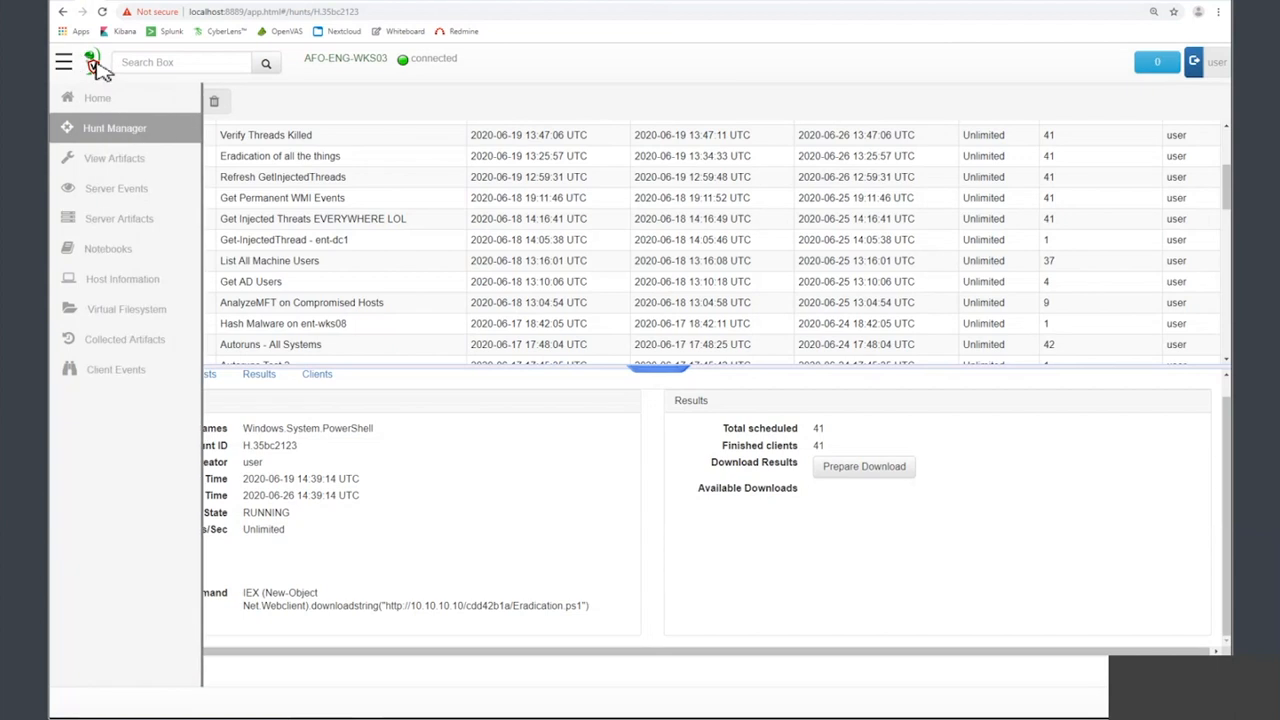
mouse_move(300, 85)
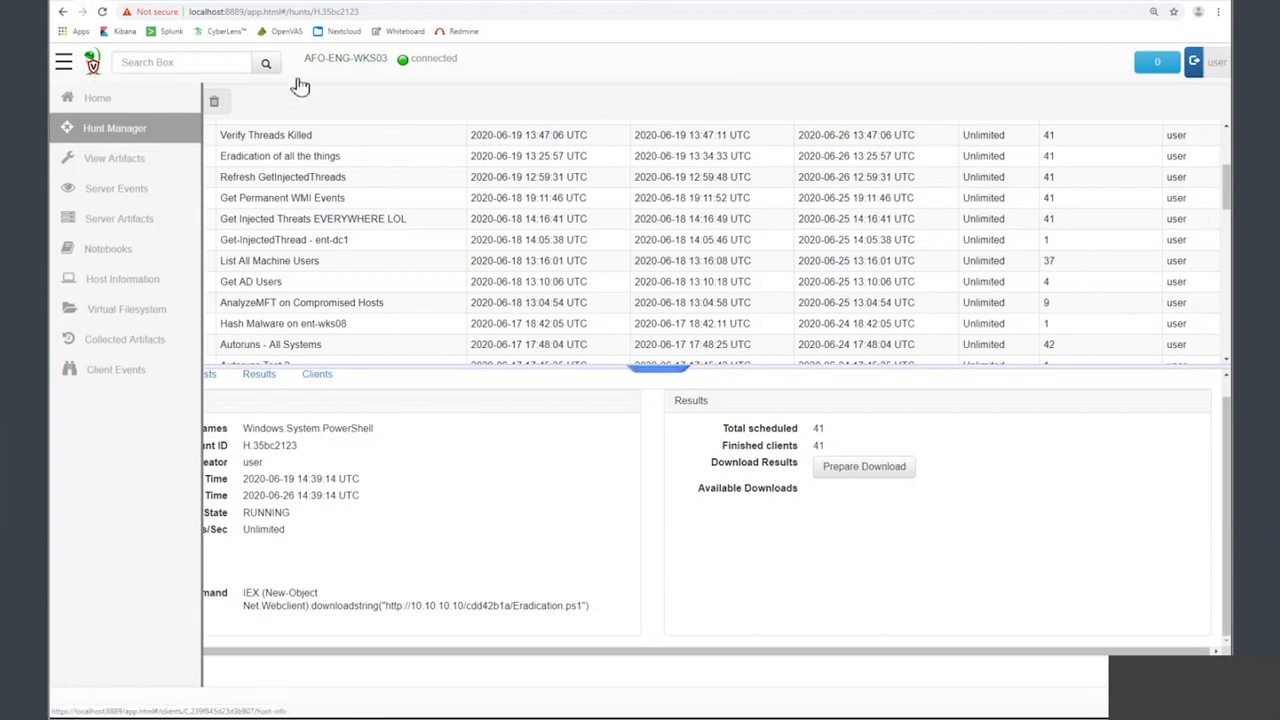
left_click(97, 97)
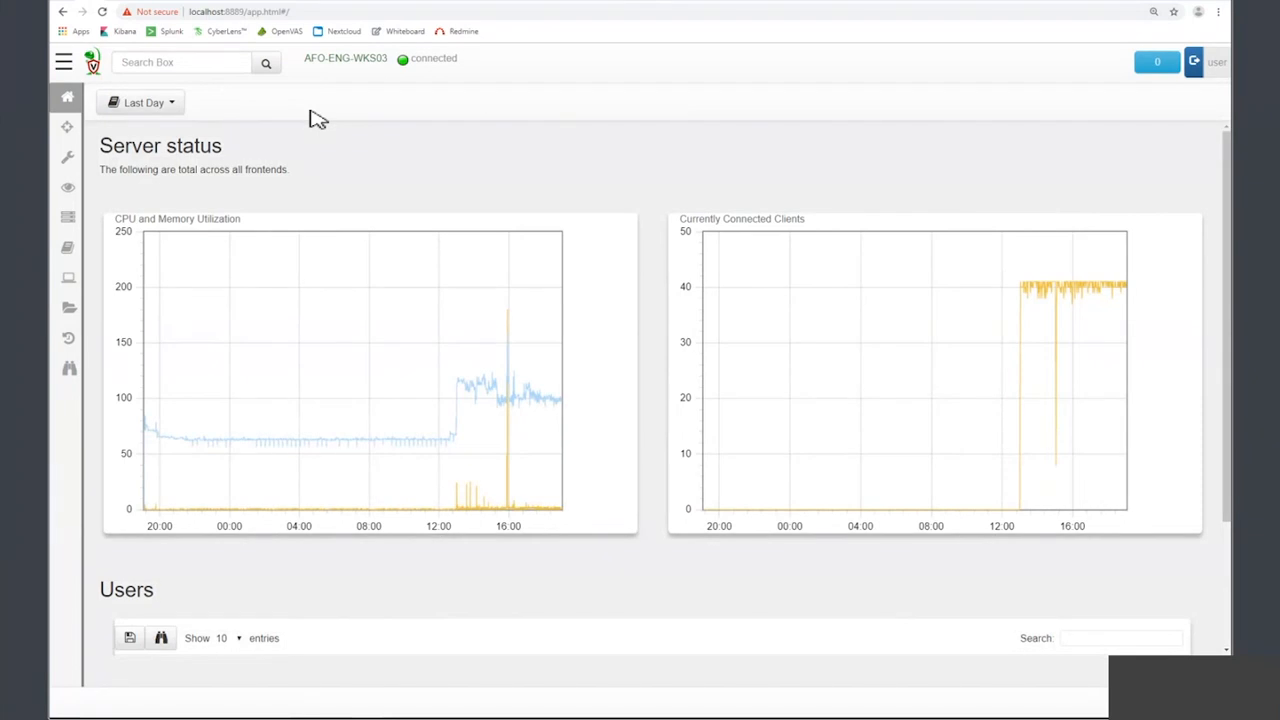
mouse_move(329, 137)
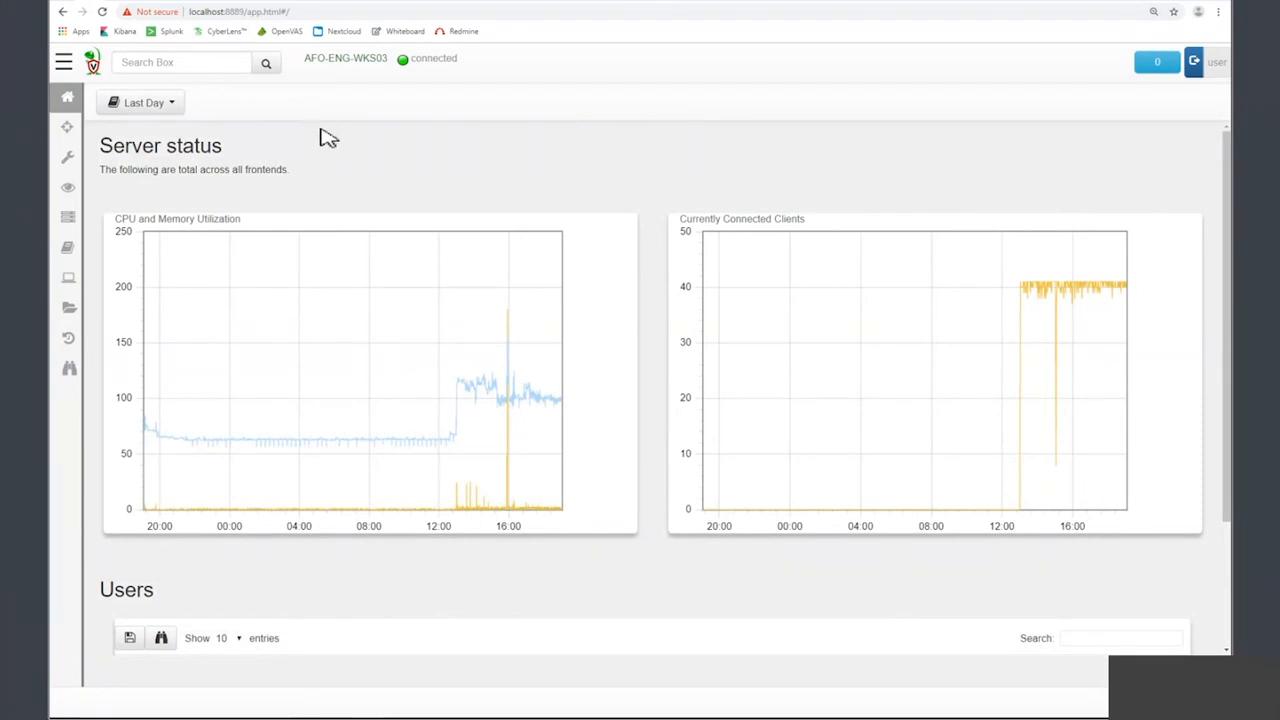
mouse_move(853, 54)
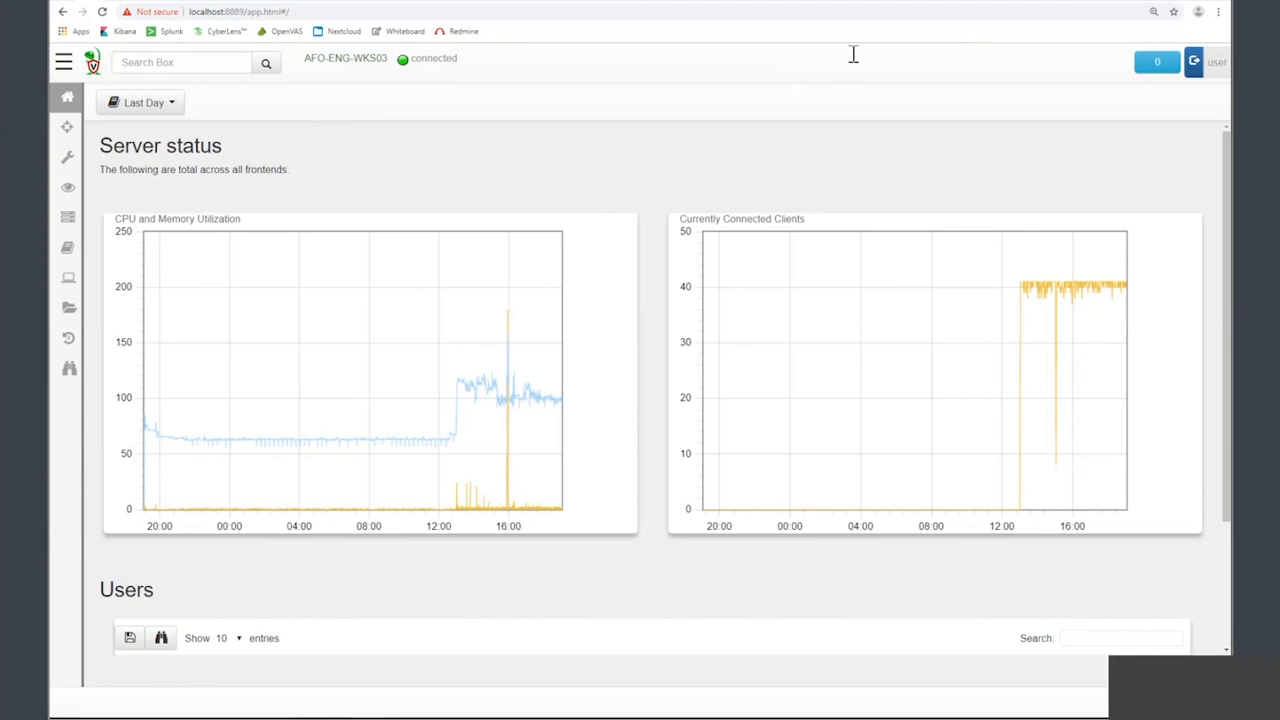
mouse_move(849, 57)
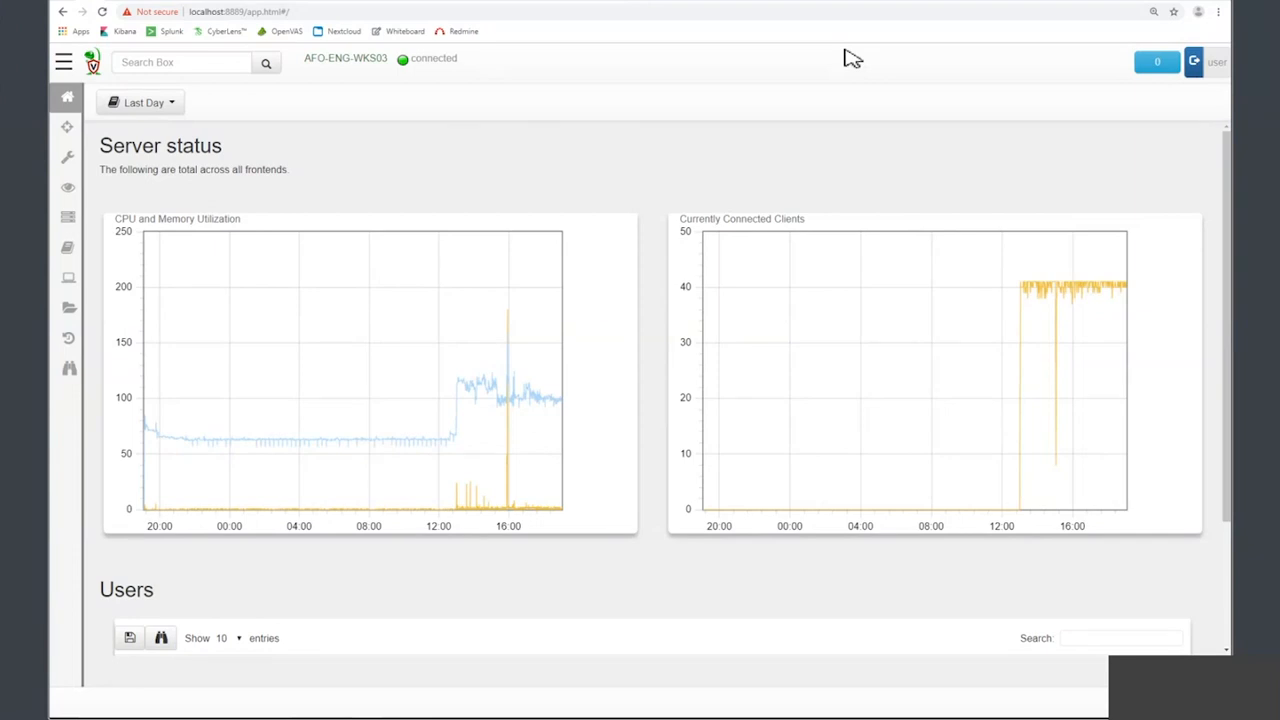
mouse_move(657, 107)
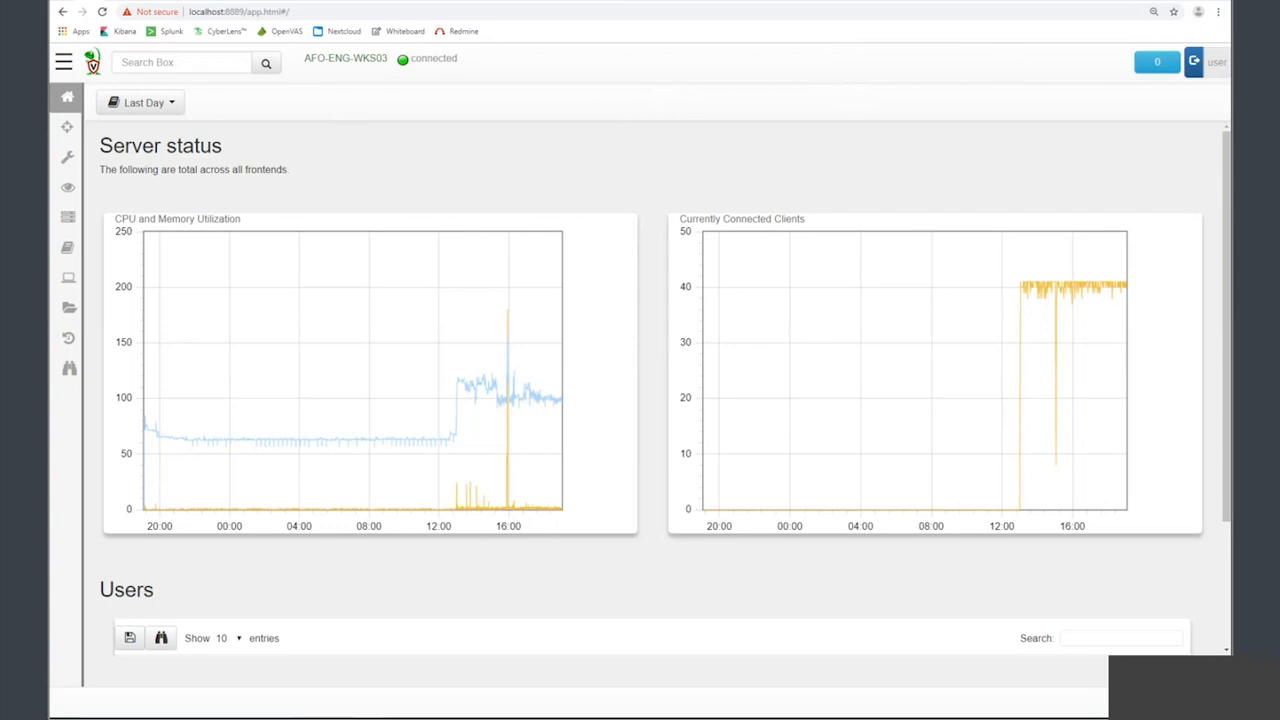
mouse_move(493, 47)
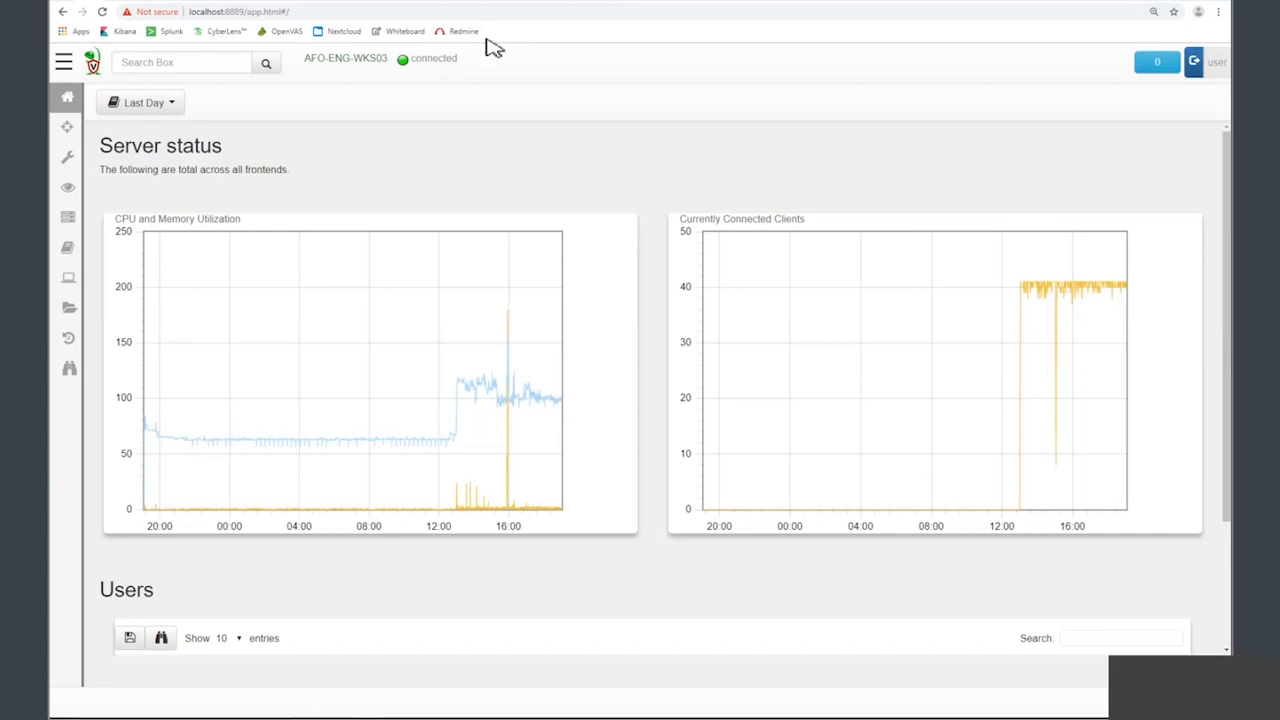
mouse_move(1033, 285)
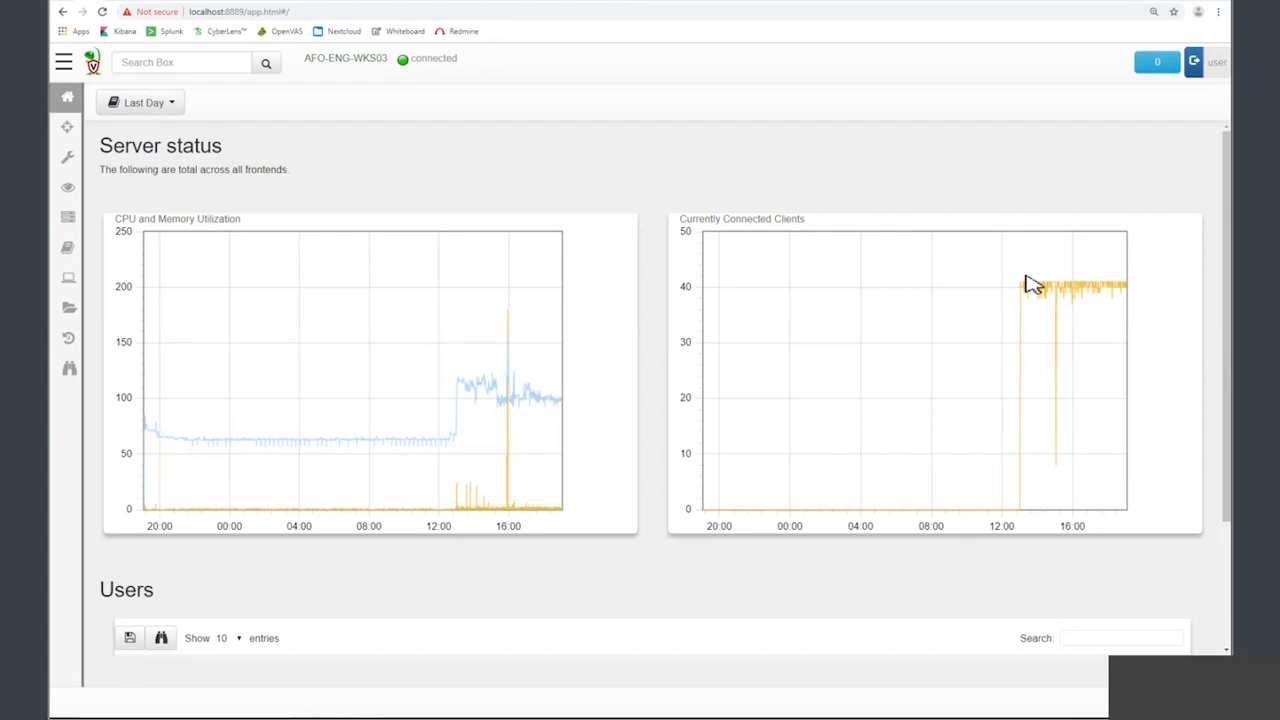
mouse_move(1108, 287)
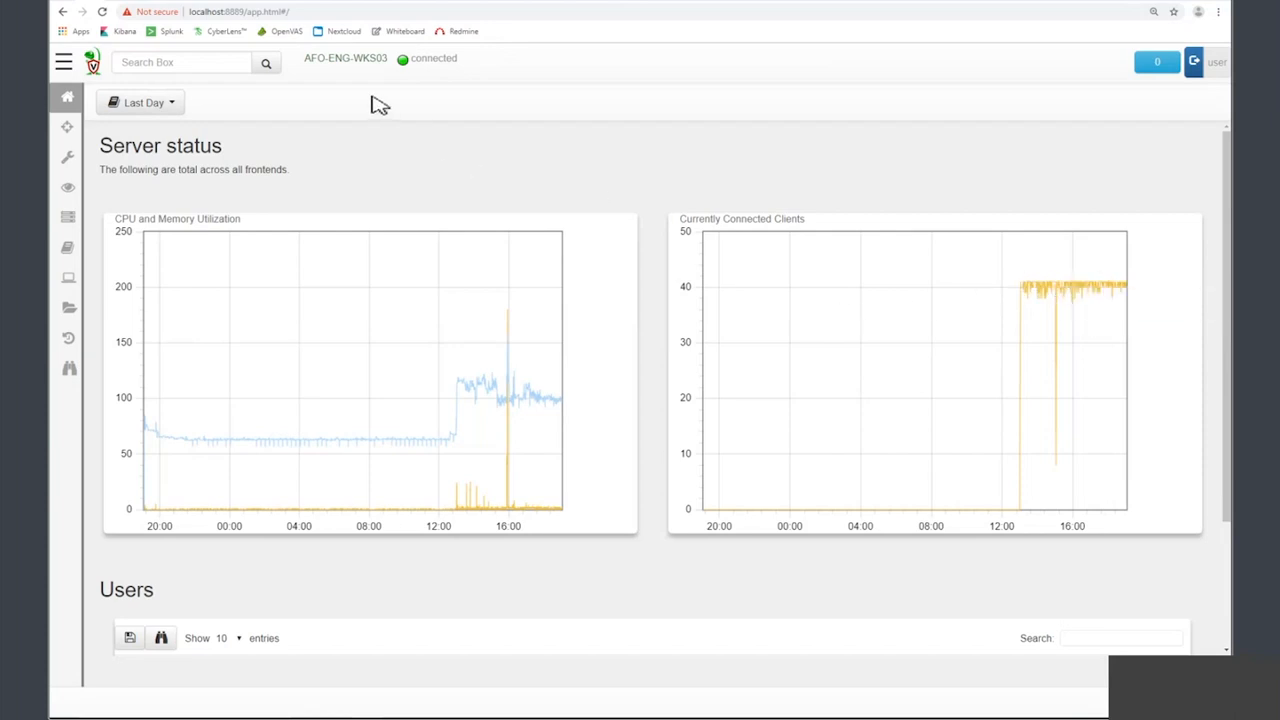
- Search clients for 'ent' and scroll through the matching endpoints and their labels
left_click(182, 62)
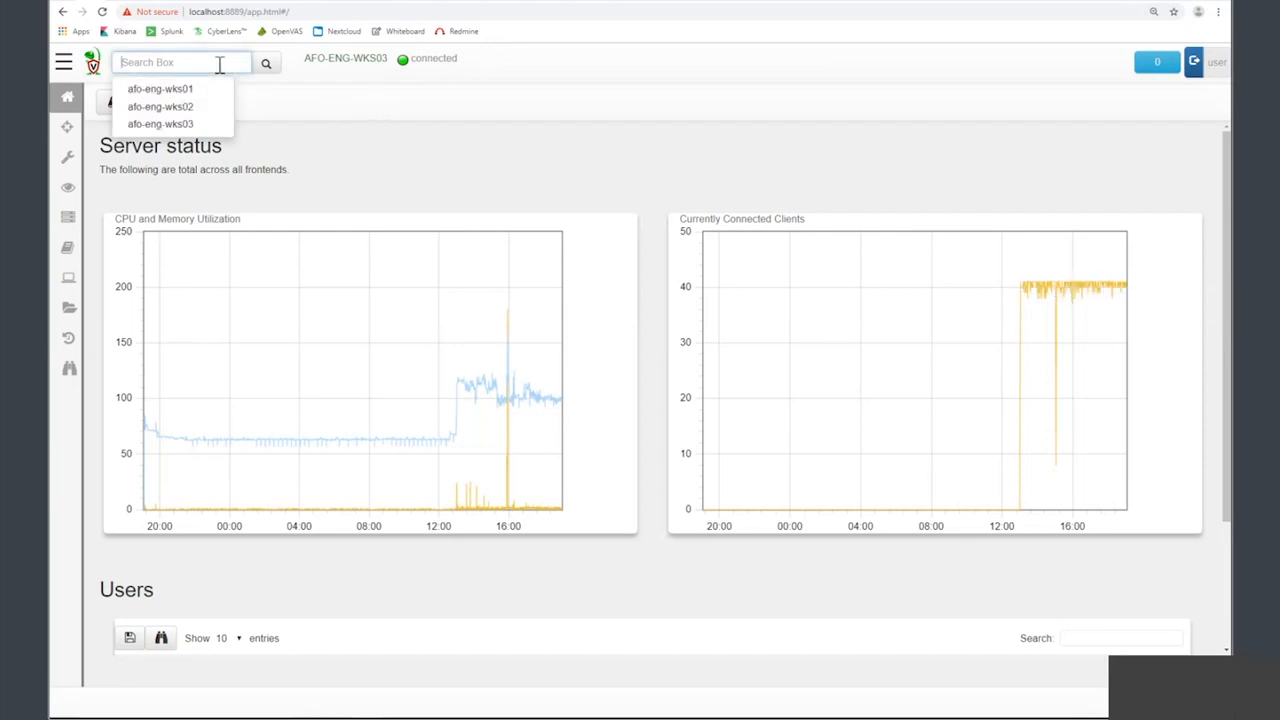
type("ent*")
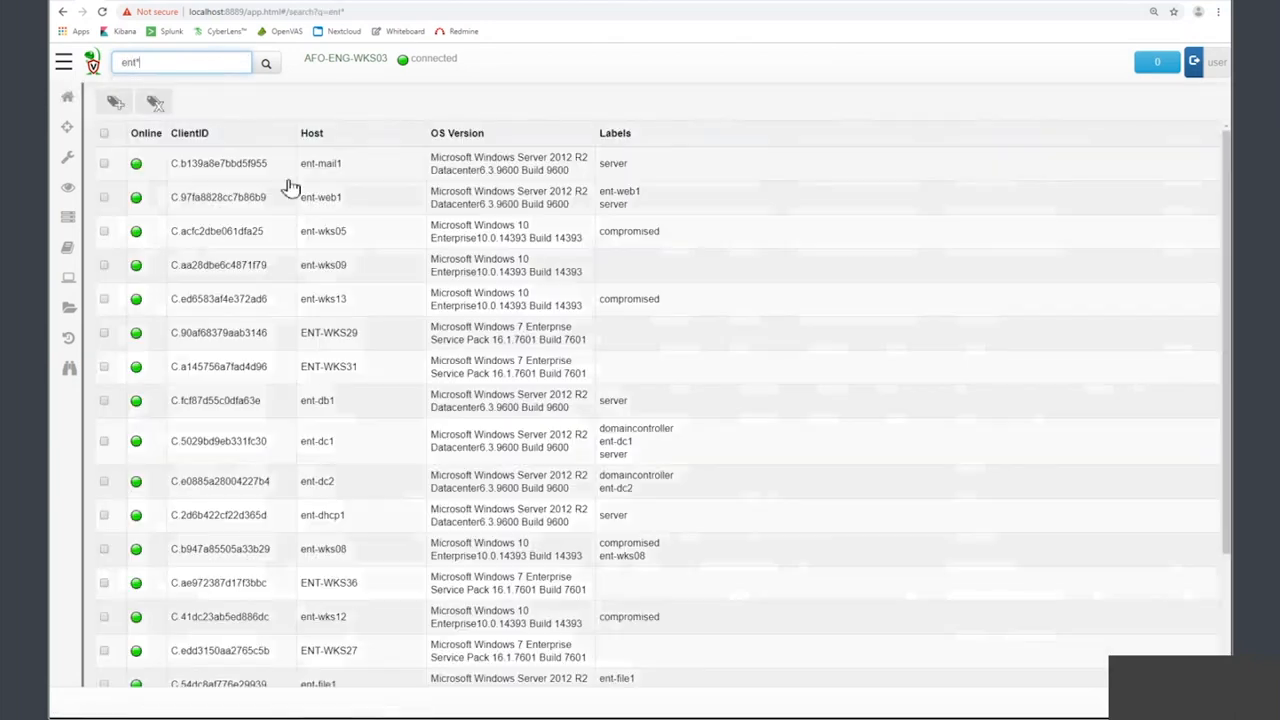
scroll("down", 3)
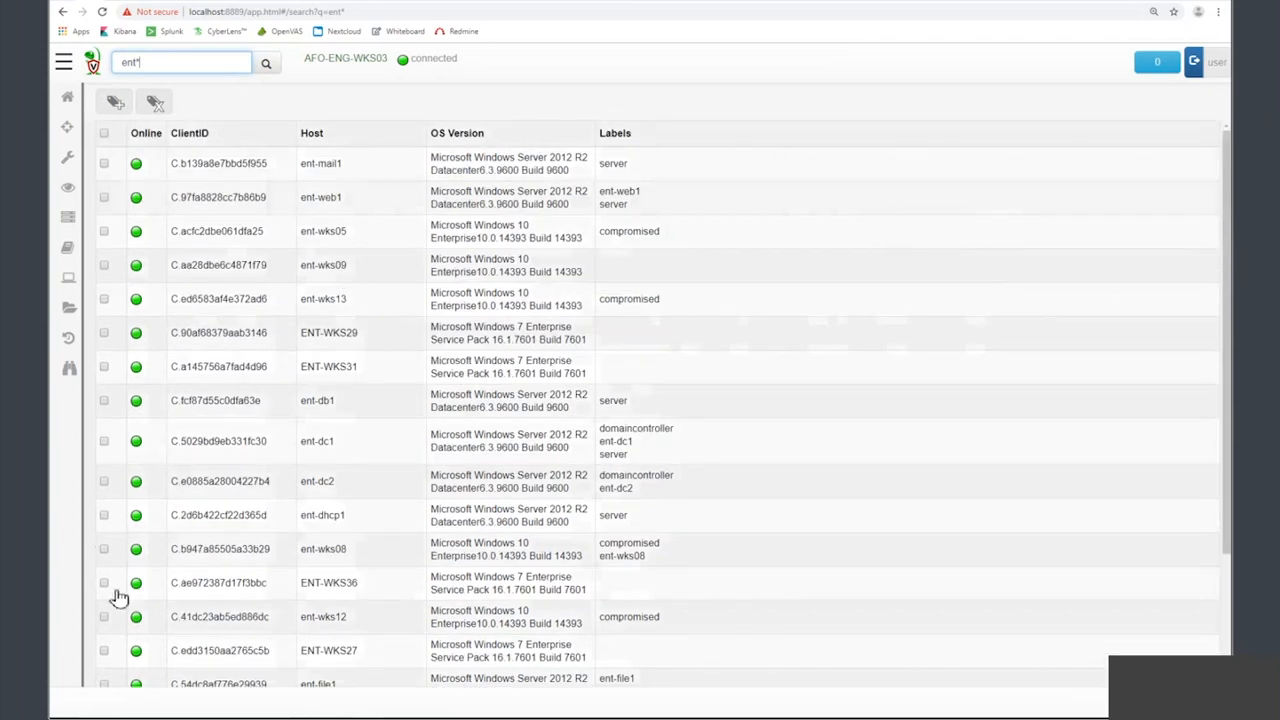
mouse_move(655, 180)
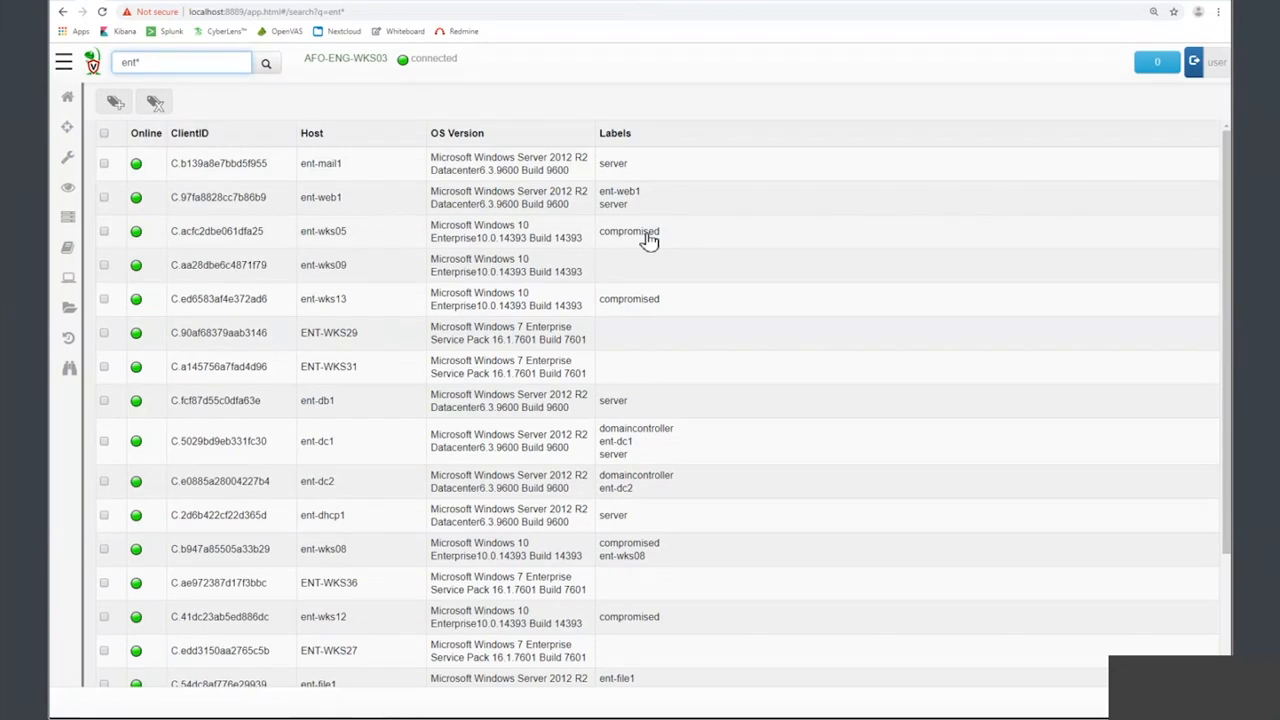
mouse_move(653, 318)
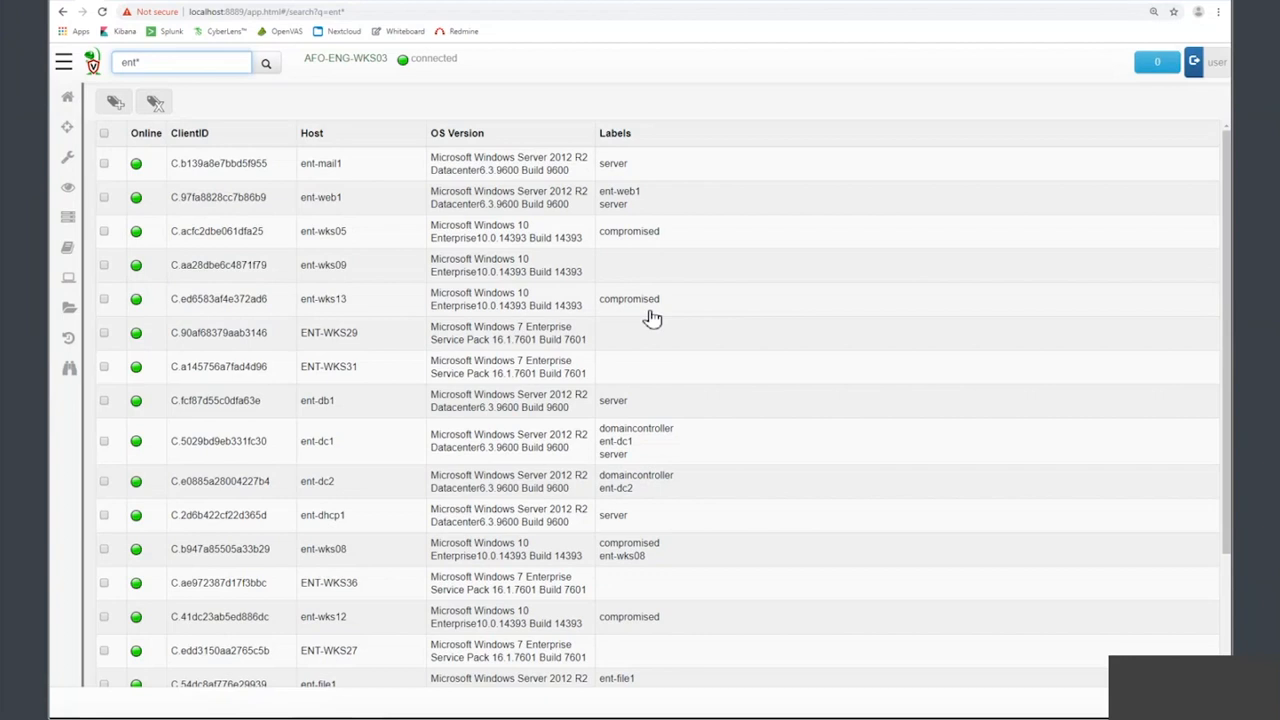
mouse_move(200, 125)
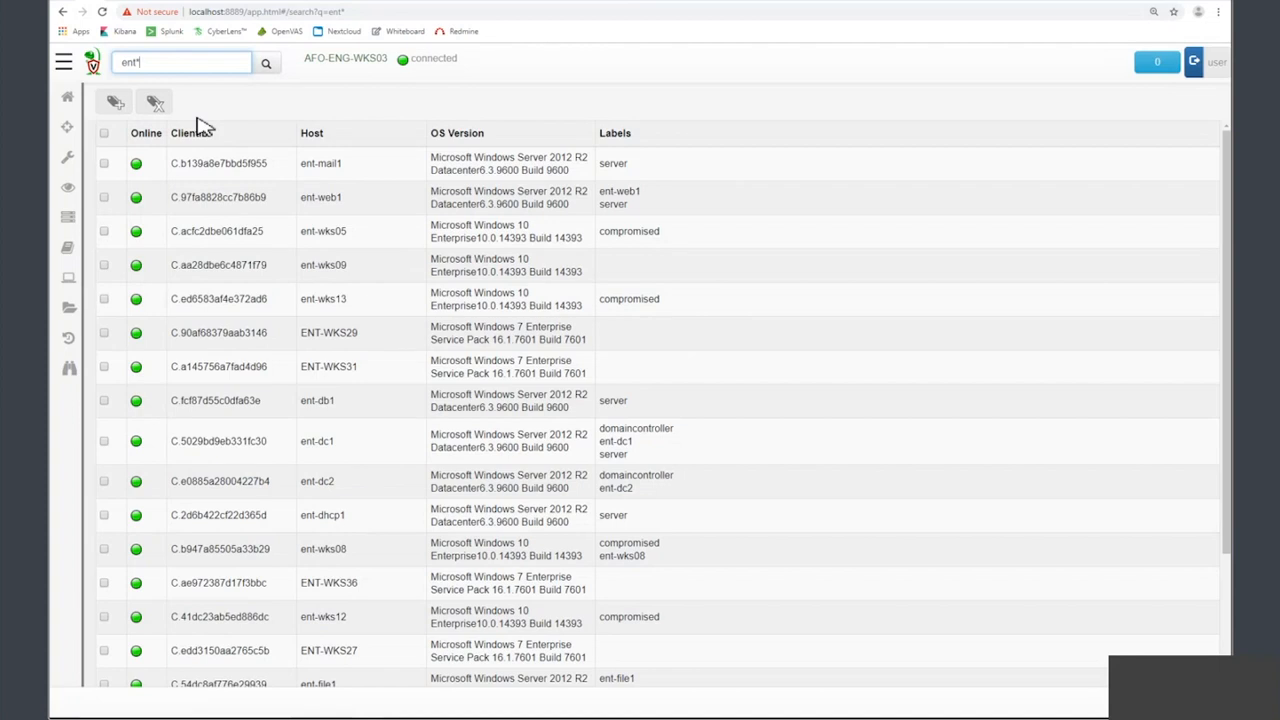
mouse_move(625, 217)
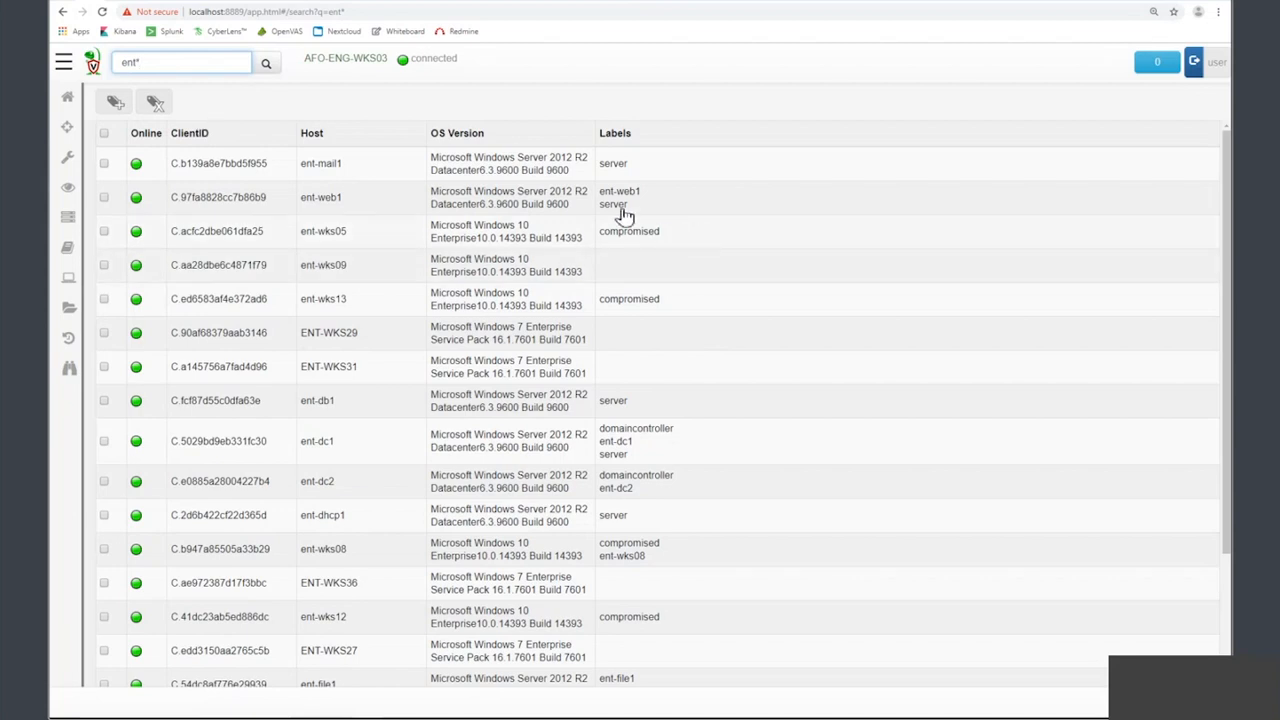
mouse_move(648, 483)
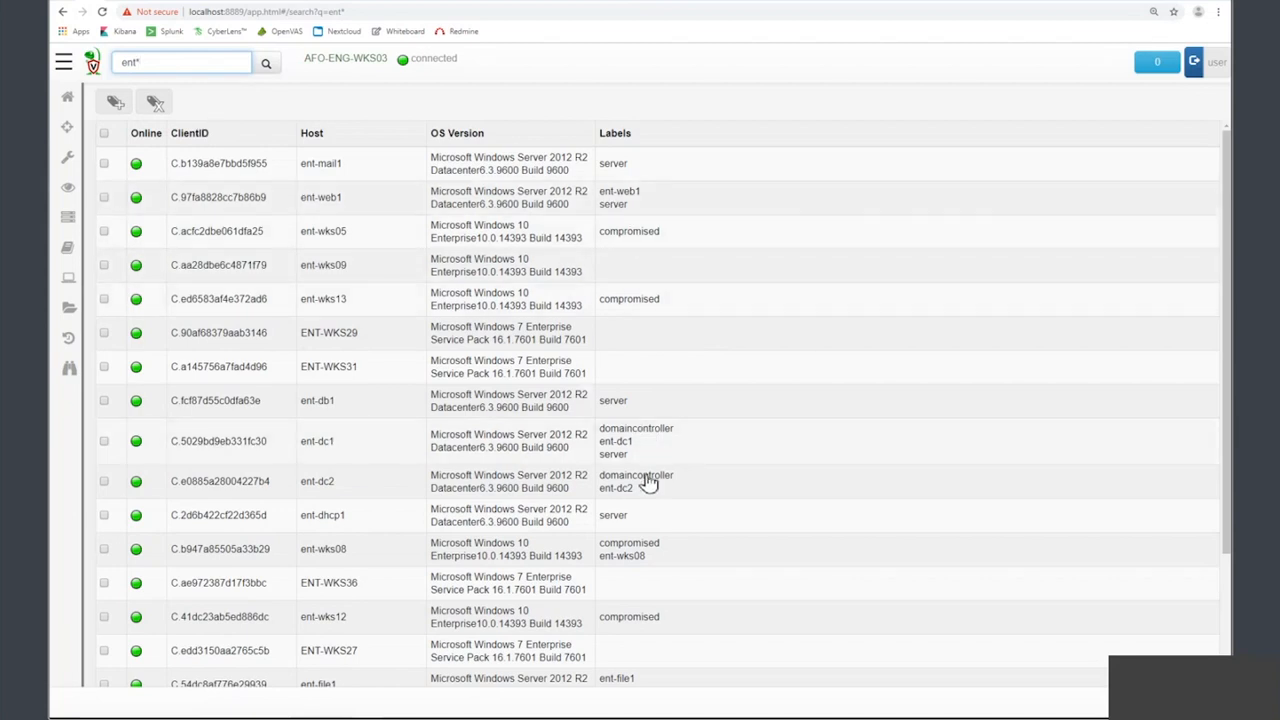
mouse_move(651, 488)
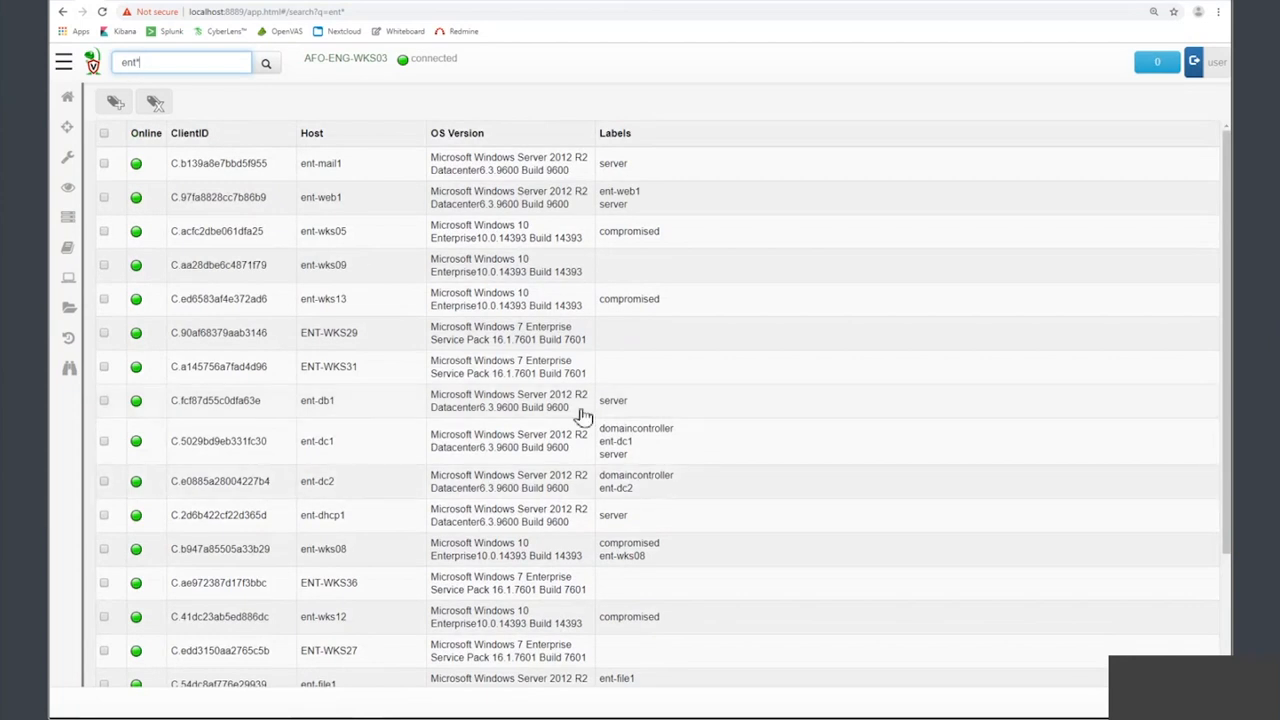
mouse_move(68, 130)
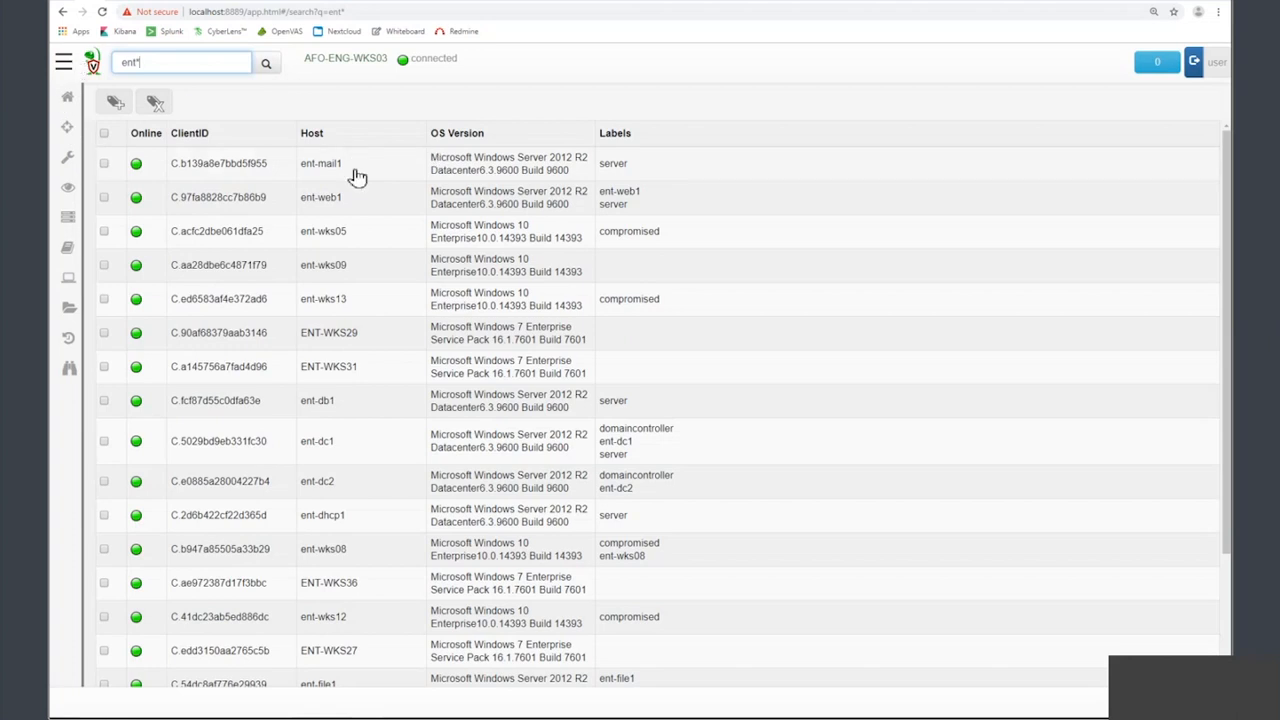
mouse_move(370, 326)
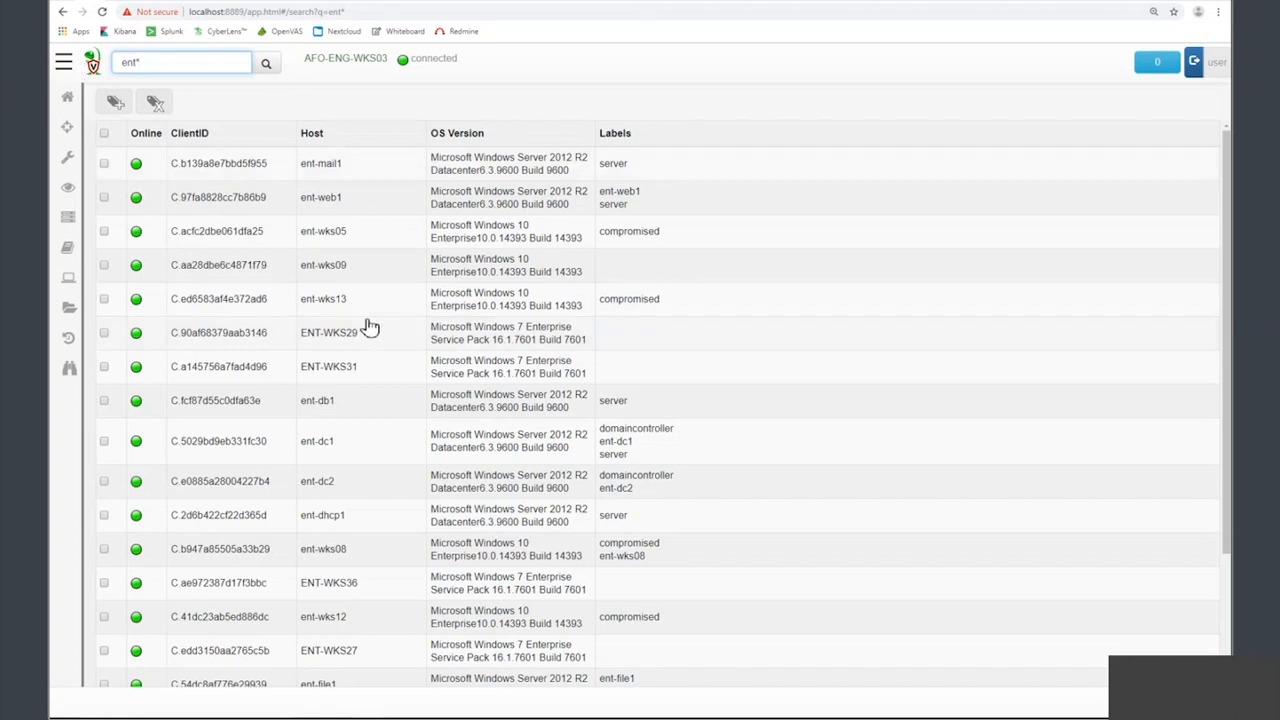
mouse_move(343, 434)
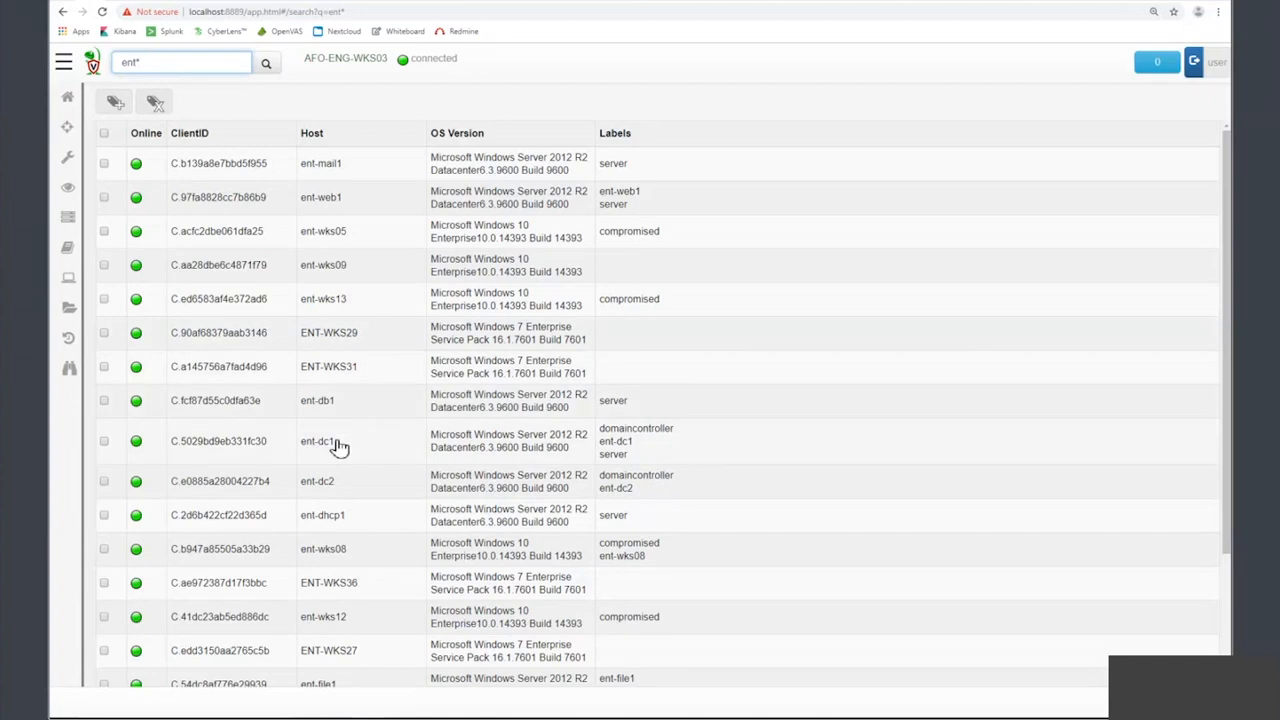
- Open ent-dc1's virtual filesystem and expand the ntfs and C drive folders
left_click(318, 441)
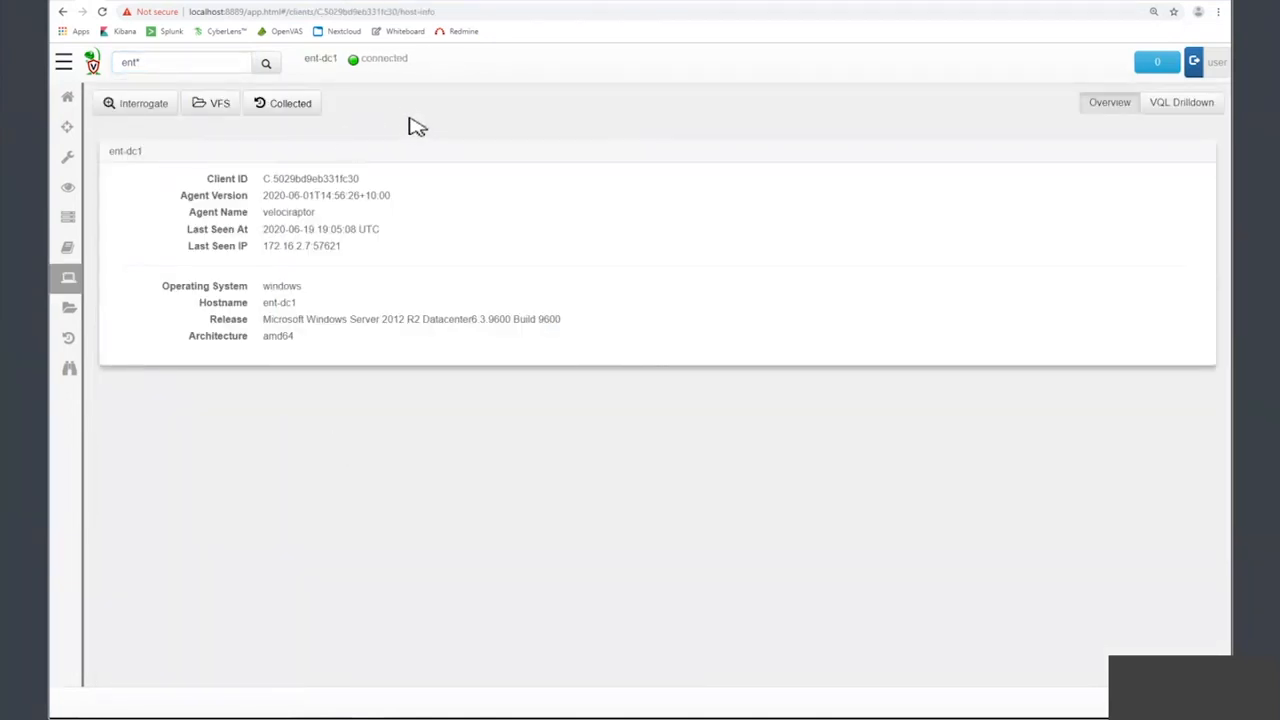
mouse_move(380, 121)
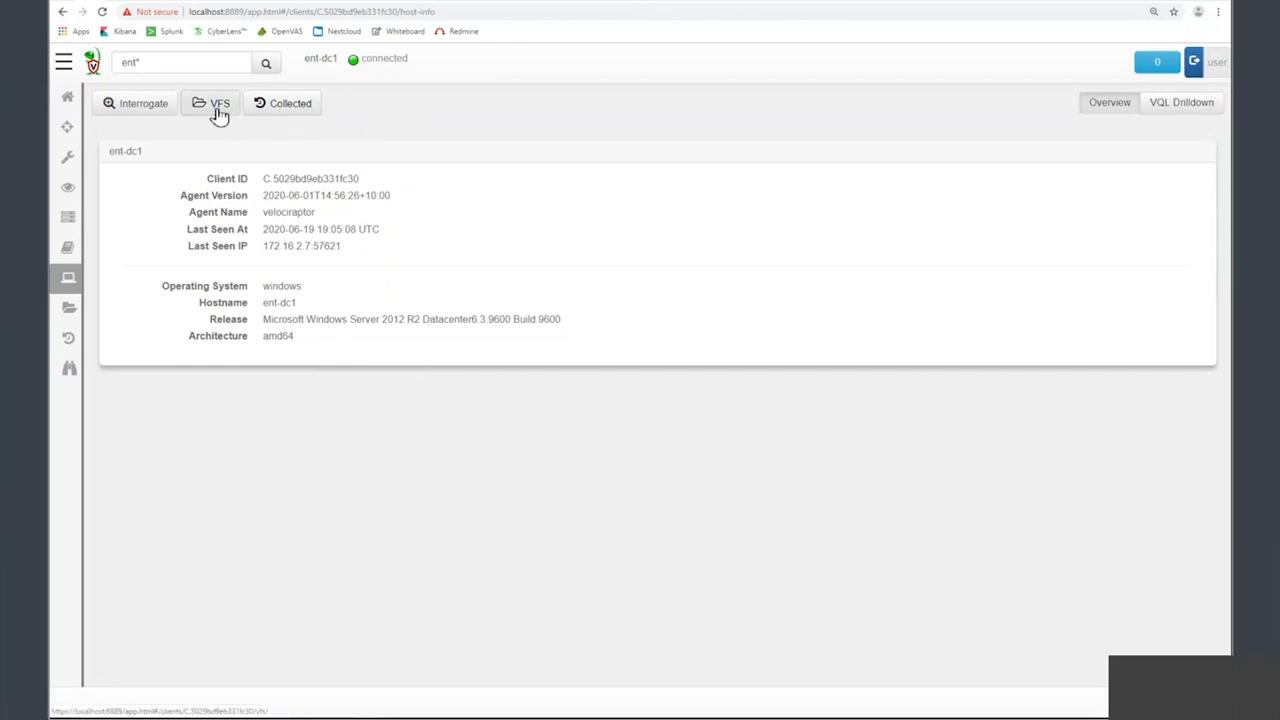
left_click(219, 103)
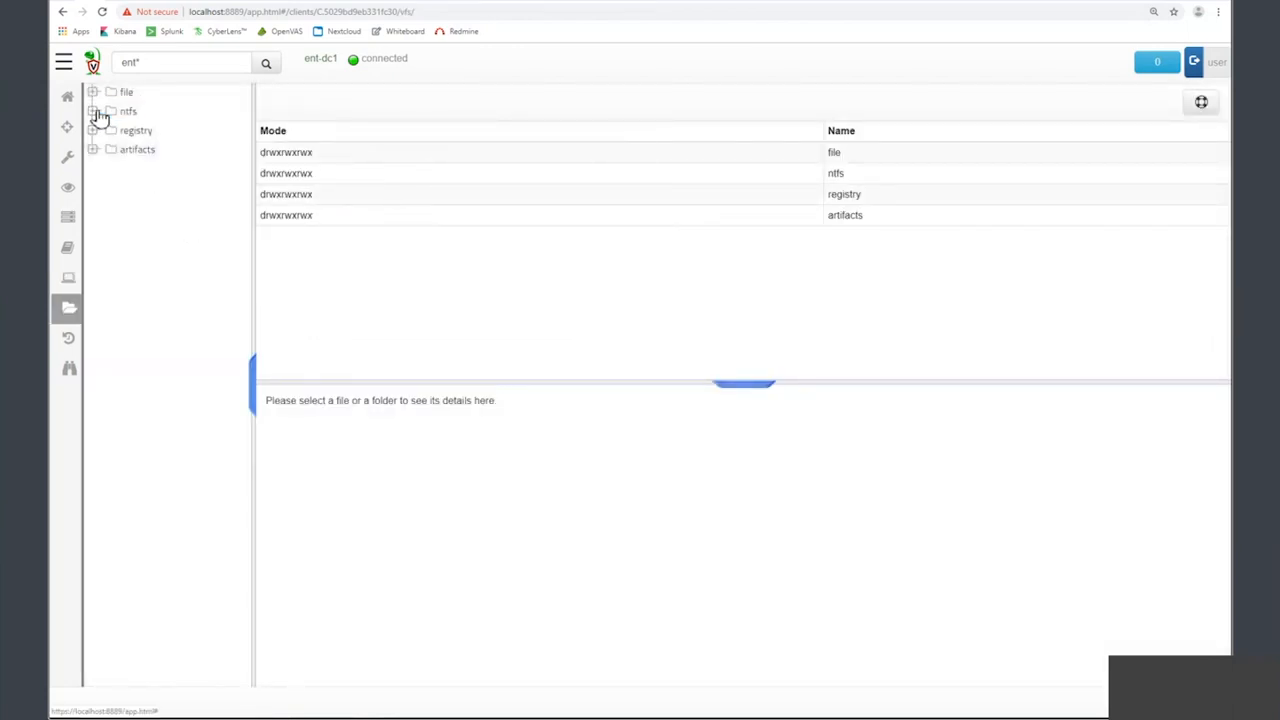
left_click(101, 111)
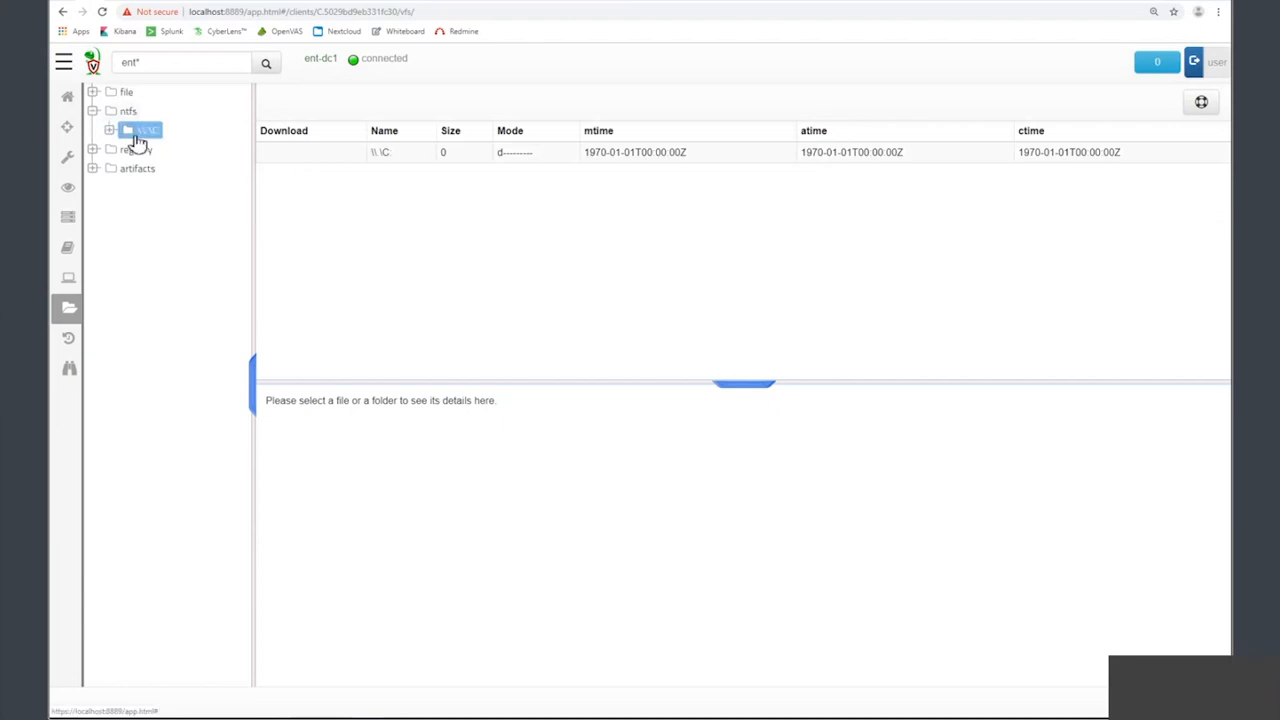
left_click(141, 129)
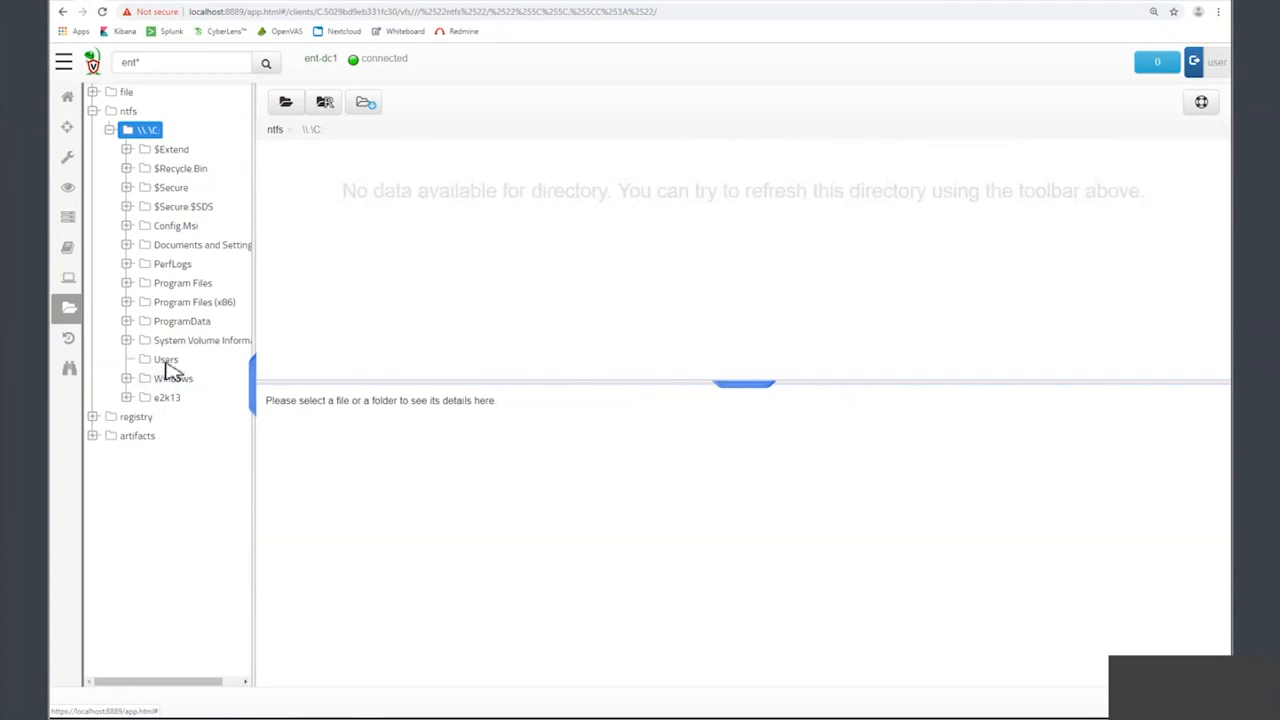
- Collect desktop.ini from the Users folder, then return to the ntfs root listing
left_click(165, 359)
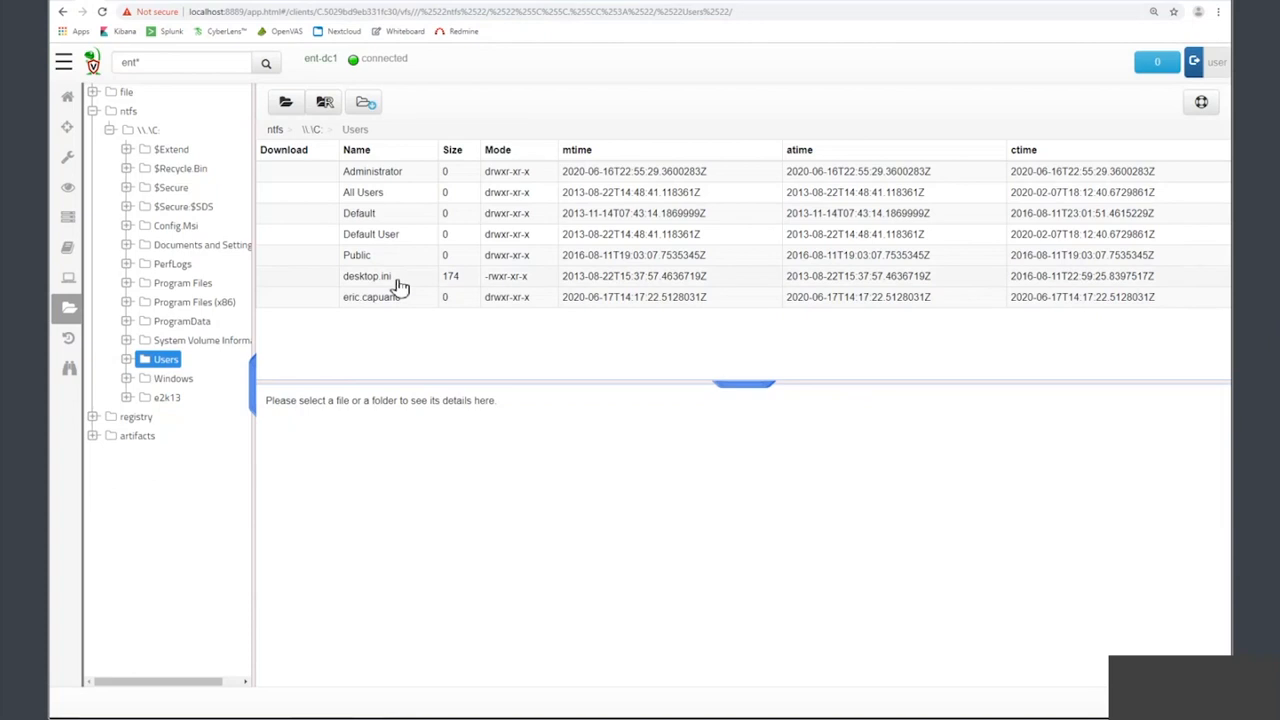
left_click(367, 276)
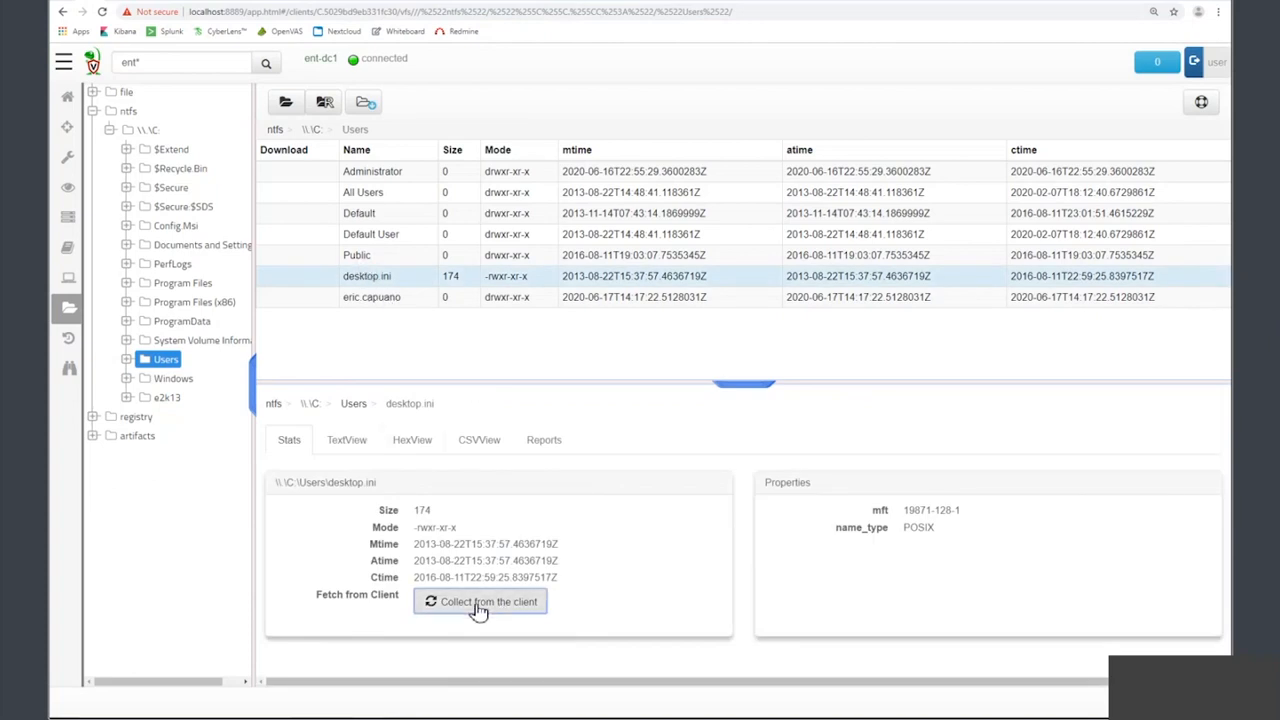
left_click(487, 601)
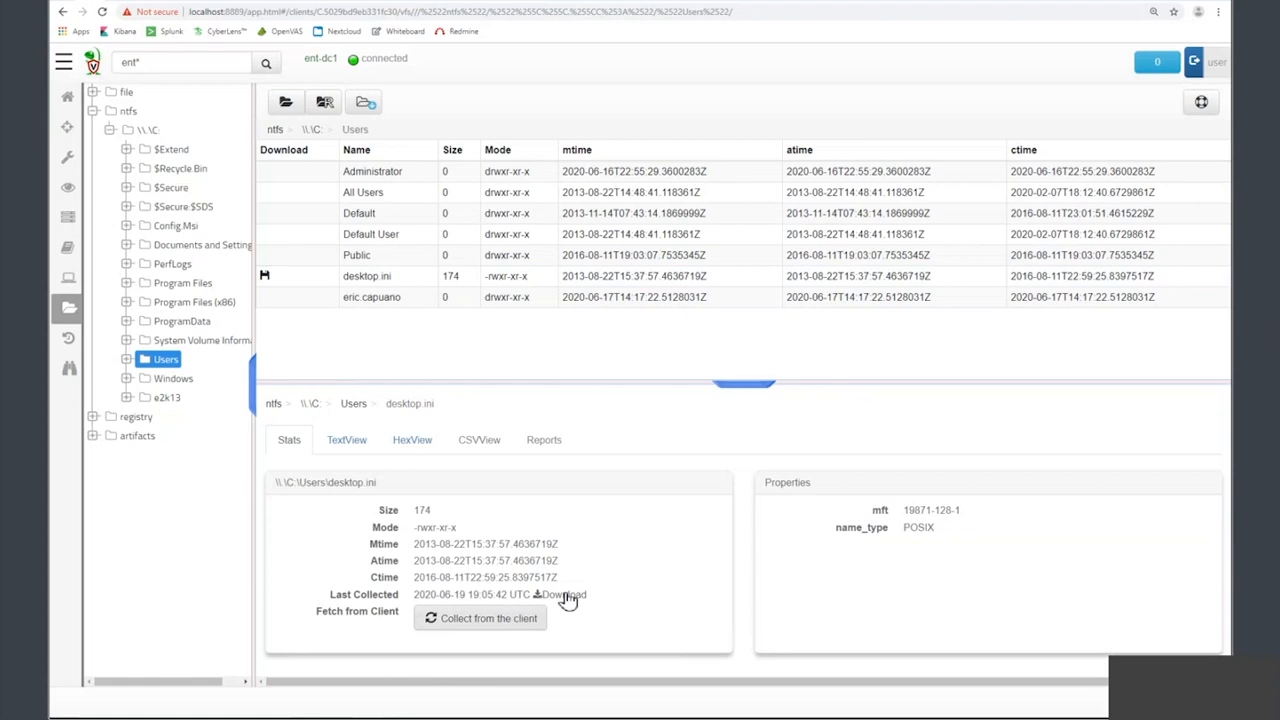
mouse_move(573, 370)
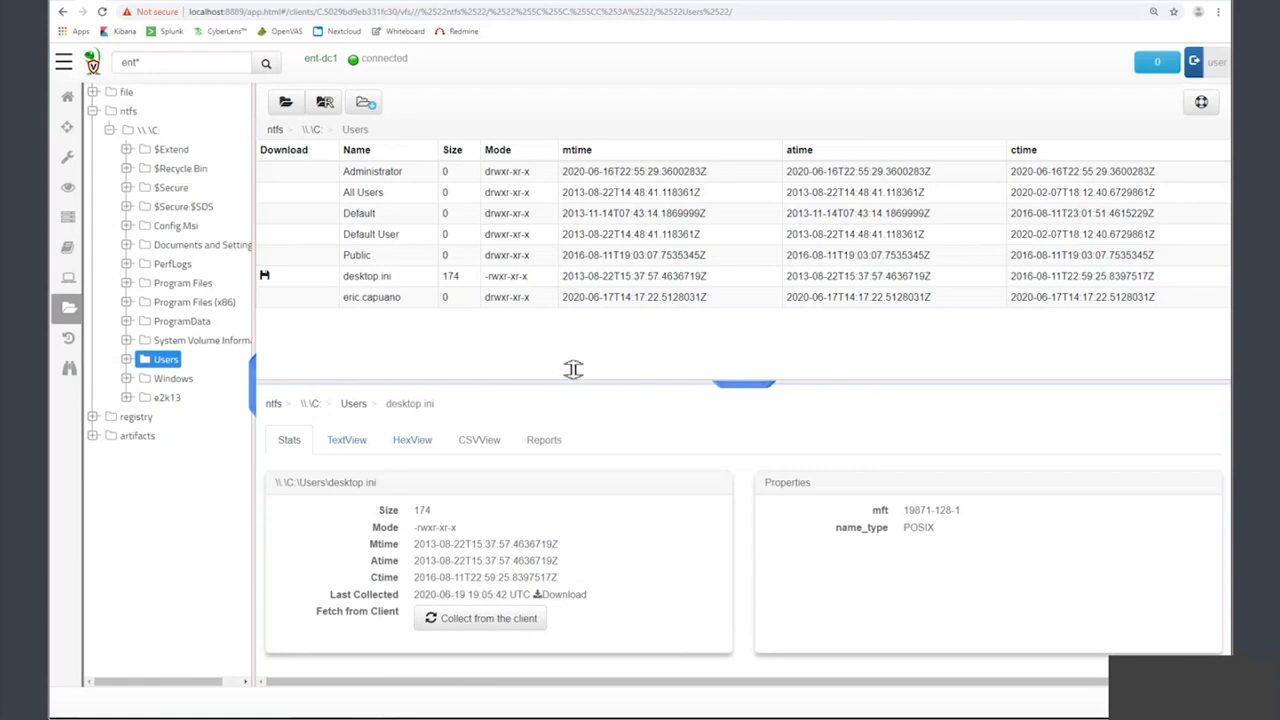
mouse_move(383, 75)
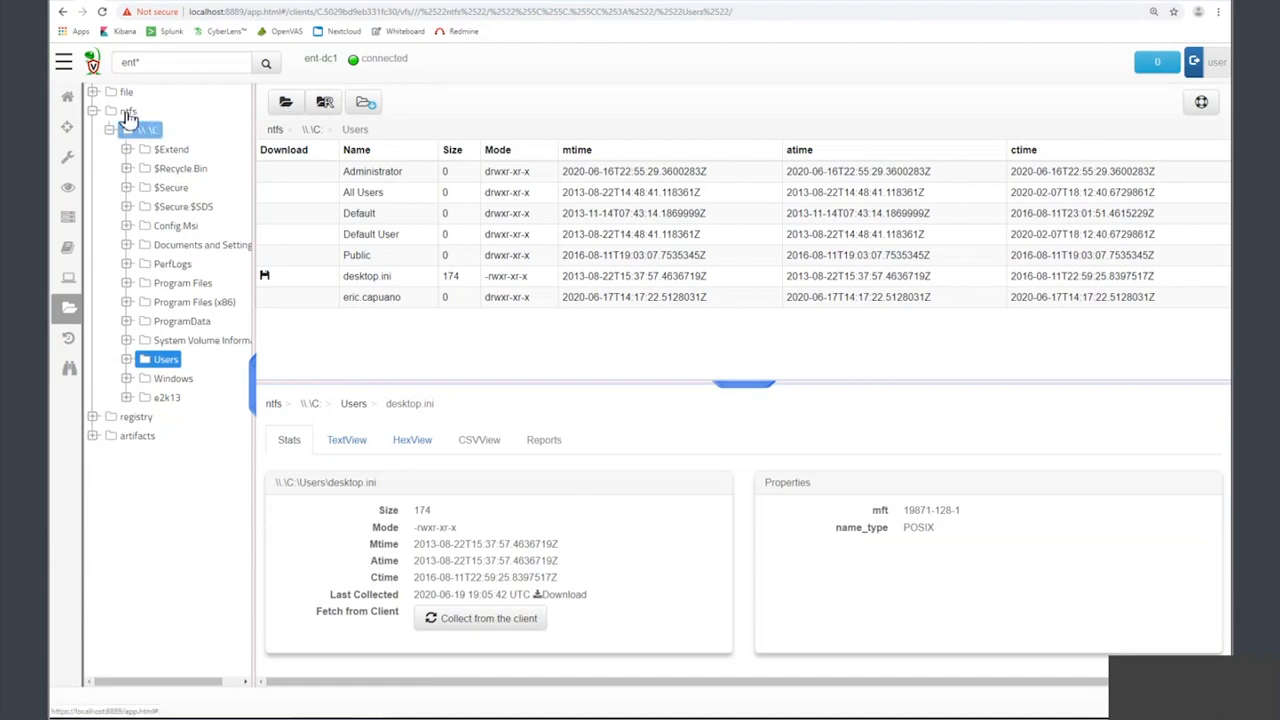
left_click(128, 110)
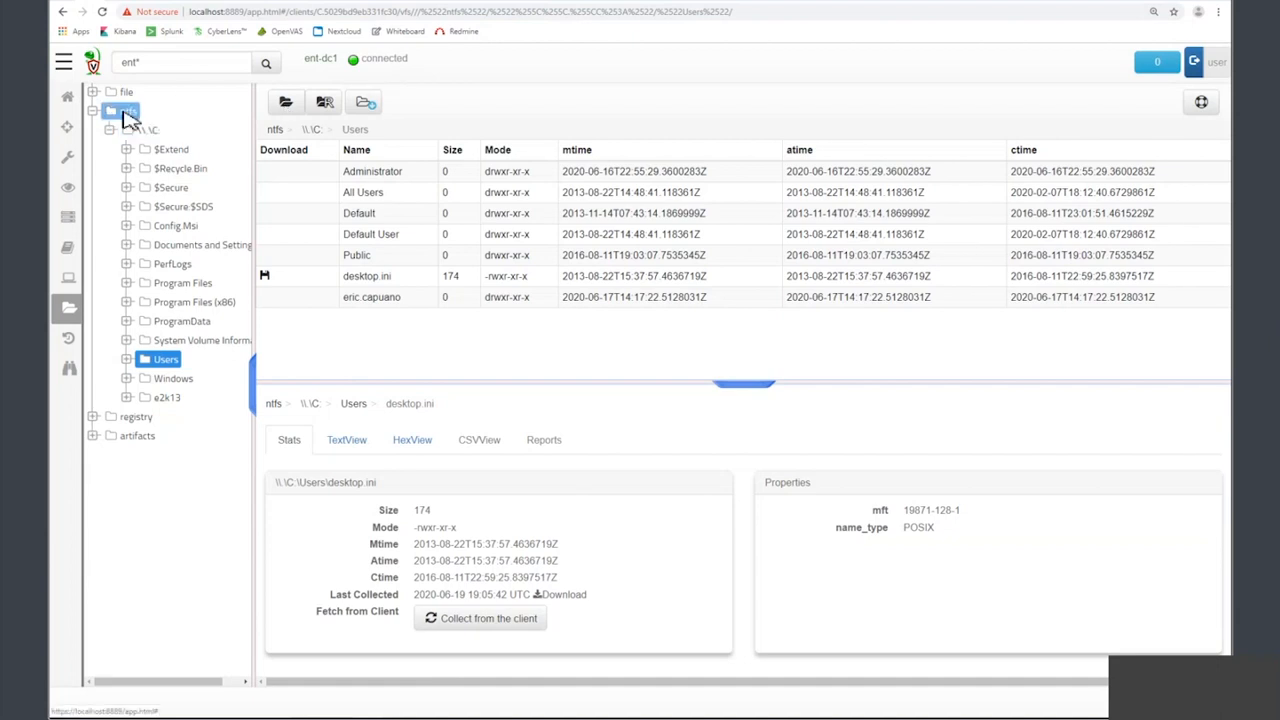
left_click(127, 110)
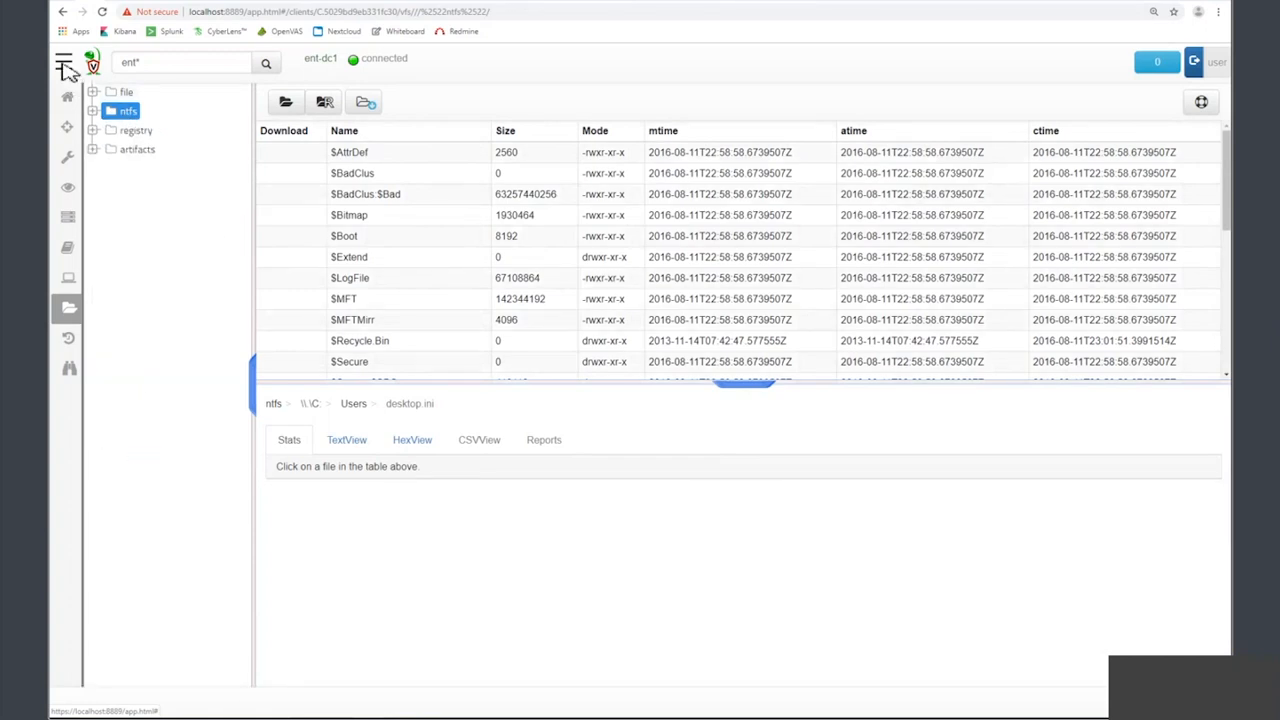
- Open the Get Domain Admins hunt in Hunt Manager and highlight its PowerShell command
left_click(64, 62)
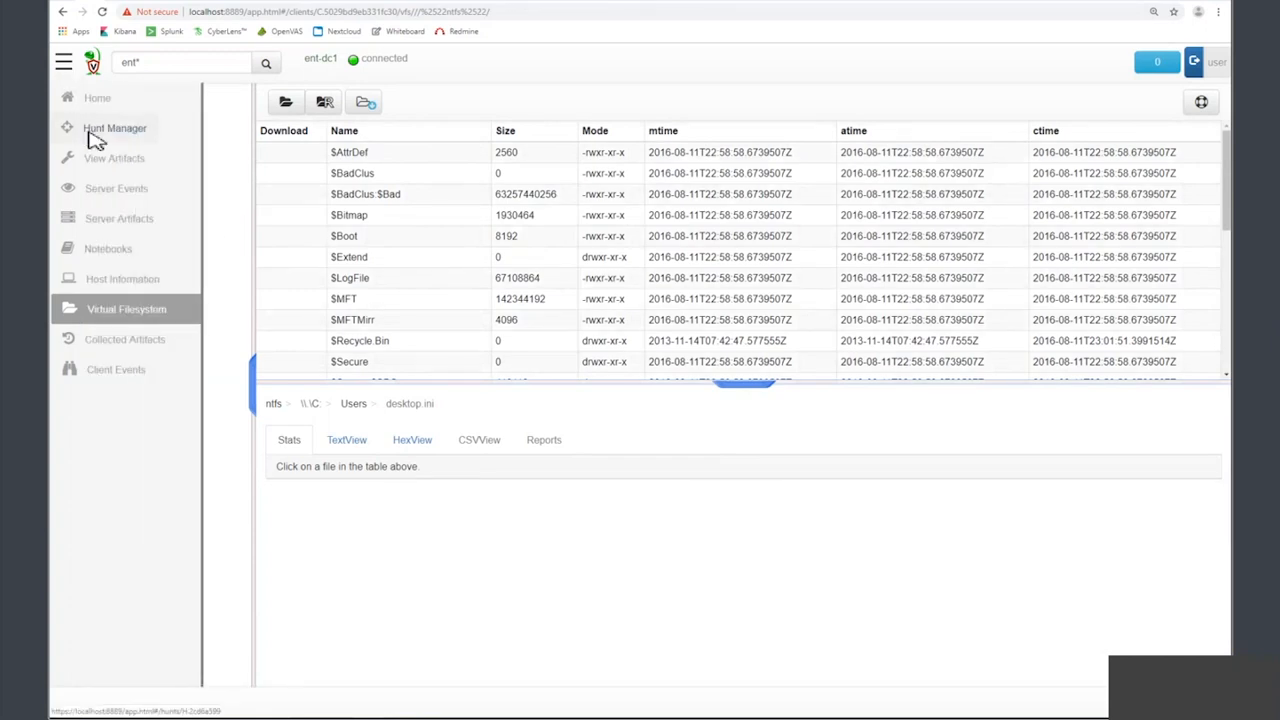
left_click(114, 128)
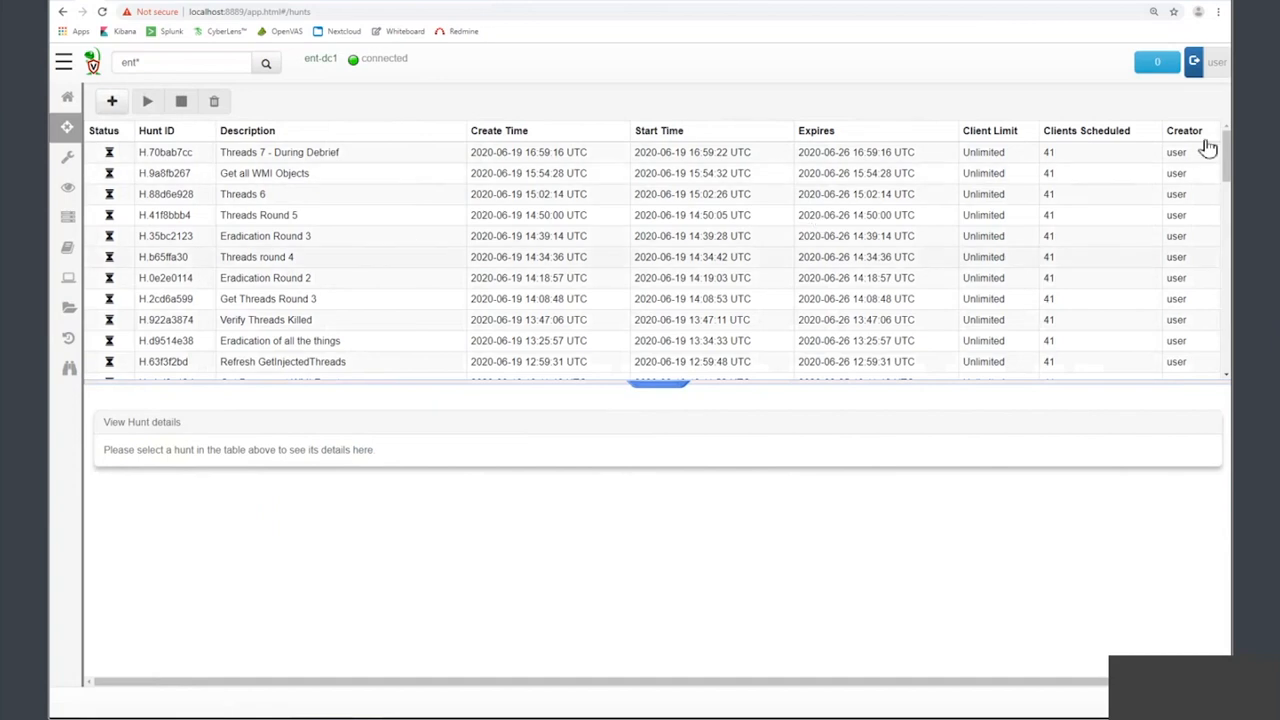
scroll("down", 3)
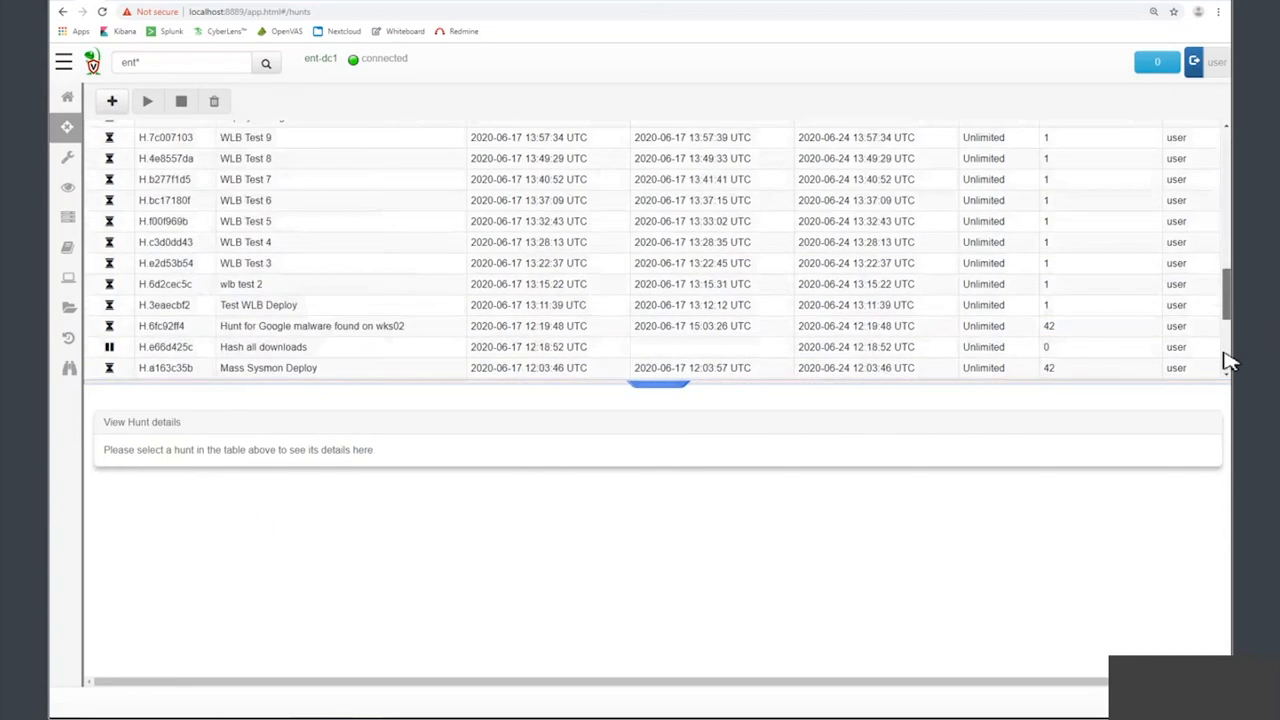
scroll("down", 3)
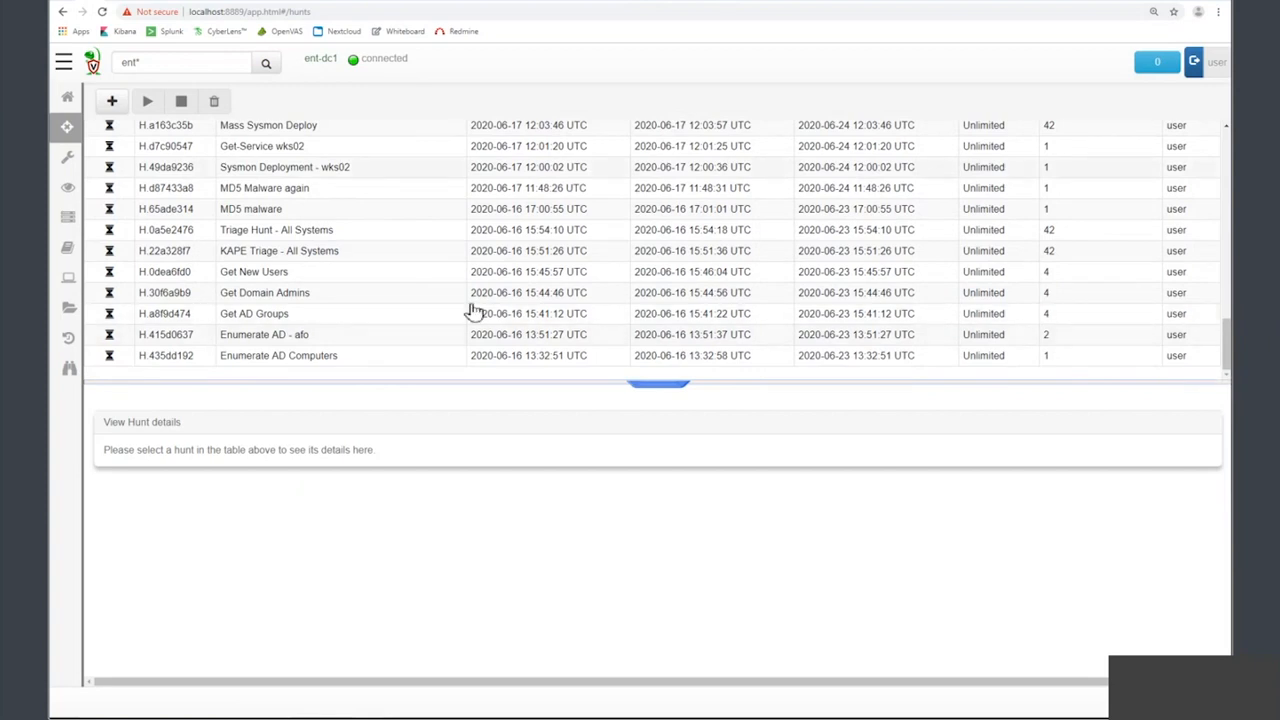
mouse_move(323, 300)
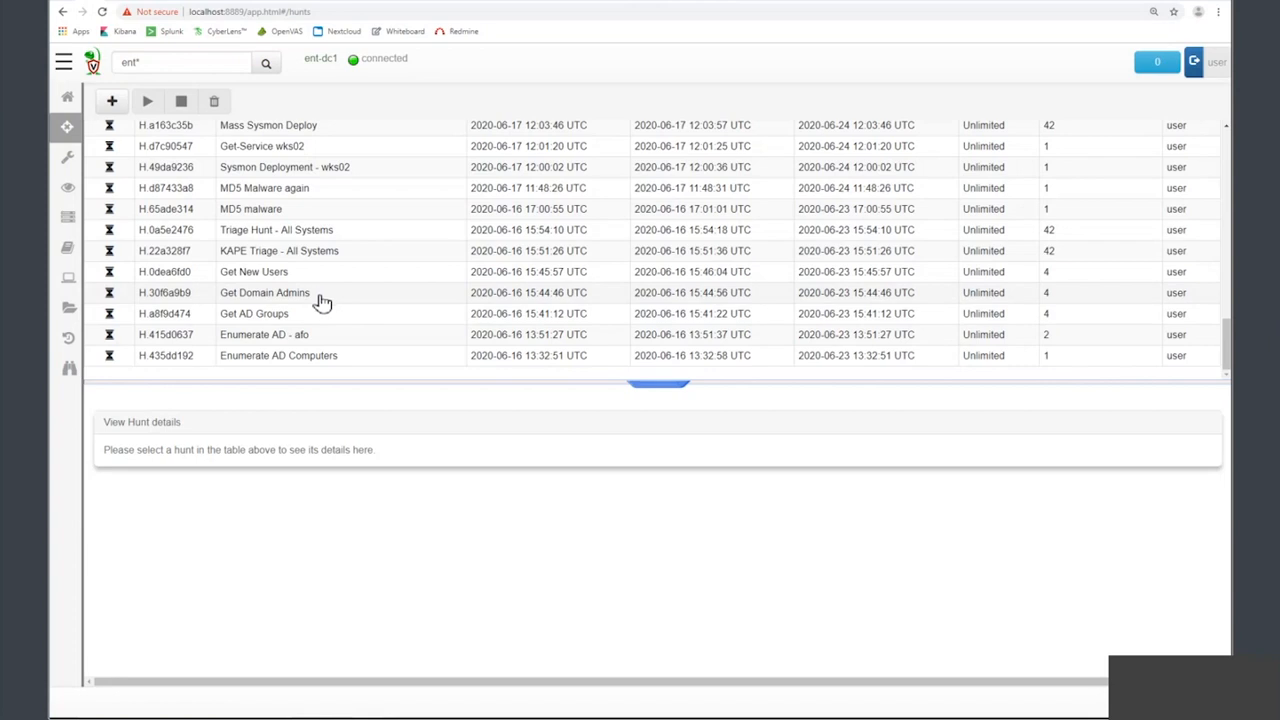
left_click(264, 292)
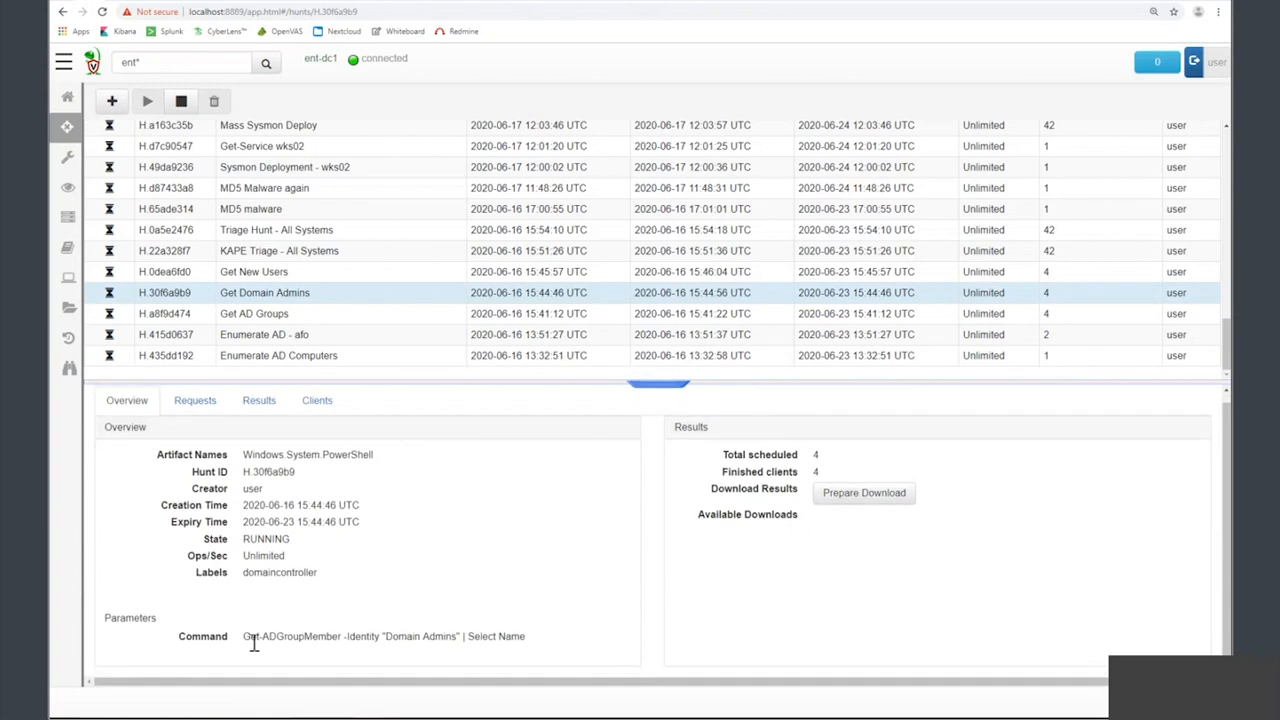
triple_click(383, 636)
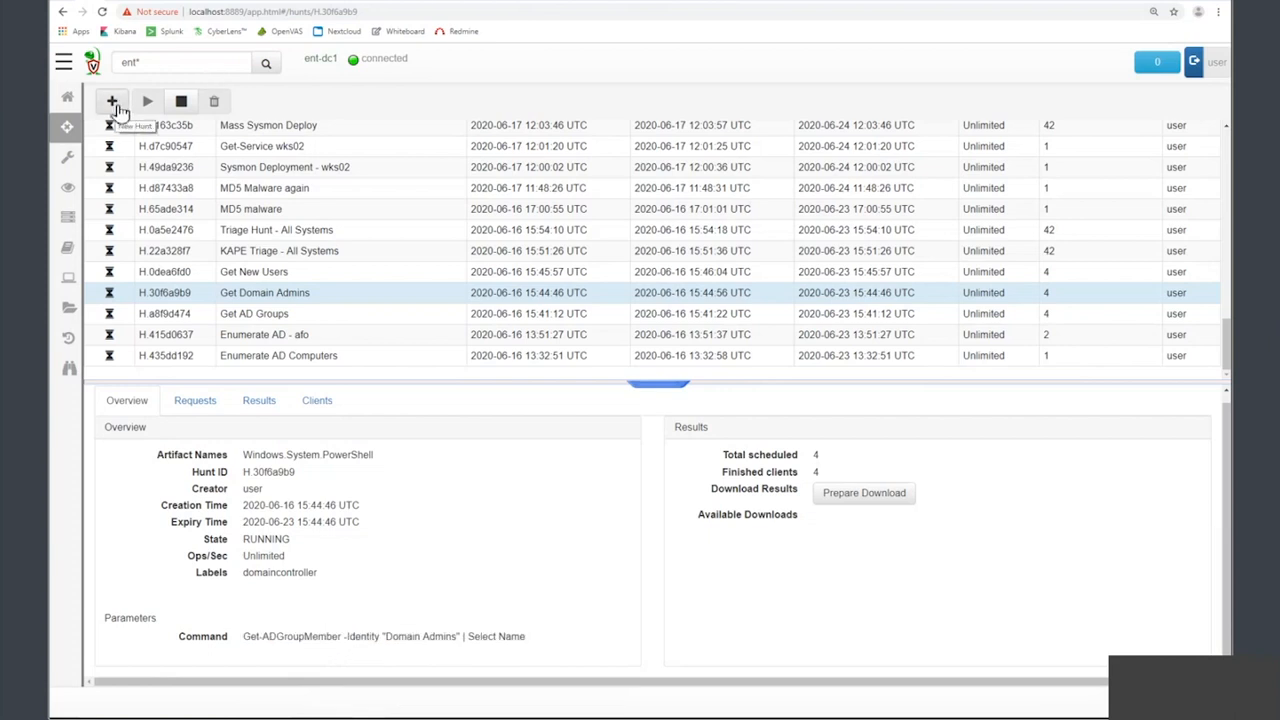
- Start a new hunt collecting the Windows.System.PowerShell artifact
left_click(111, 101)
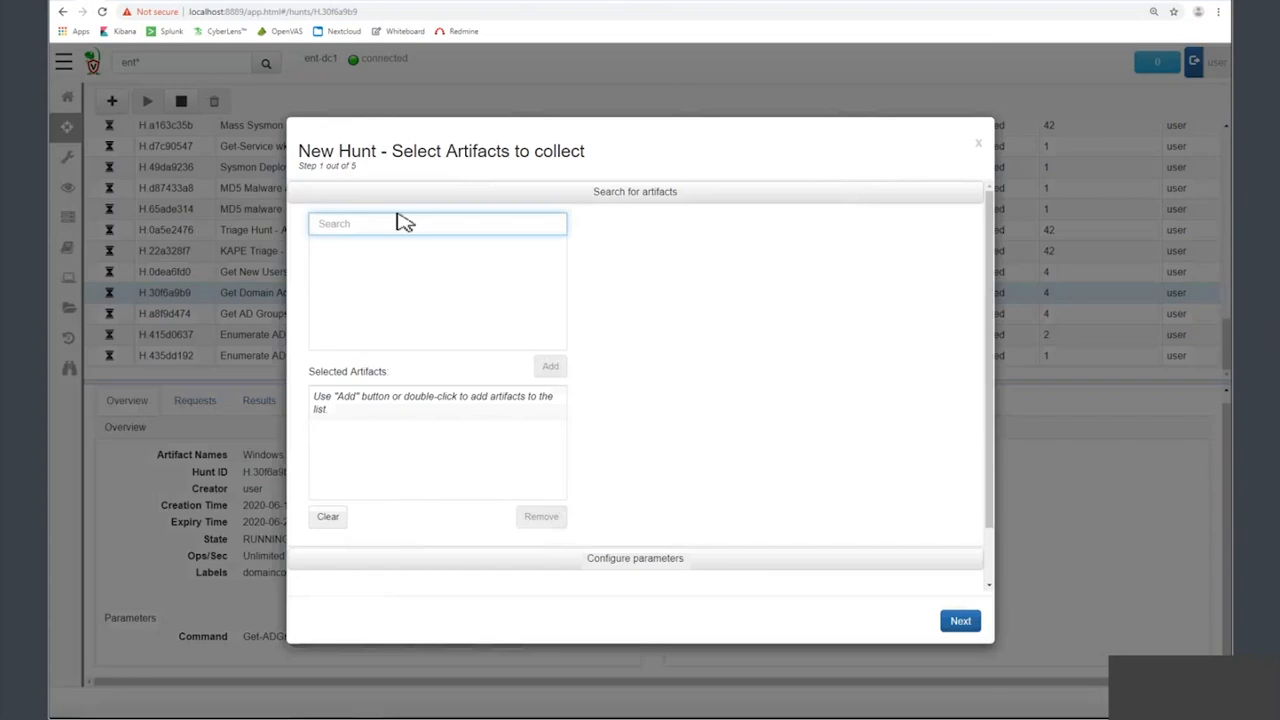
left_click(436, 223)
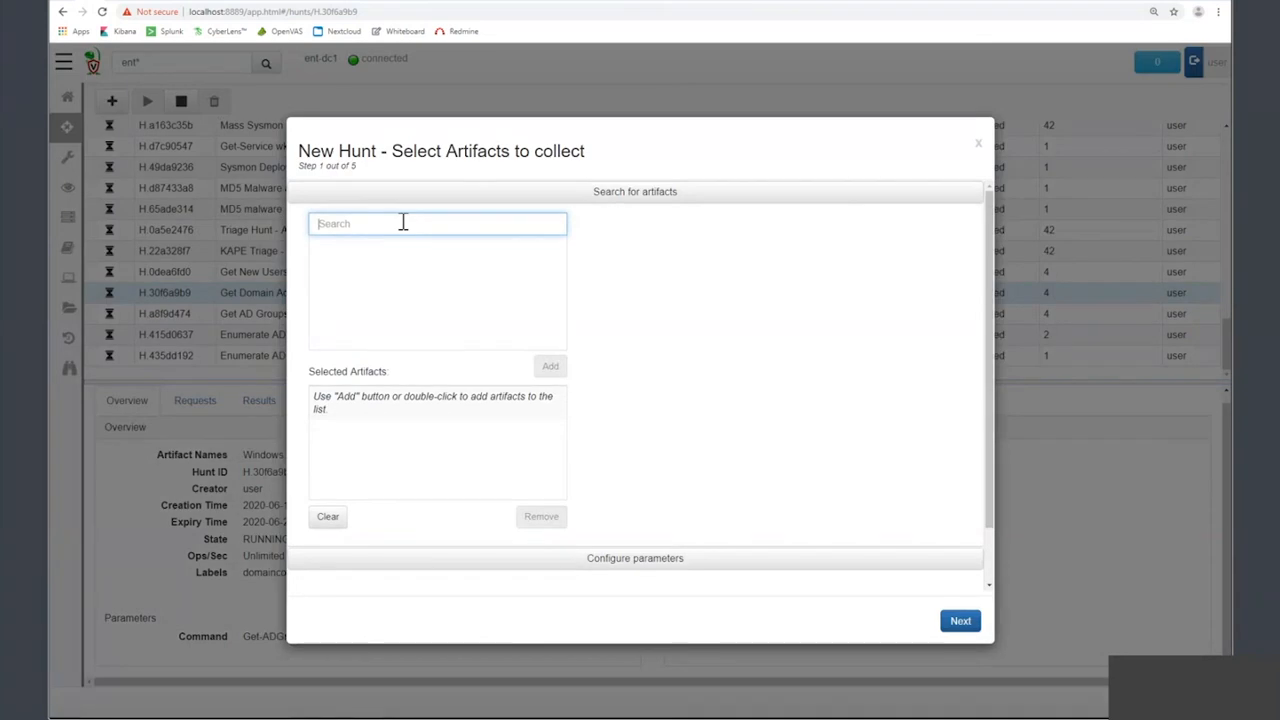
type("Powershell")
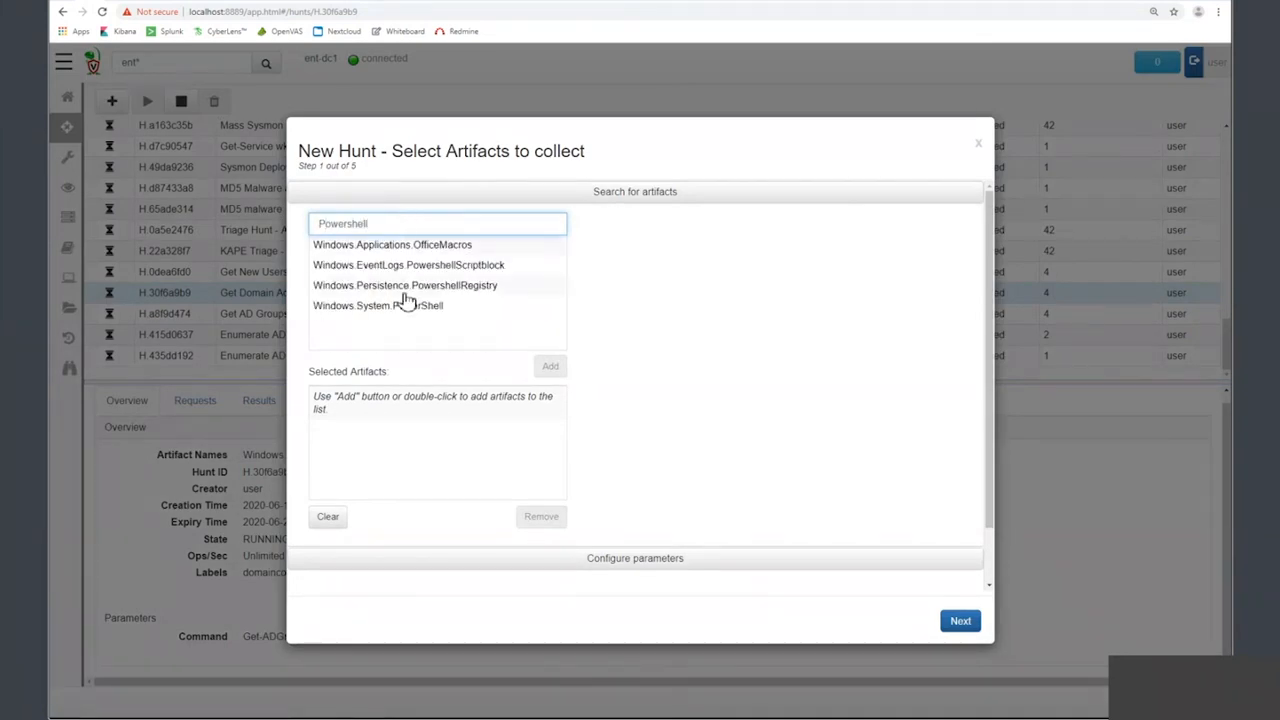
left_click(378, 305)
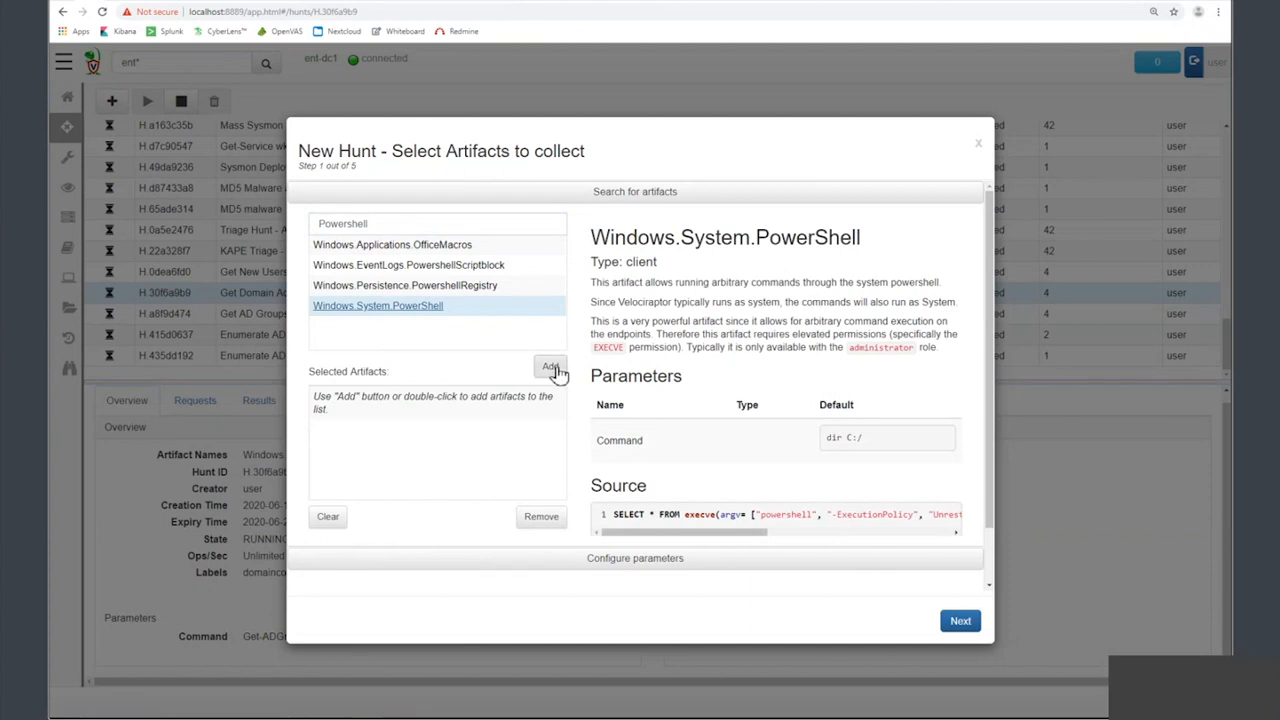
left_click(550, 365)
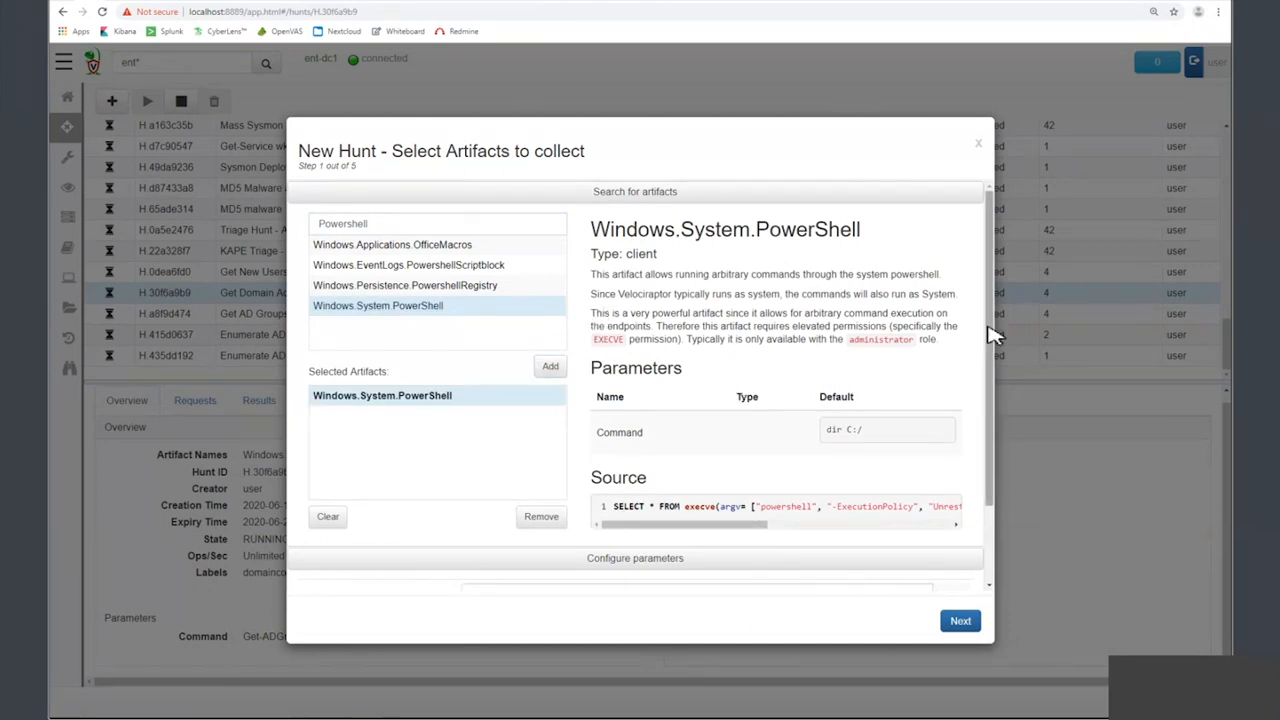
- Set the command to Get-ADGroupMember -Identity "Domain Admins" | Select Name
scroll("down", 3)
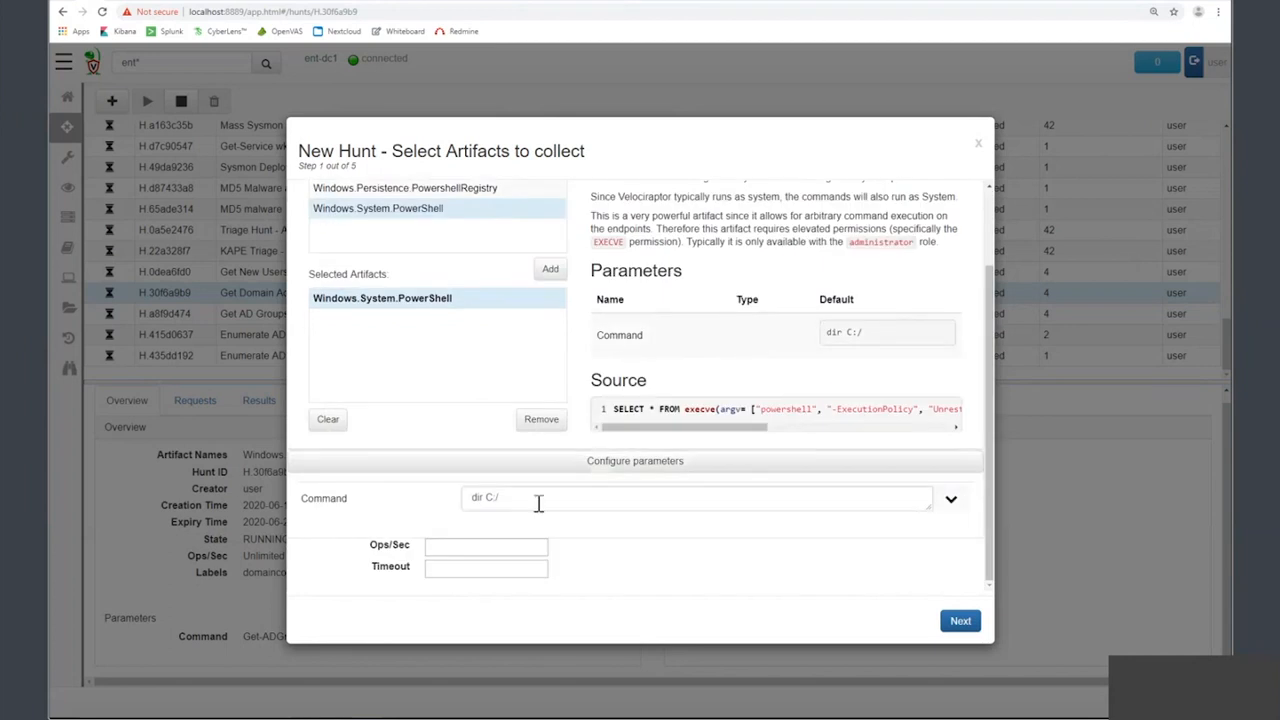
type("Get-ADGroupMember -Identity \"Domain Admins\" | Select Name")
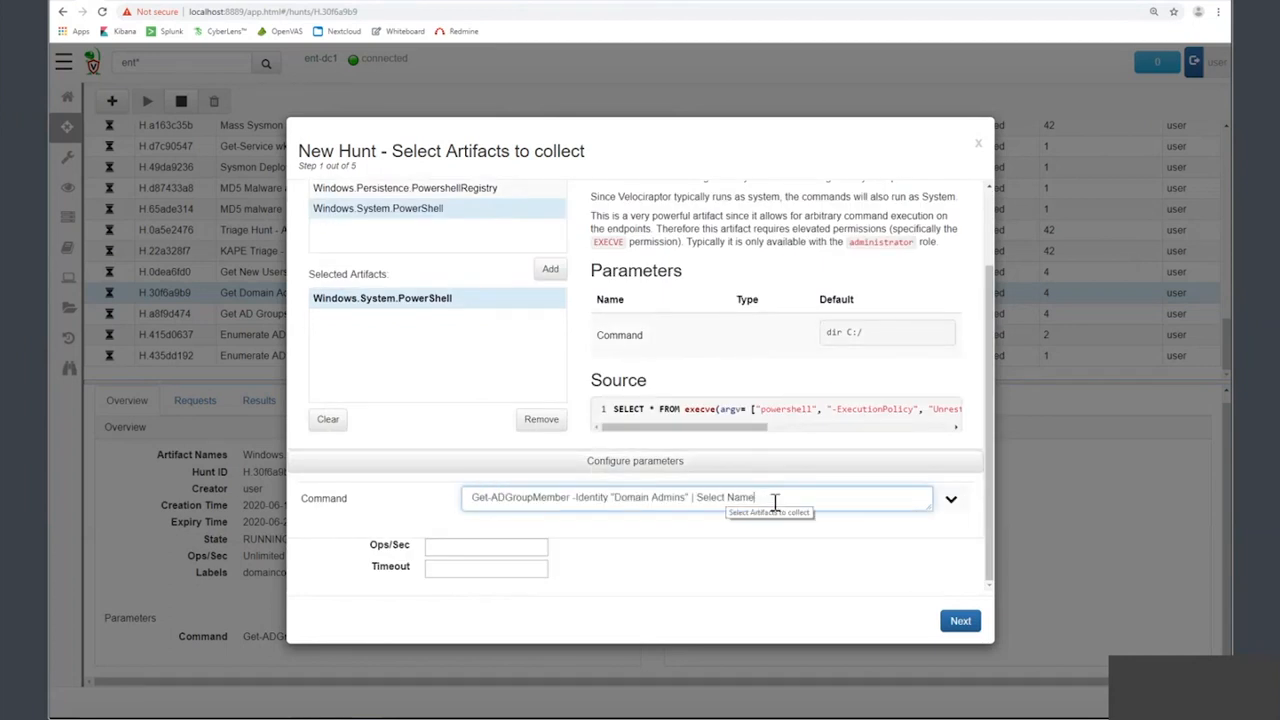
left_click(959, 620)
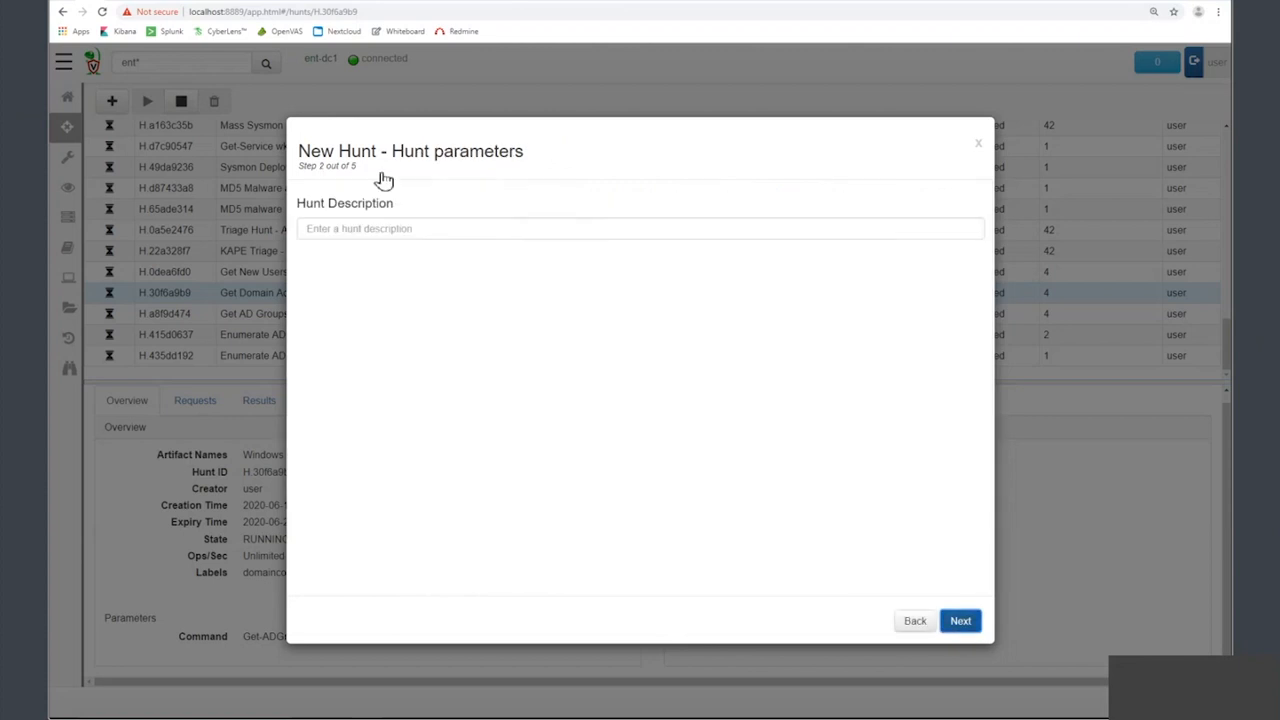
- Describe the hunt as 'Get Domain Admins'
left_click(640, 228)
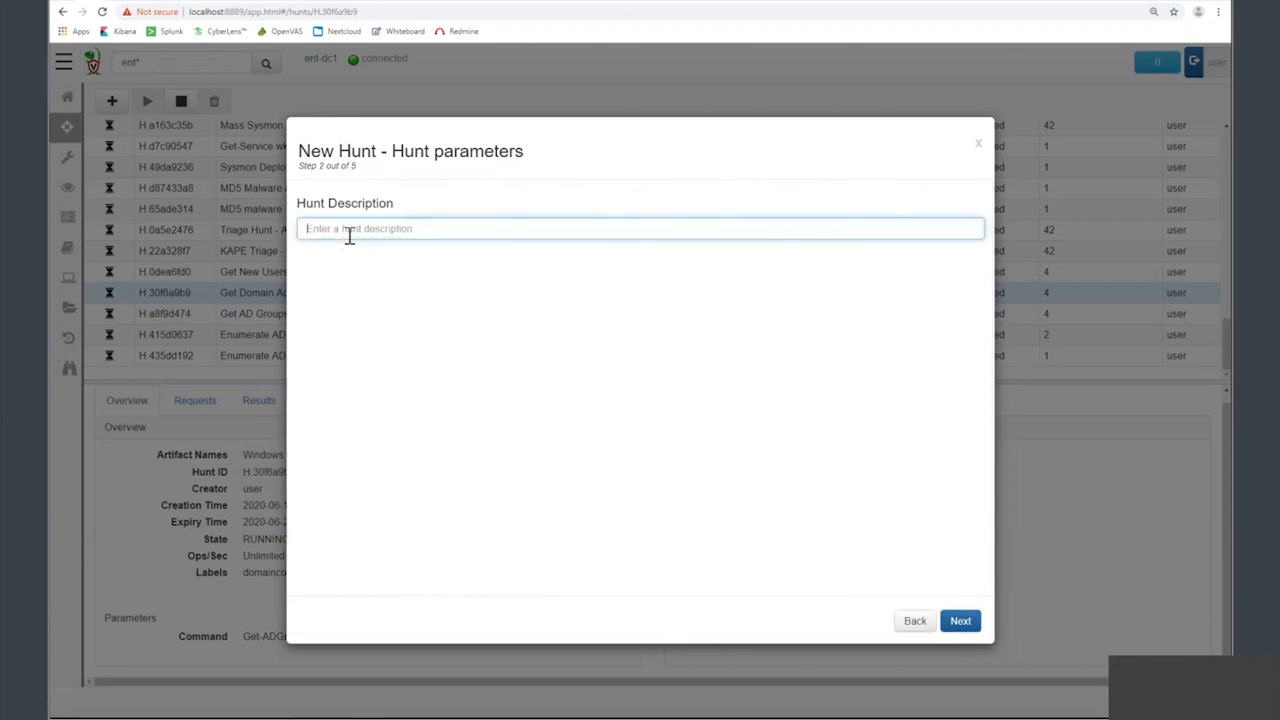
type("Get Domain Admi")
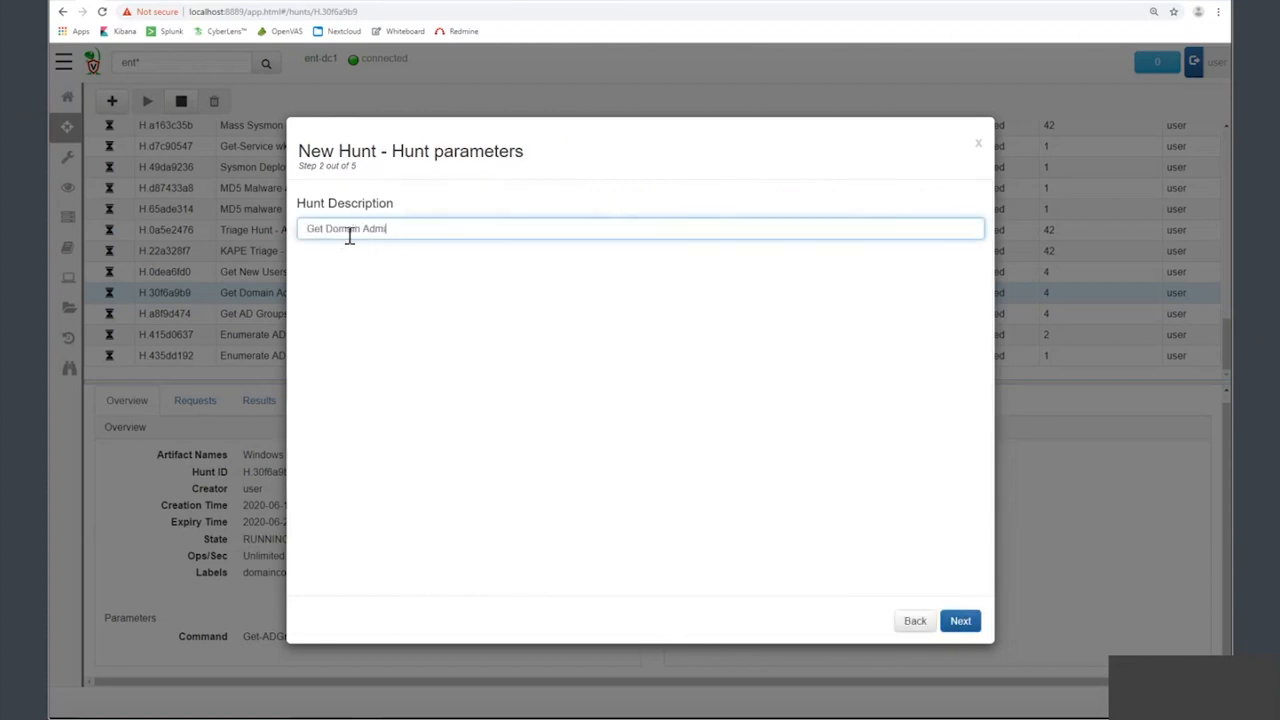
left_click(959, 620)
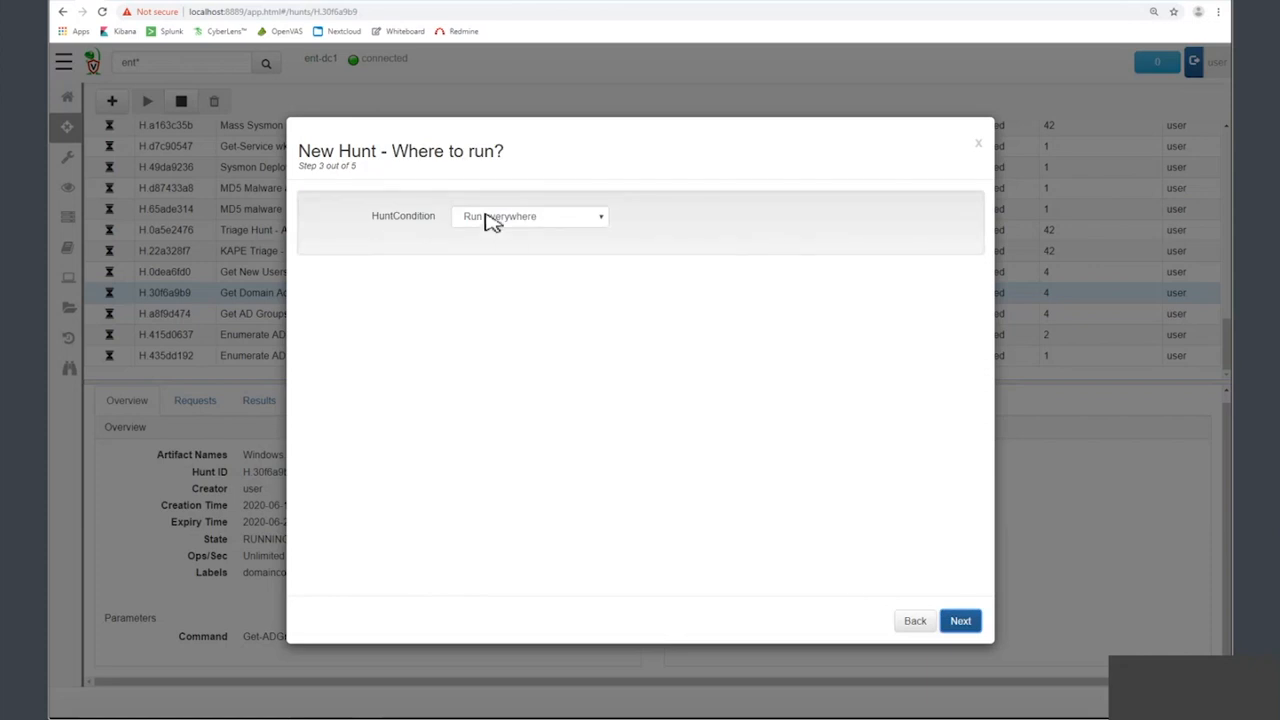
mouse_move(490, 222)
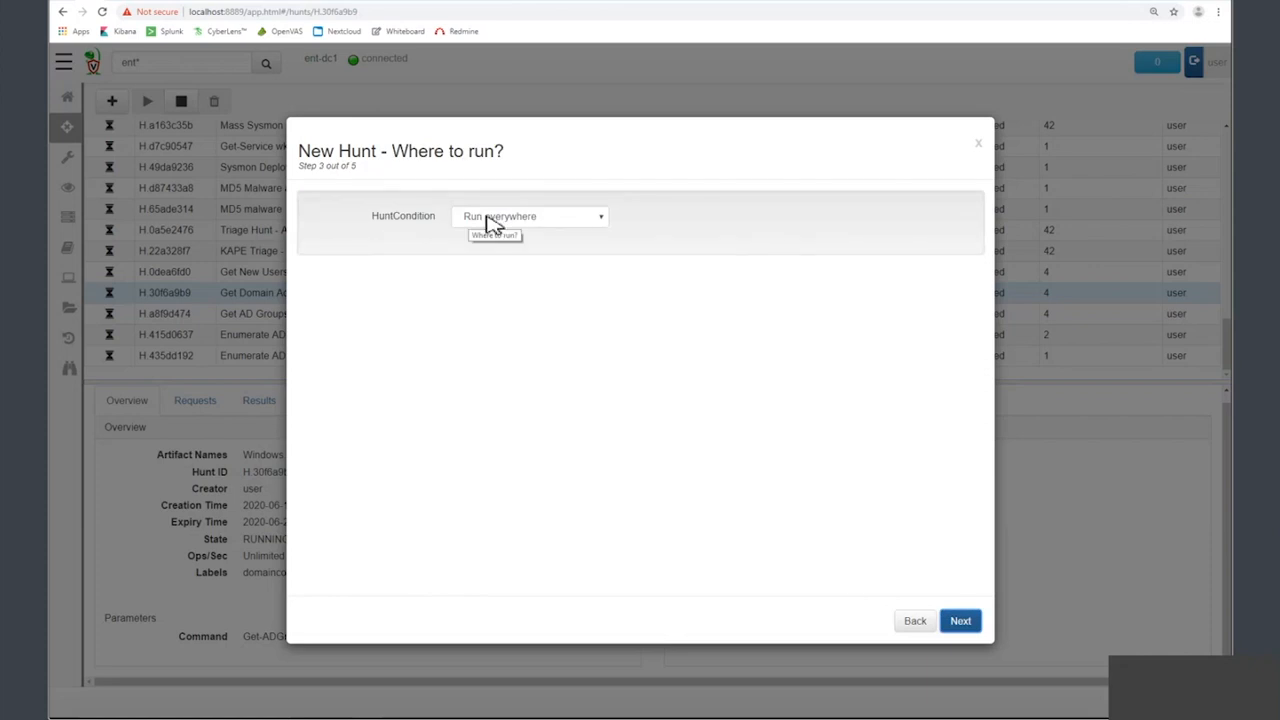
- Target clients labelled domaincontroller and create the hunt
left_click(530, 216)
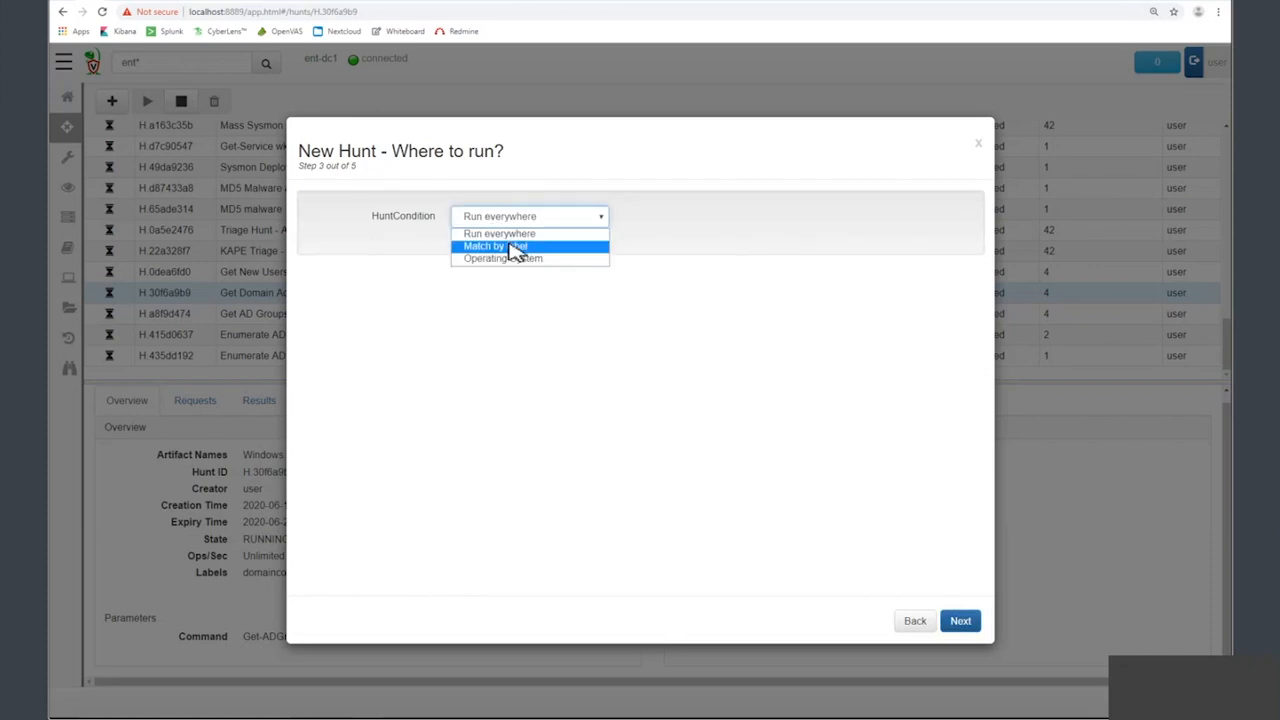
left_click(494, 246)
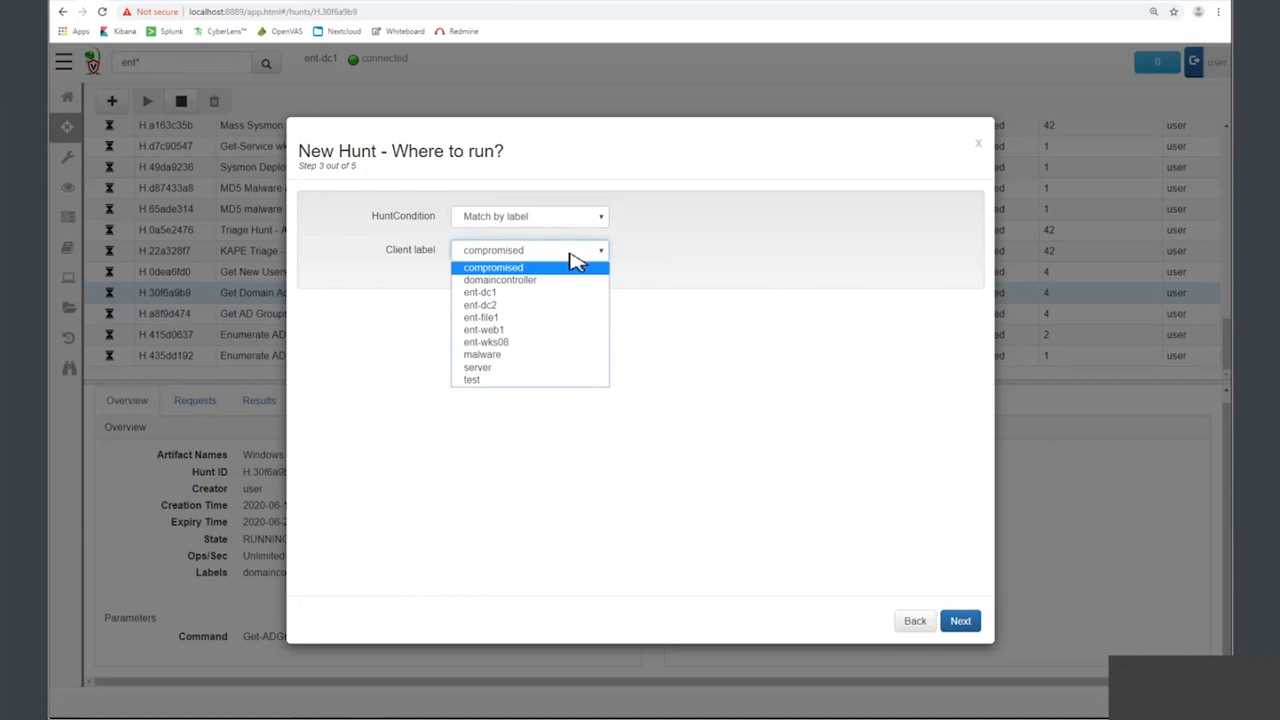
left_click(500, 280)
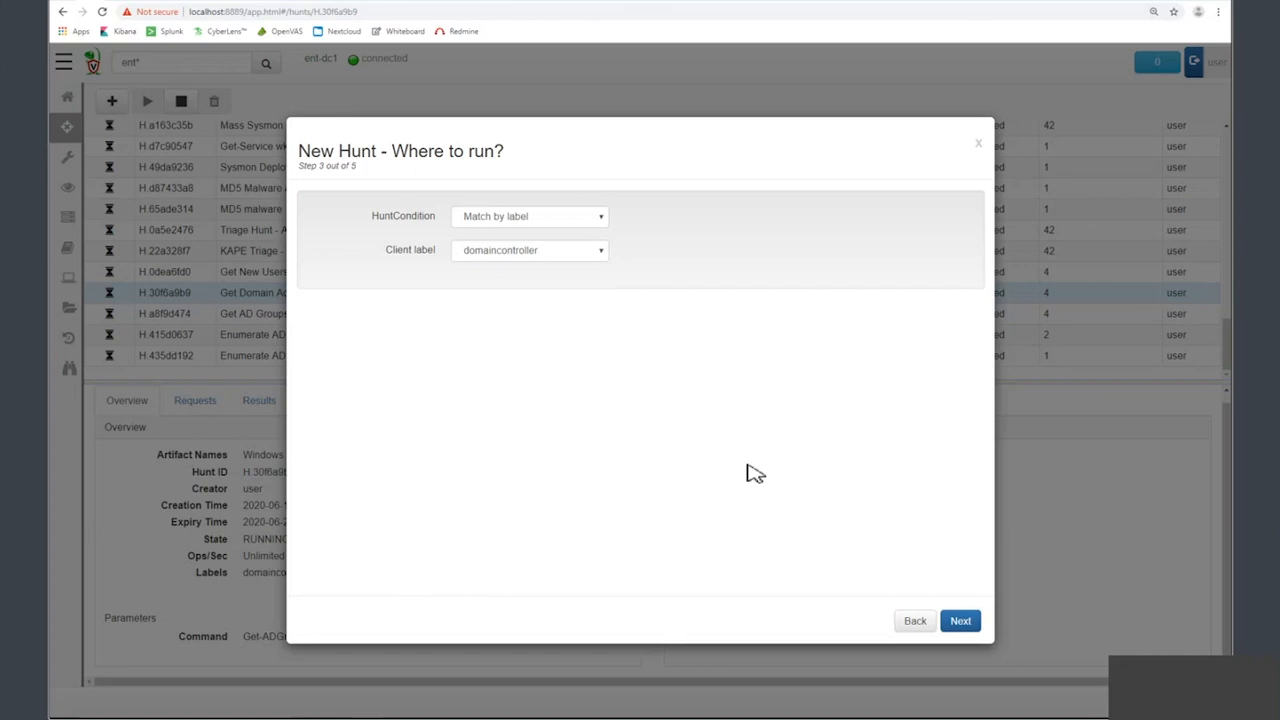
mouse_move(959, 621)
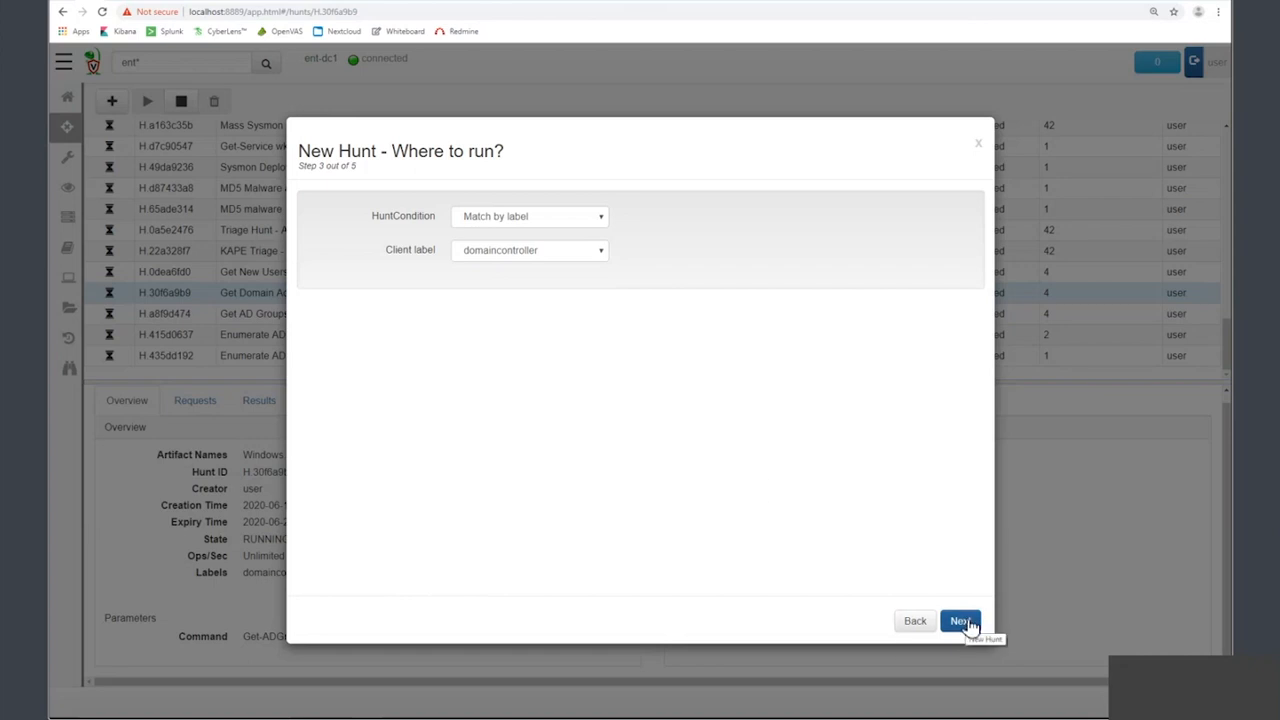
left_click(959, 621)
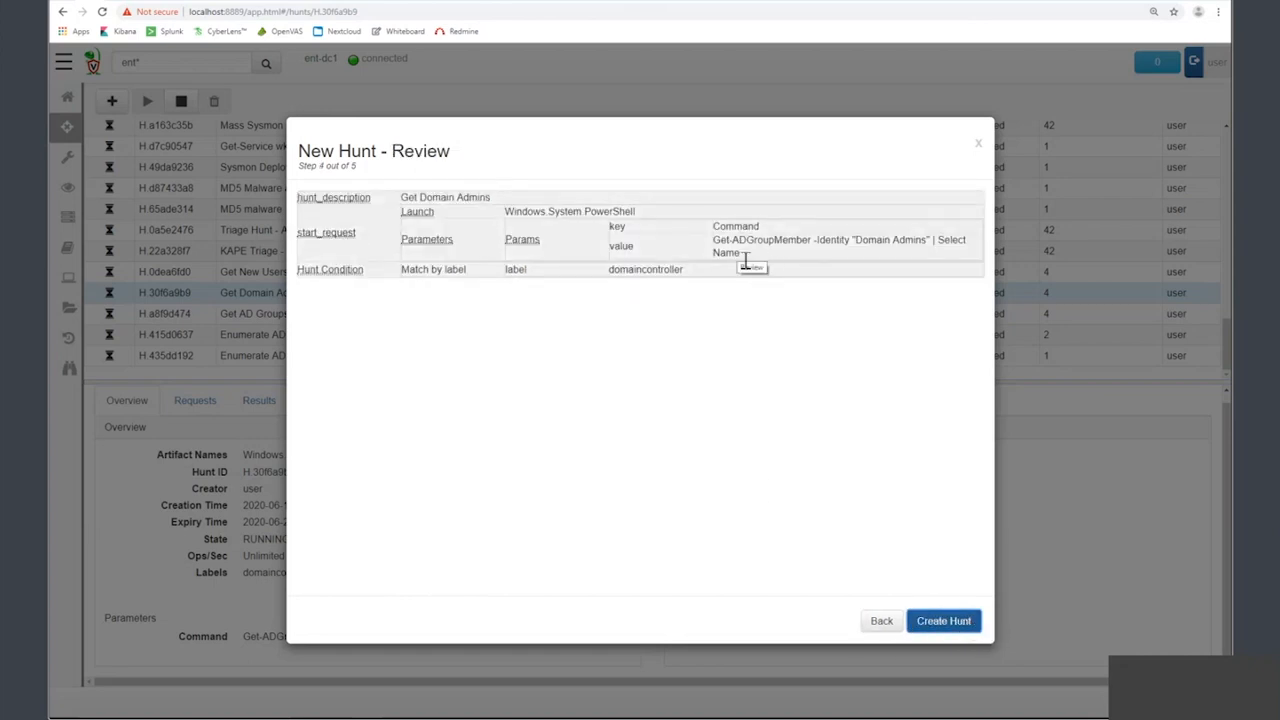
left_click(942, 620)
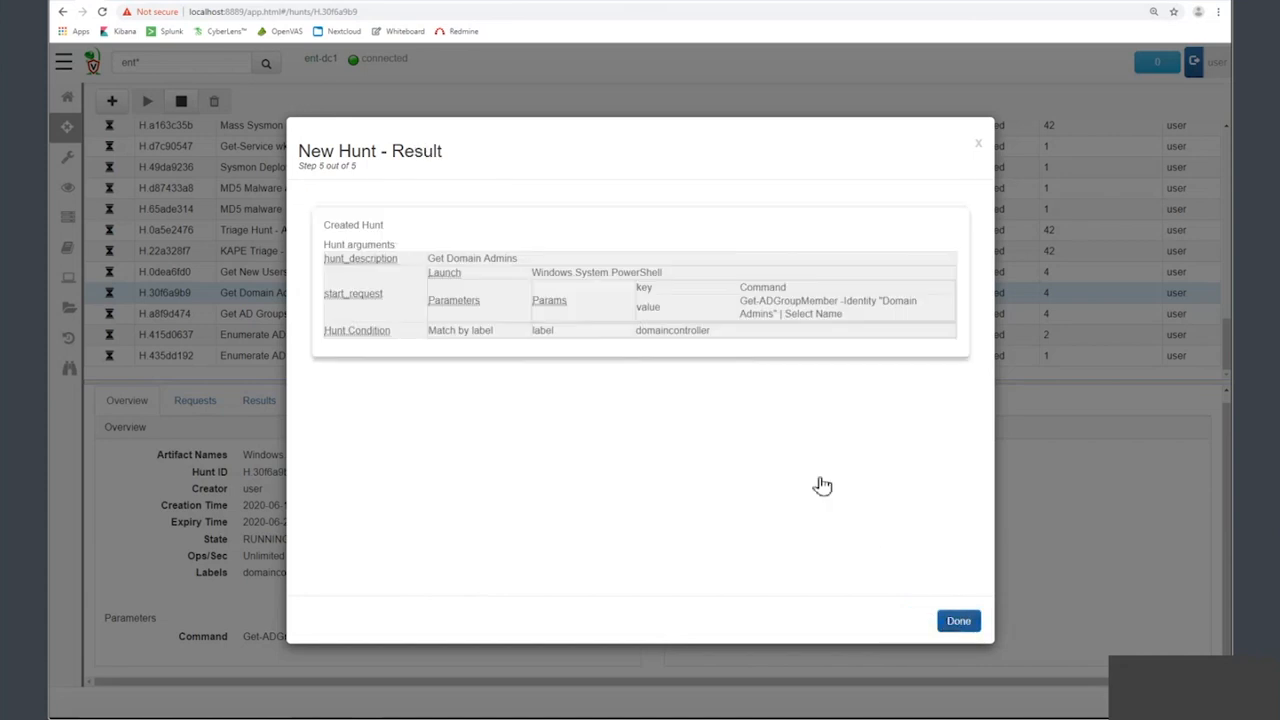
- Run the paused Get Domain Admins hunt and review its results for admin names
left_click(957, 621)
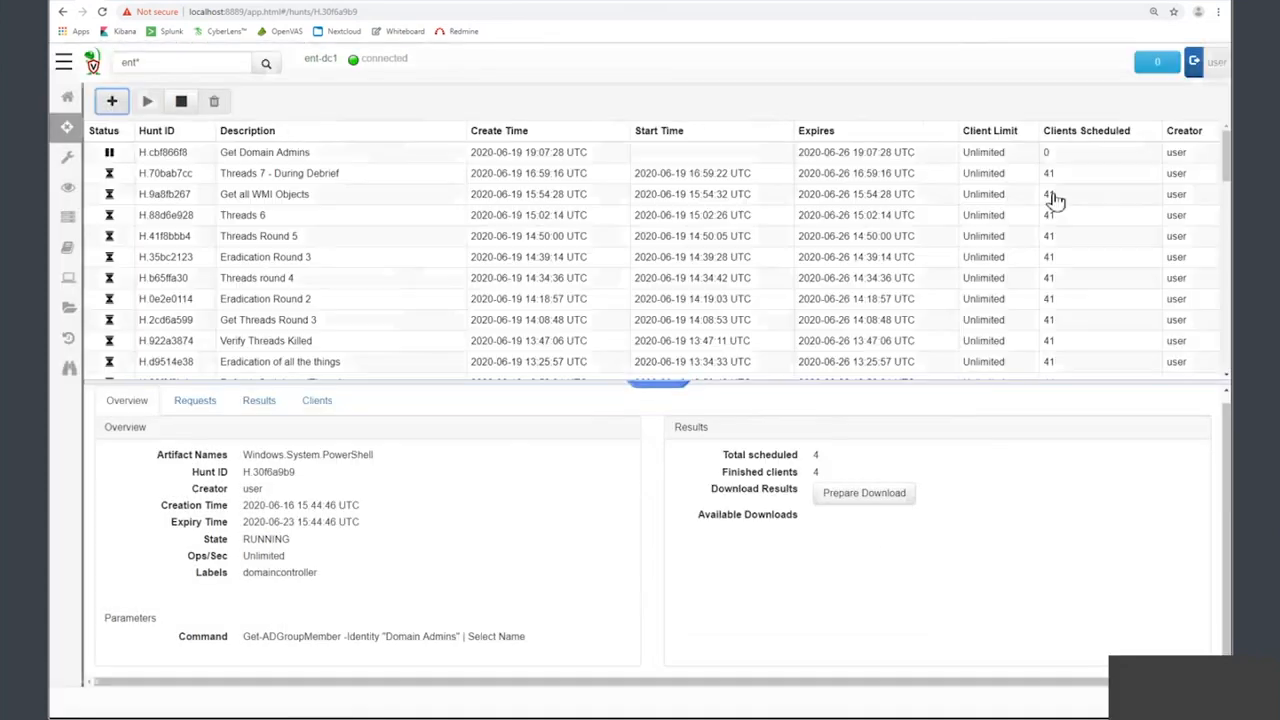
left_click(264, 152)
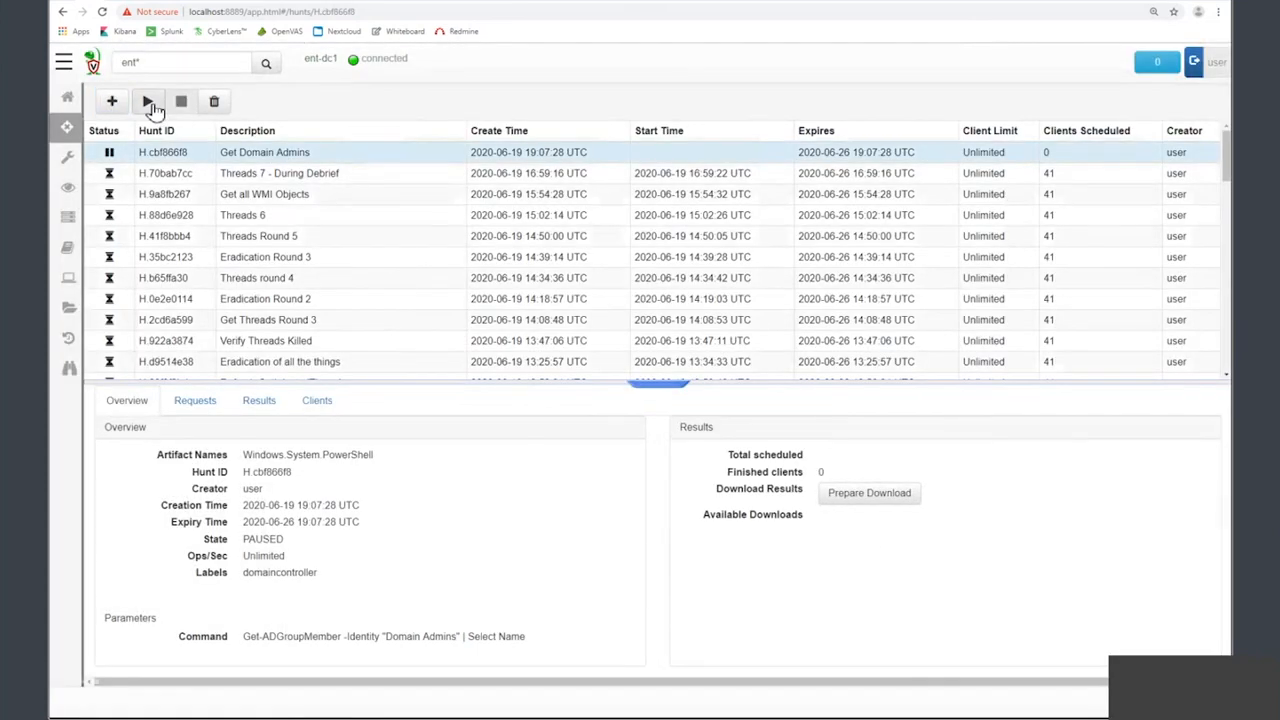
left_click(147, 101)
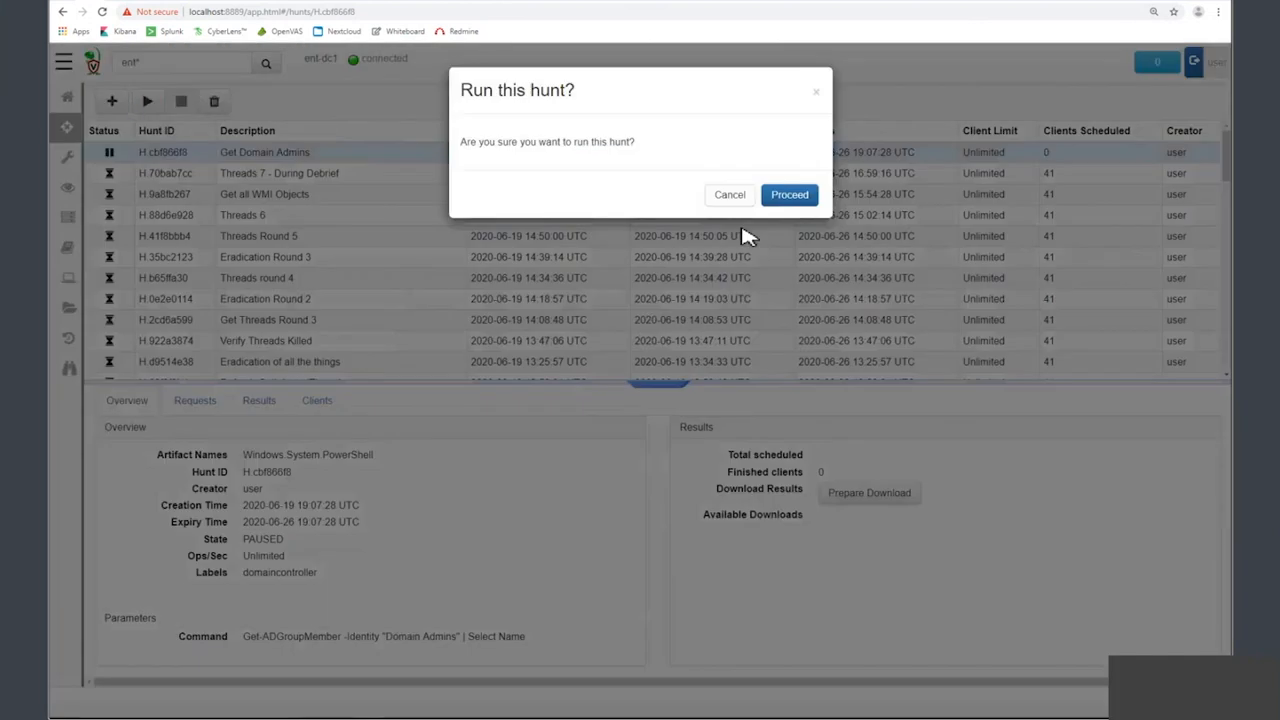
left_click(789, 194)
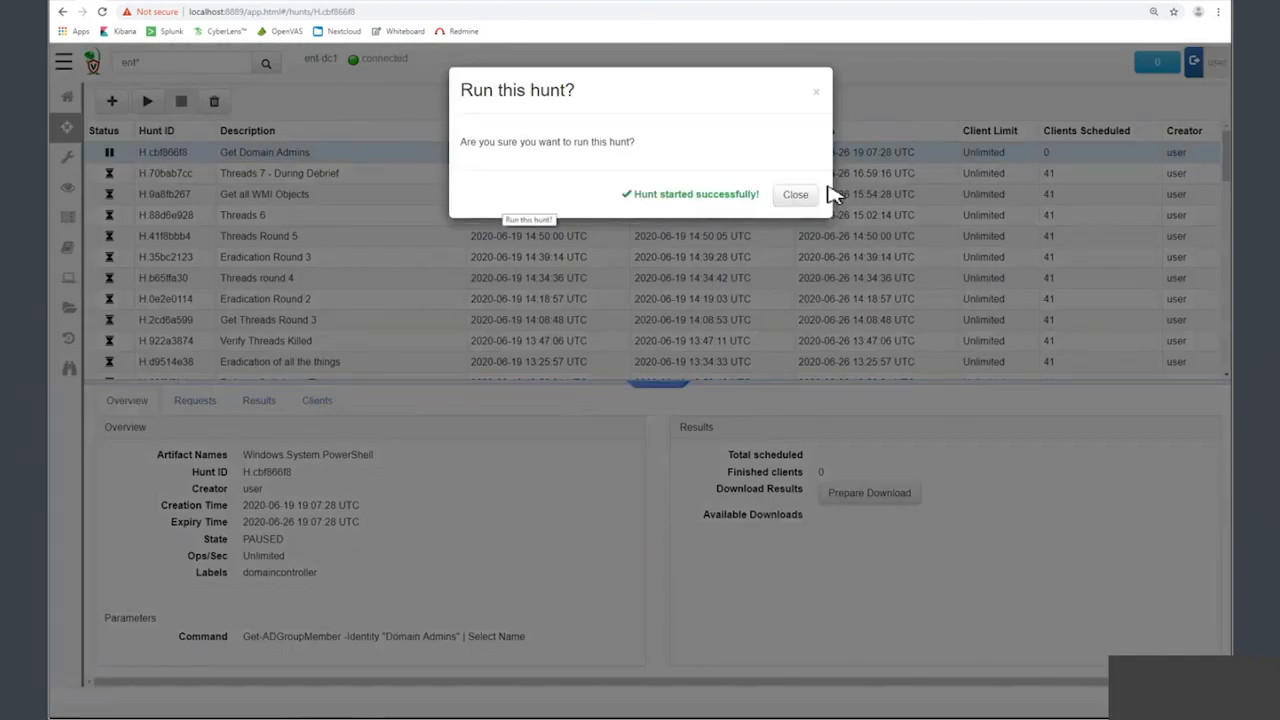
left_click(795, 194)
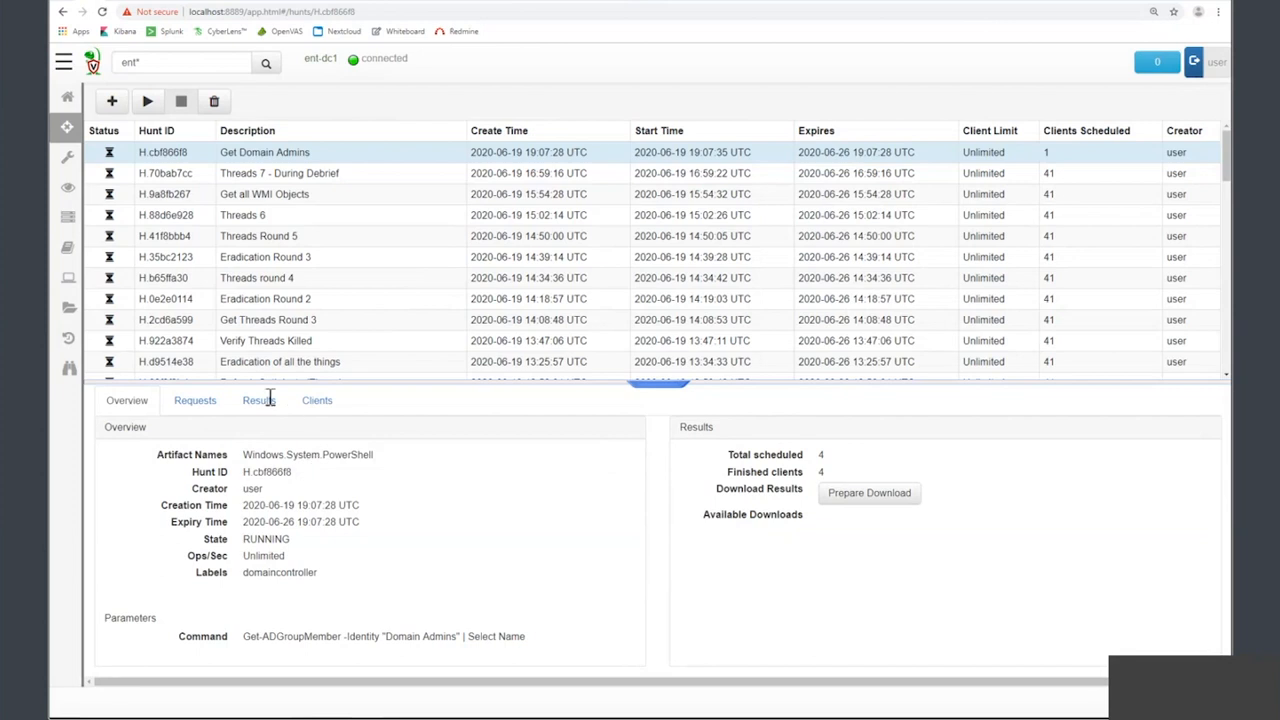
left_click(258, 400)
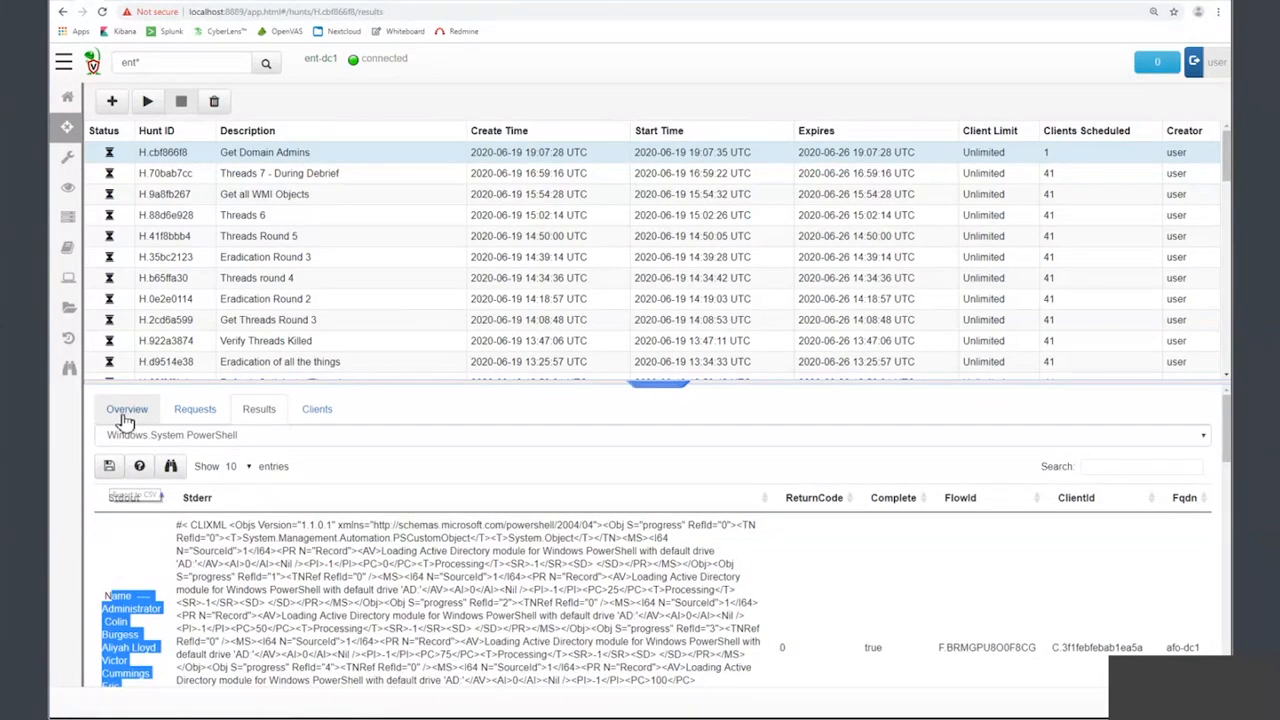
left_click(127, 409)
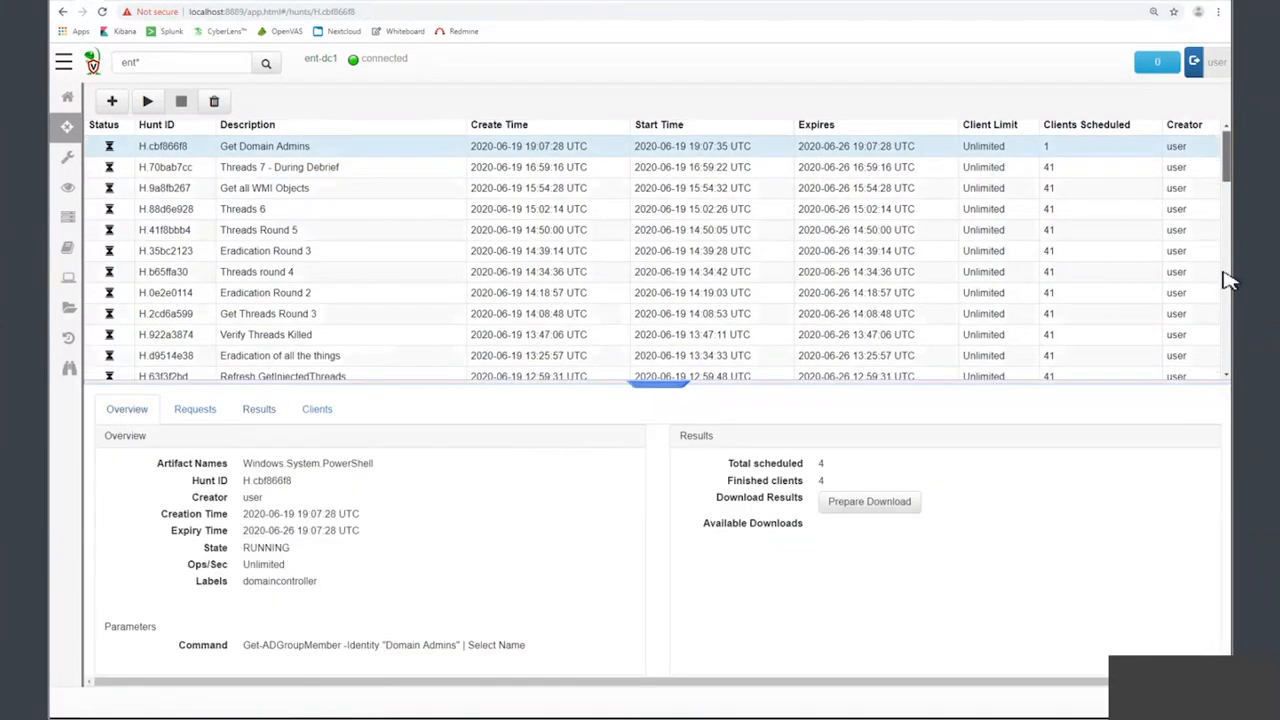
- Open the KAPE Triage - All Systems hunt showing 42 of 42 clients finished
scroll("down", 3)
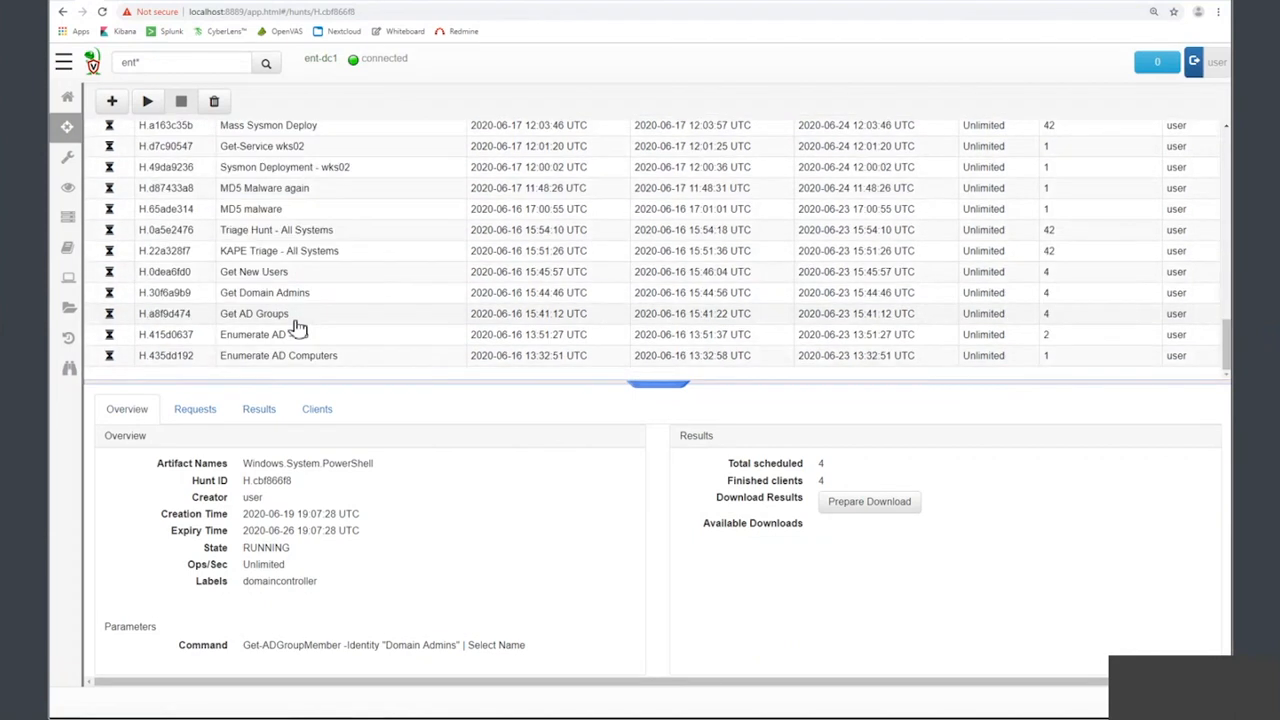
left_click(278, 250)
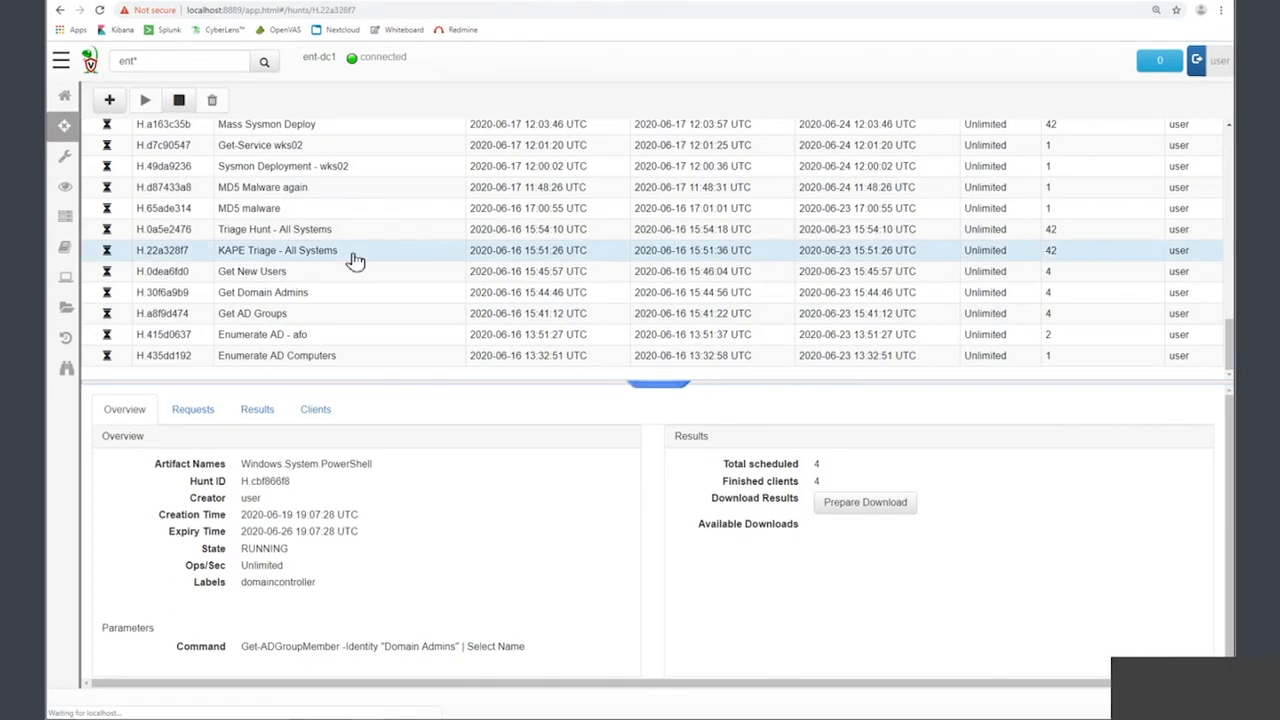
left_click(277, 250)
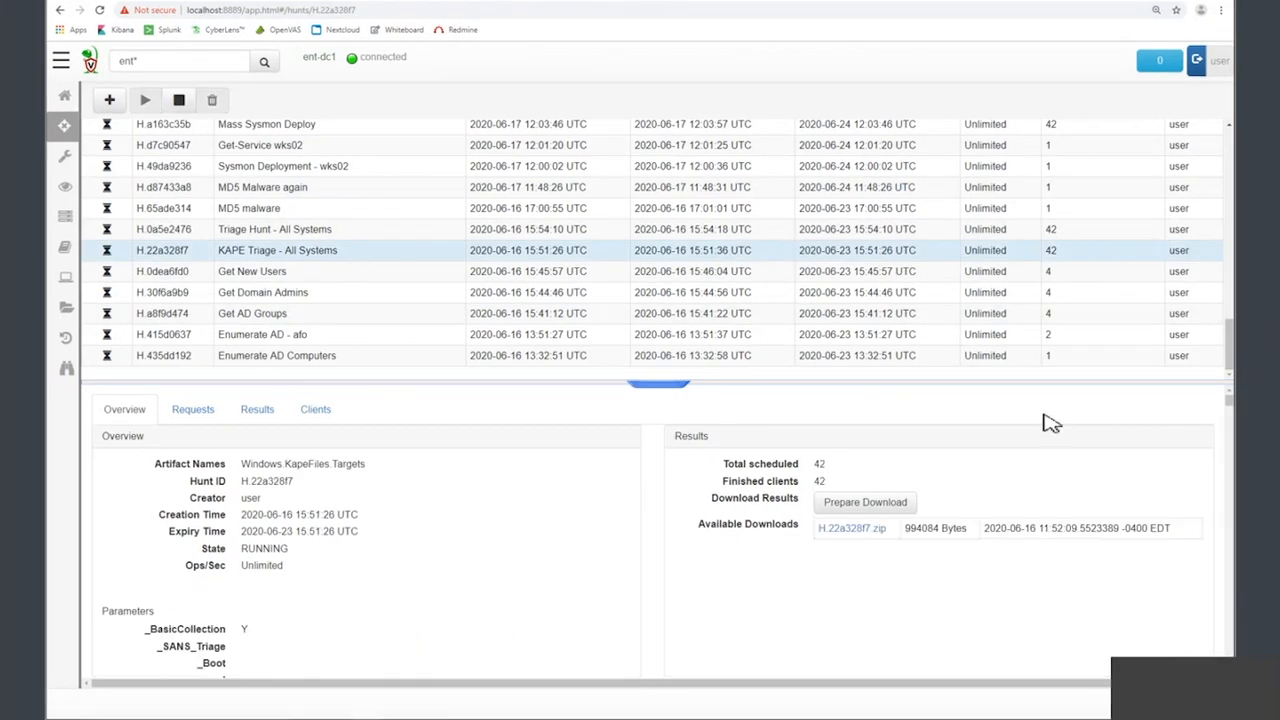
mouse_move(343, 338)
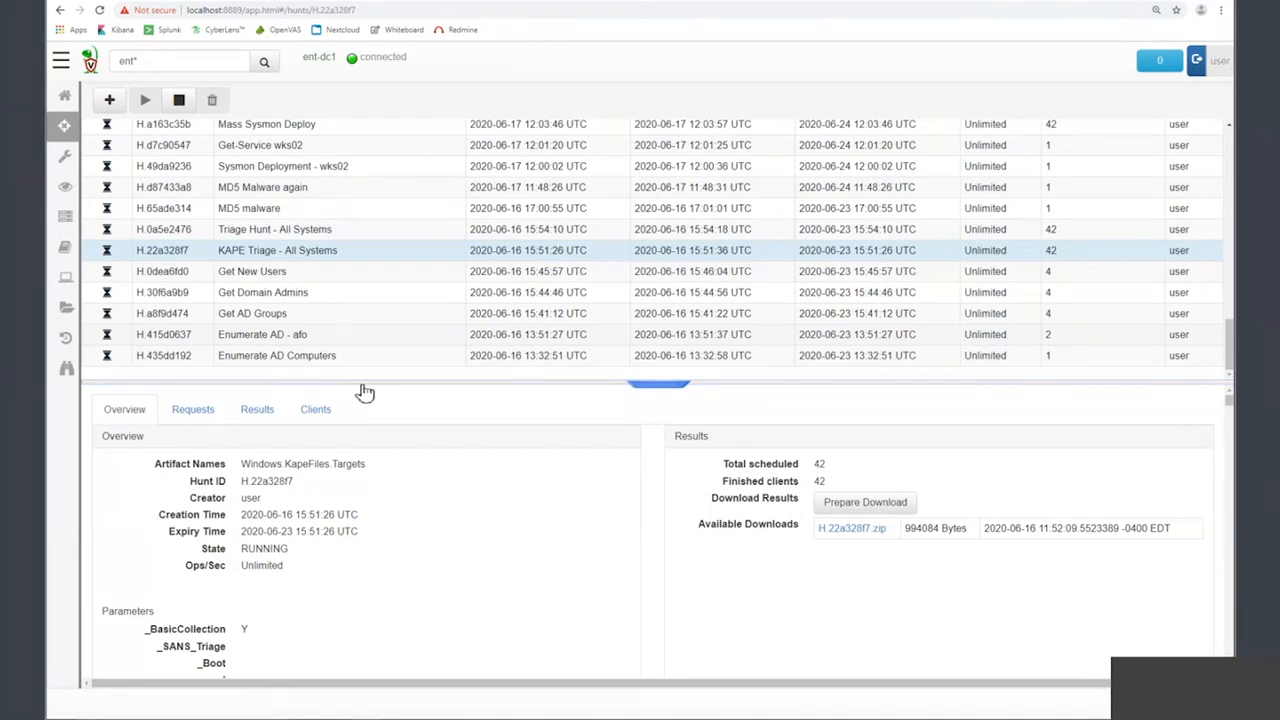
mouse_move(570, 349)
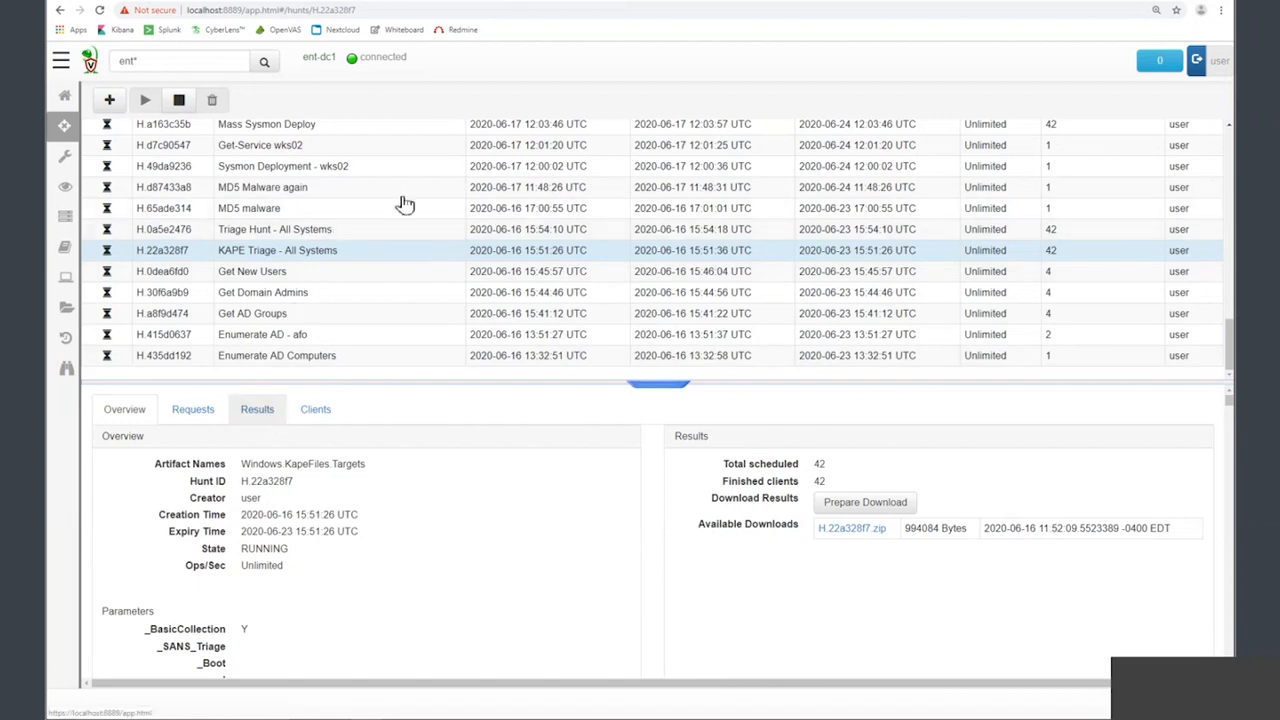
scroll("down", 3)
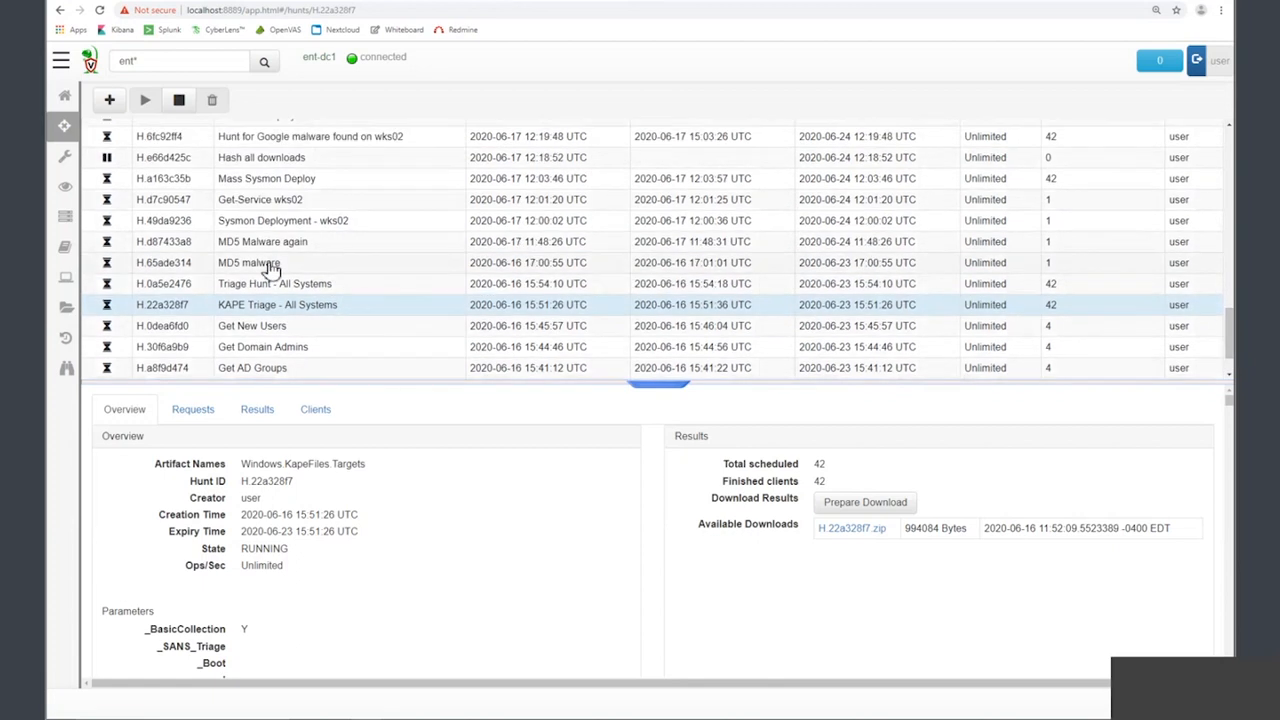
- Open the MD5 Malware again hunt's results and select GoogleUpdateBroker.exe's MD5 hash
left_click(270, 262)
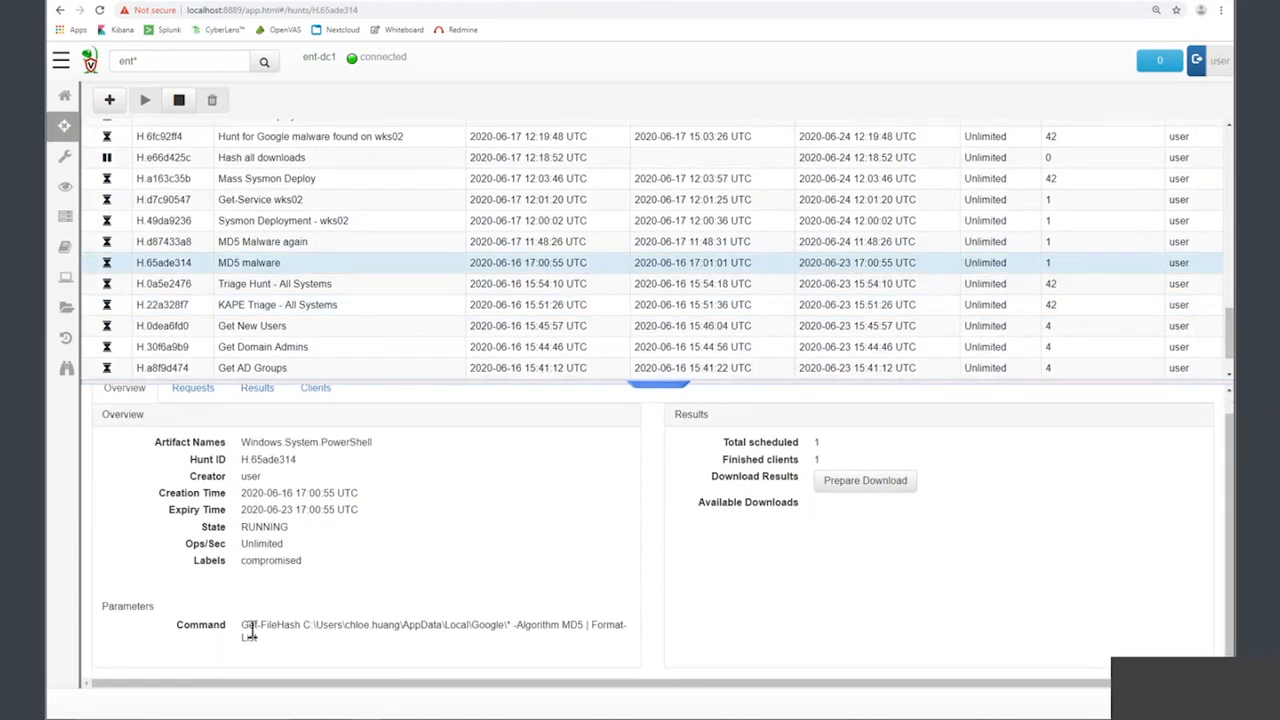
left_click(262, 241)
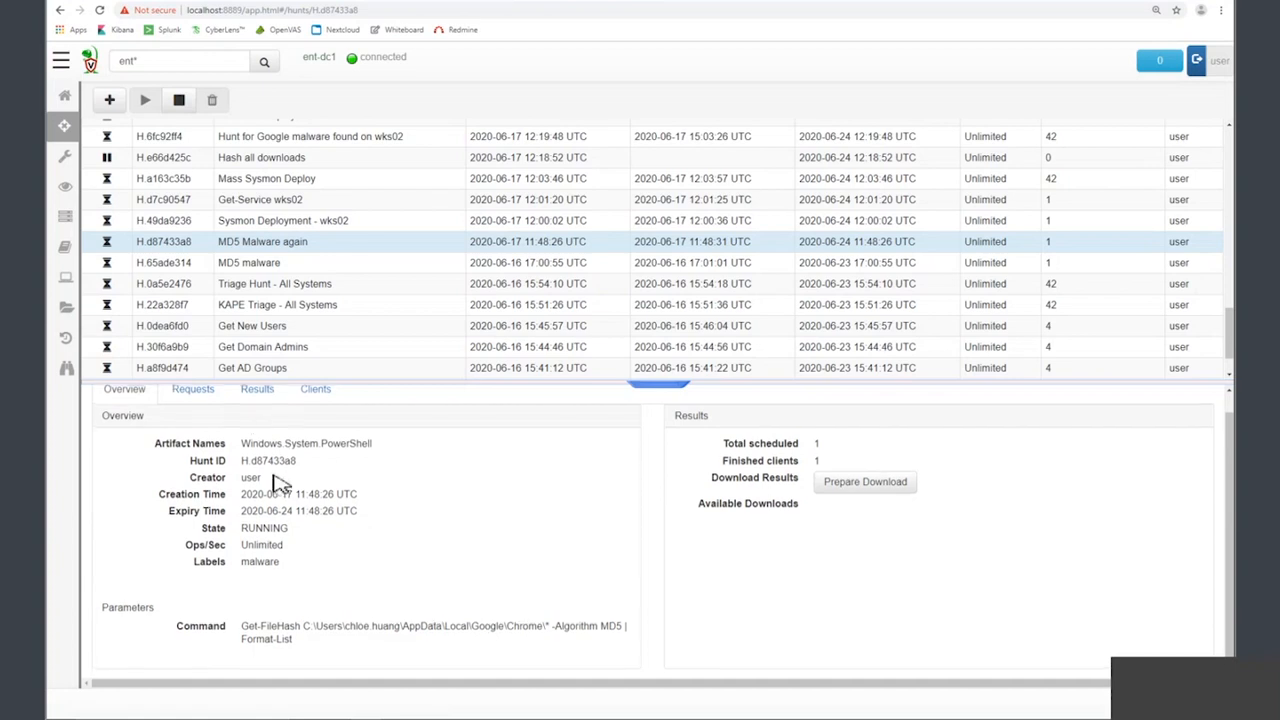
left_click(257, 408)
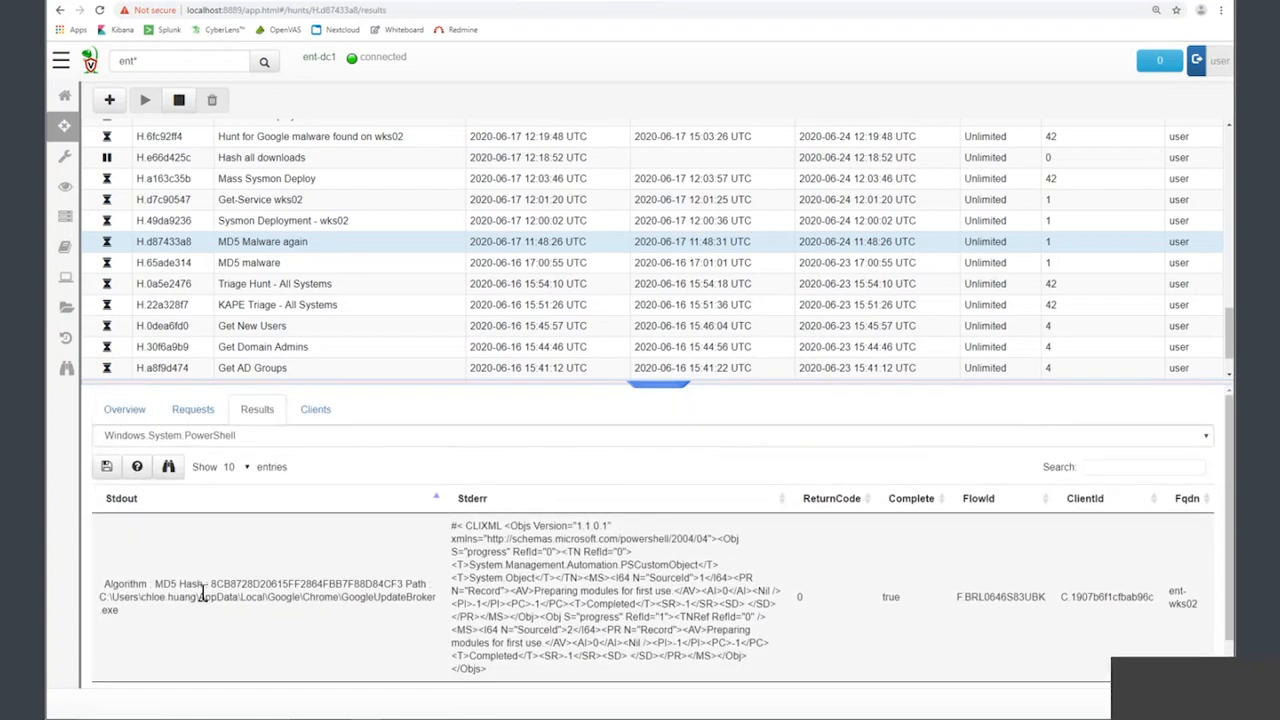
double_click(307, 583)
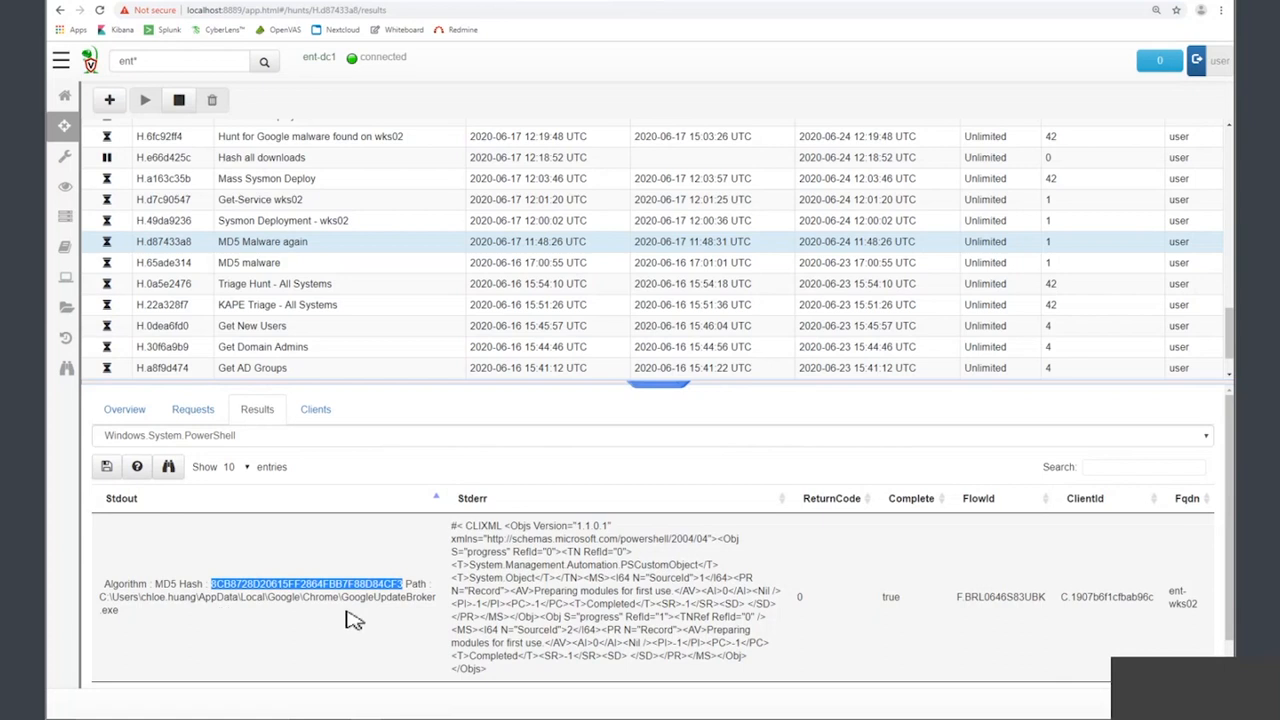
left_click_drag(210, 583, 400, 583)
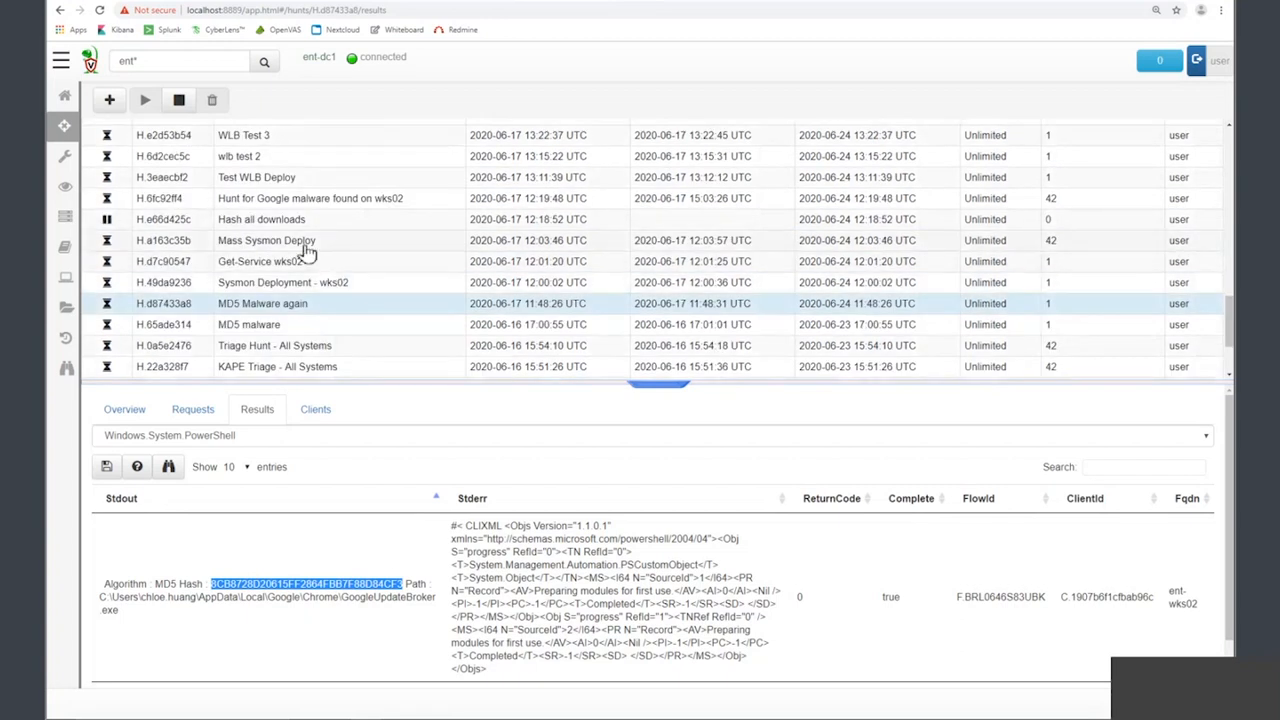
- View the Mass Sysmon Deploy hunt's overview, then scroll up to the Winlogbeat hunts
left_click(266, 240)
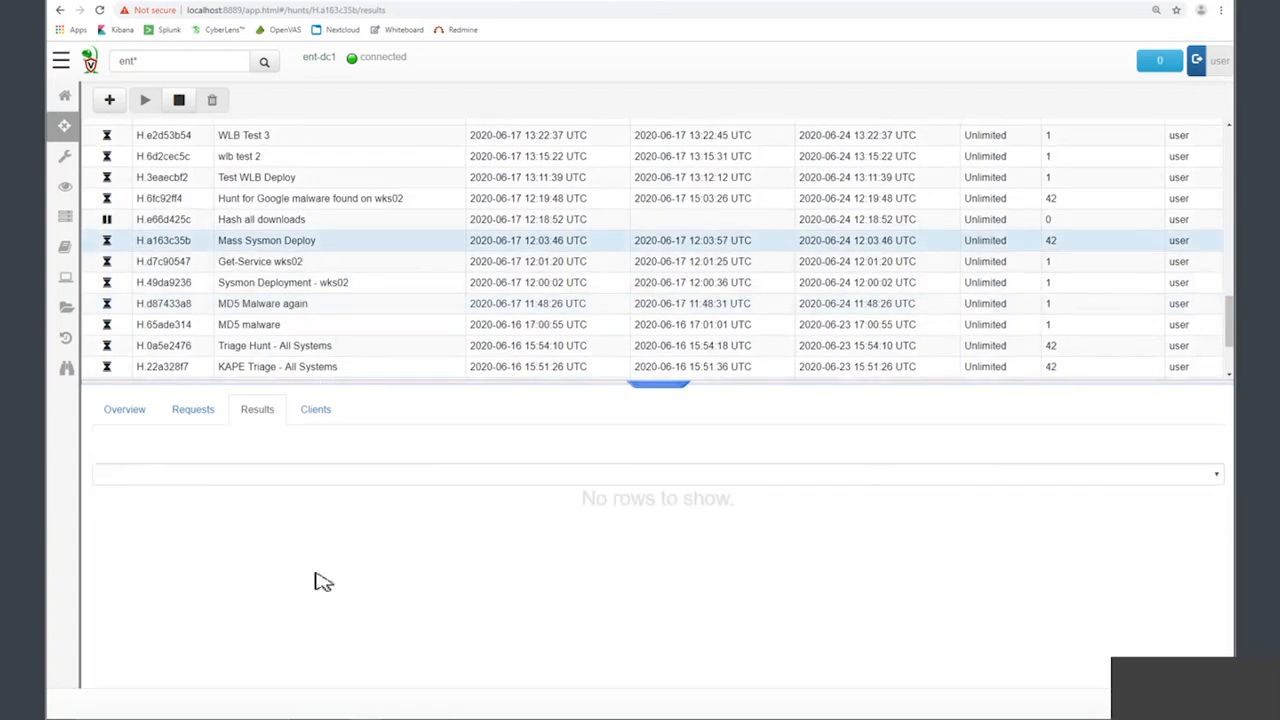
left_click(124, 409)
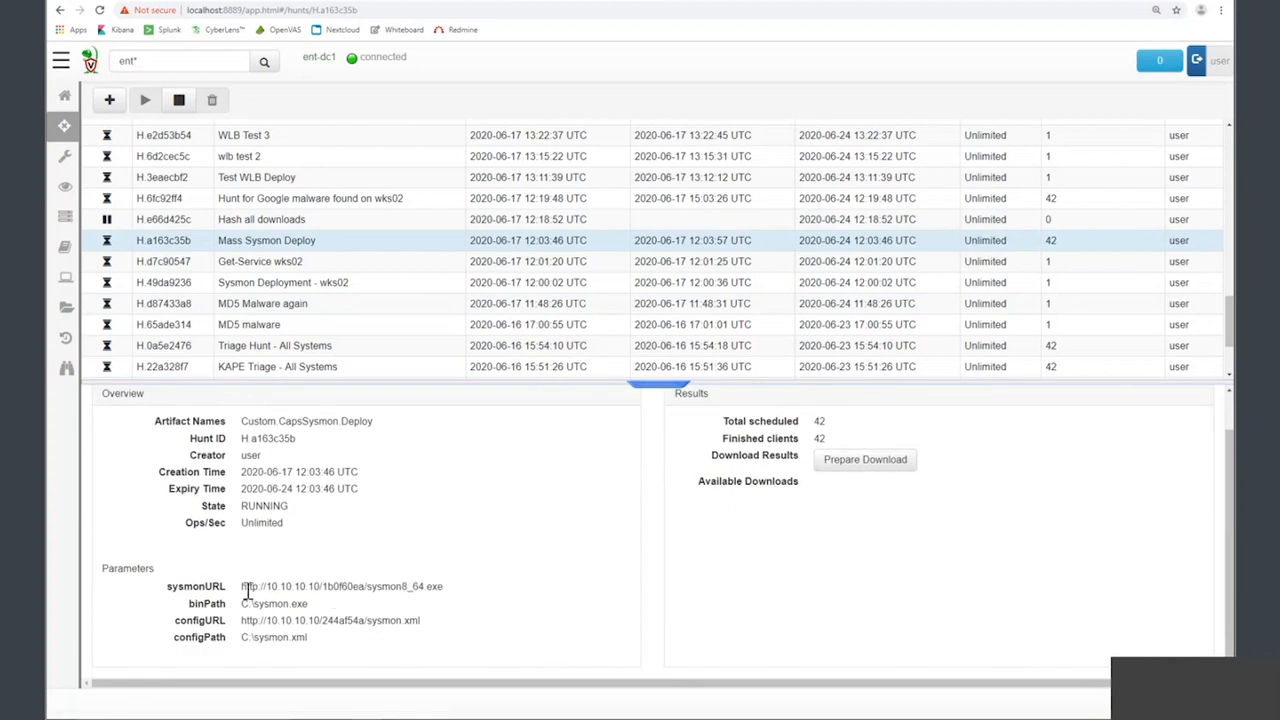
left_click_drag(244, 586, 342, 586)
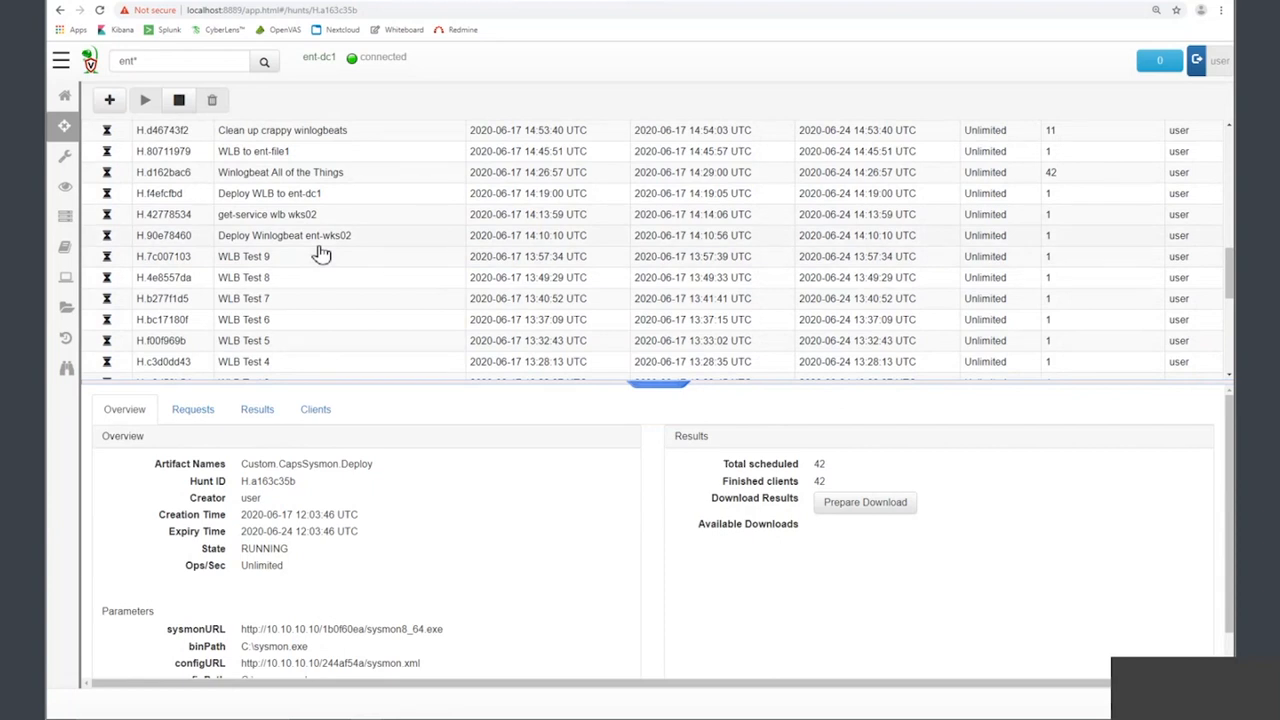
mouse_move(322, 256)
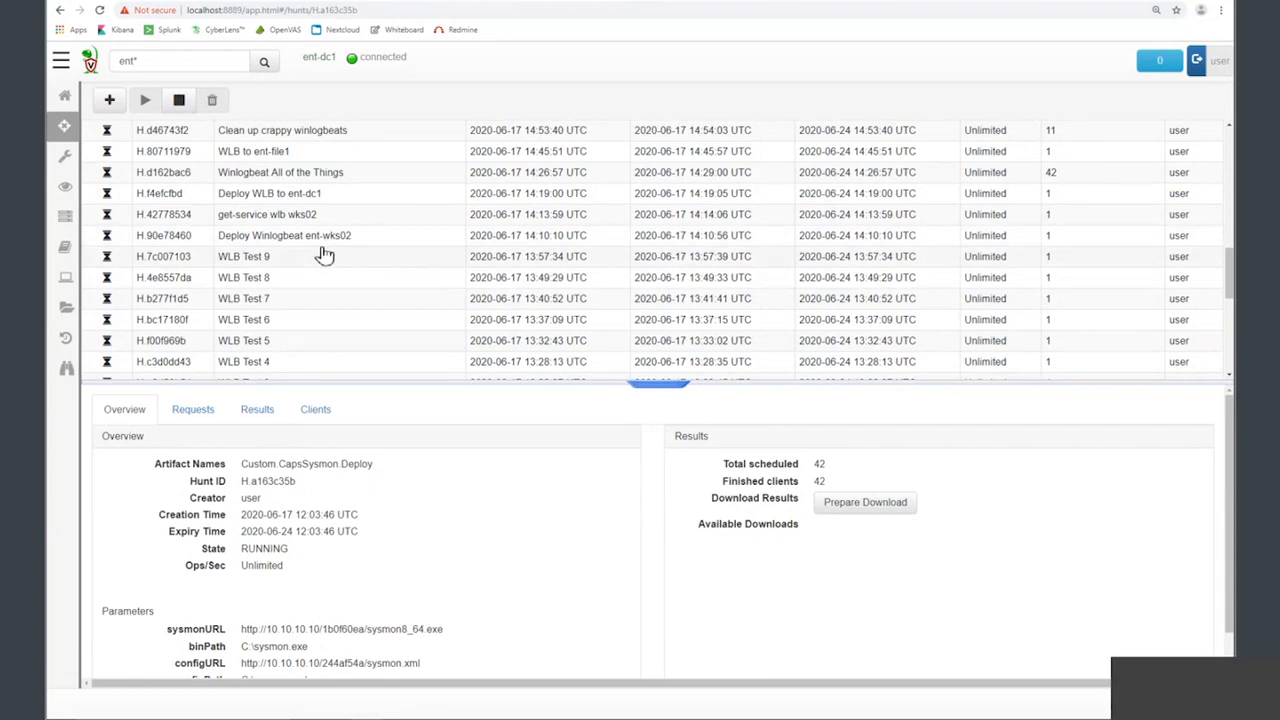
mouse_move(675, 228)
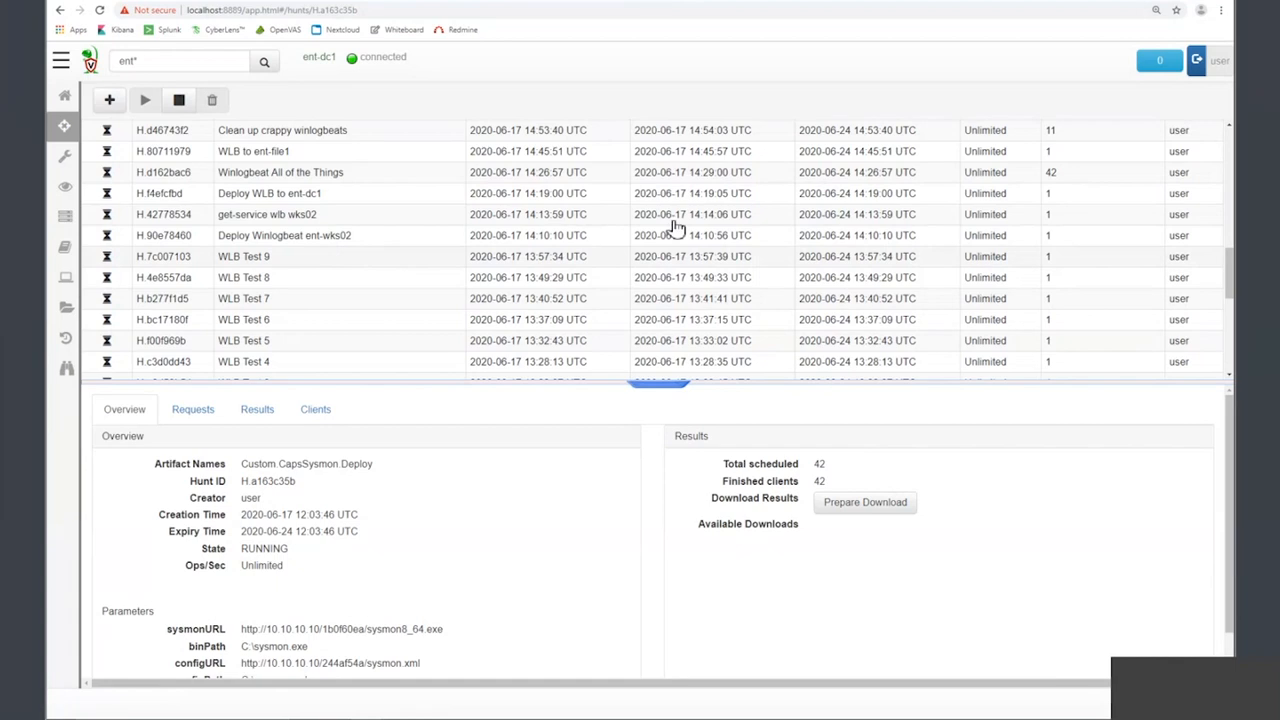
mouse_move(933, 238)
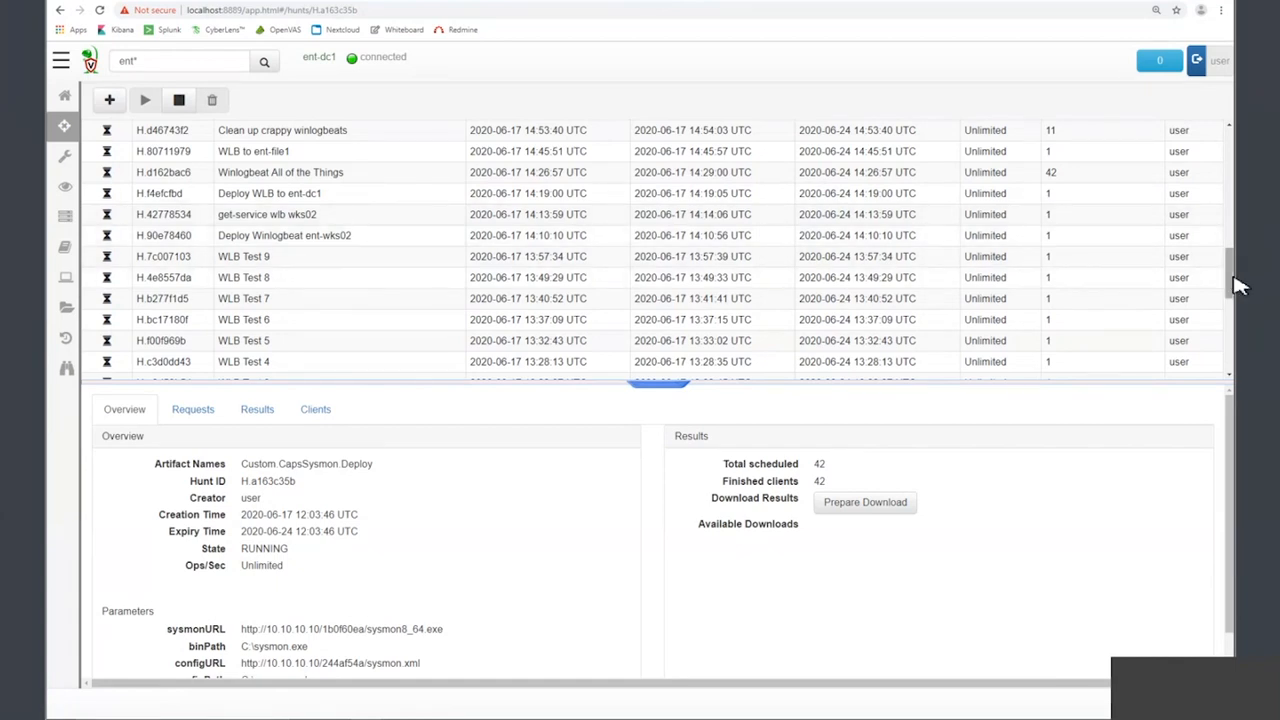
scroll("up", 3)
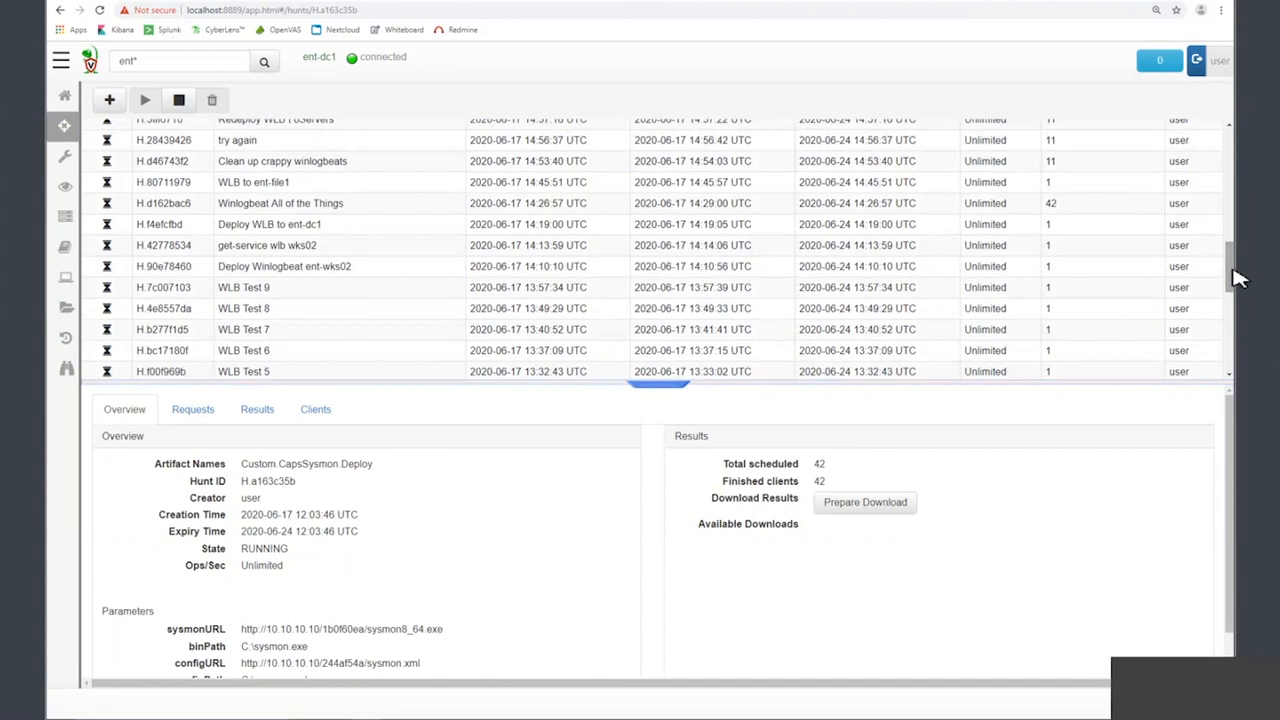
mouse_move(1158, 277)
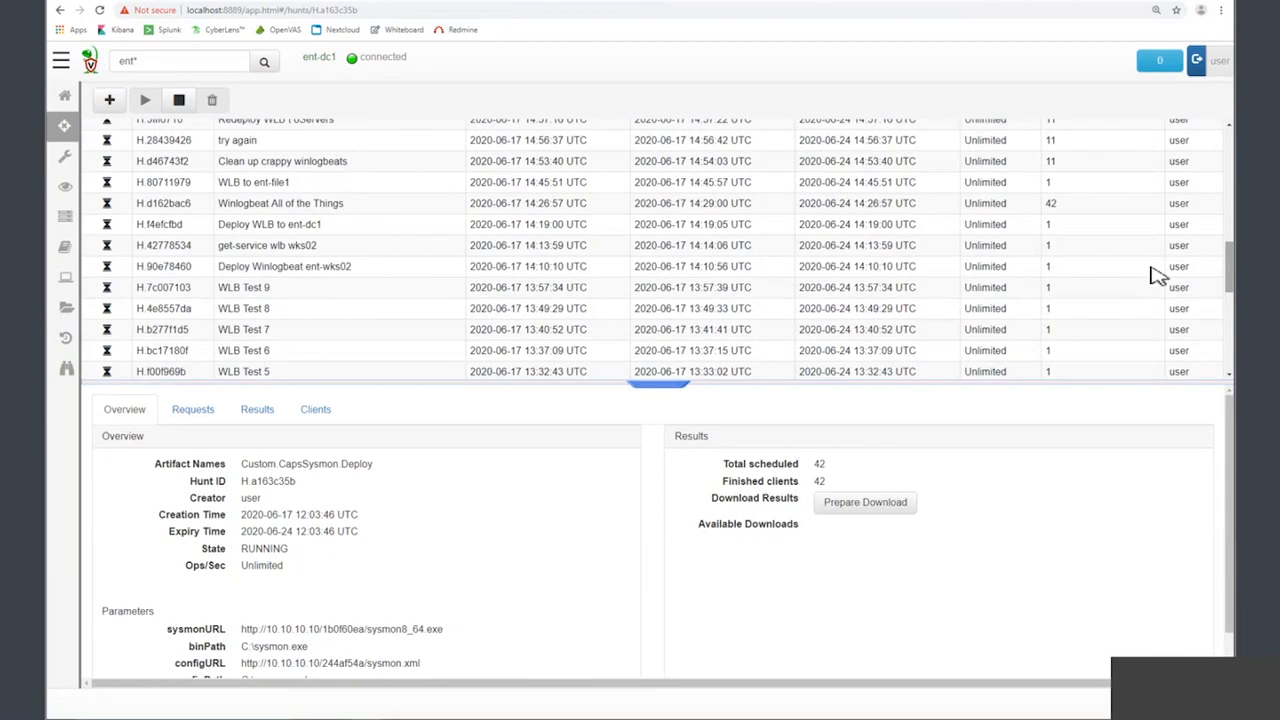
mouse_move(546, 708)
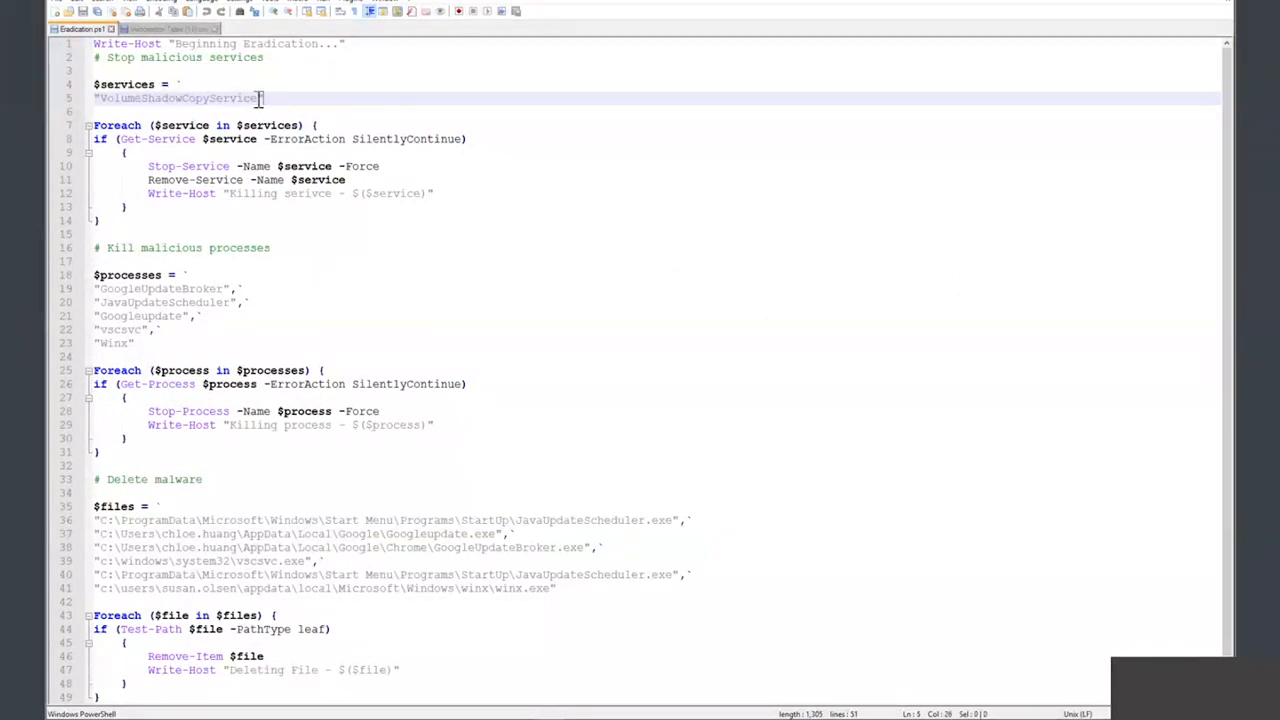
- Review Eradication.ps1, highlighting VolumeShadowCopyService and a malicious process name
double_click(178, 98)
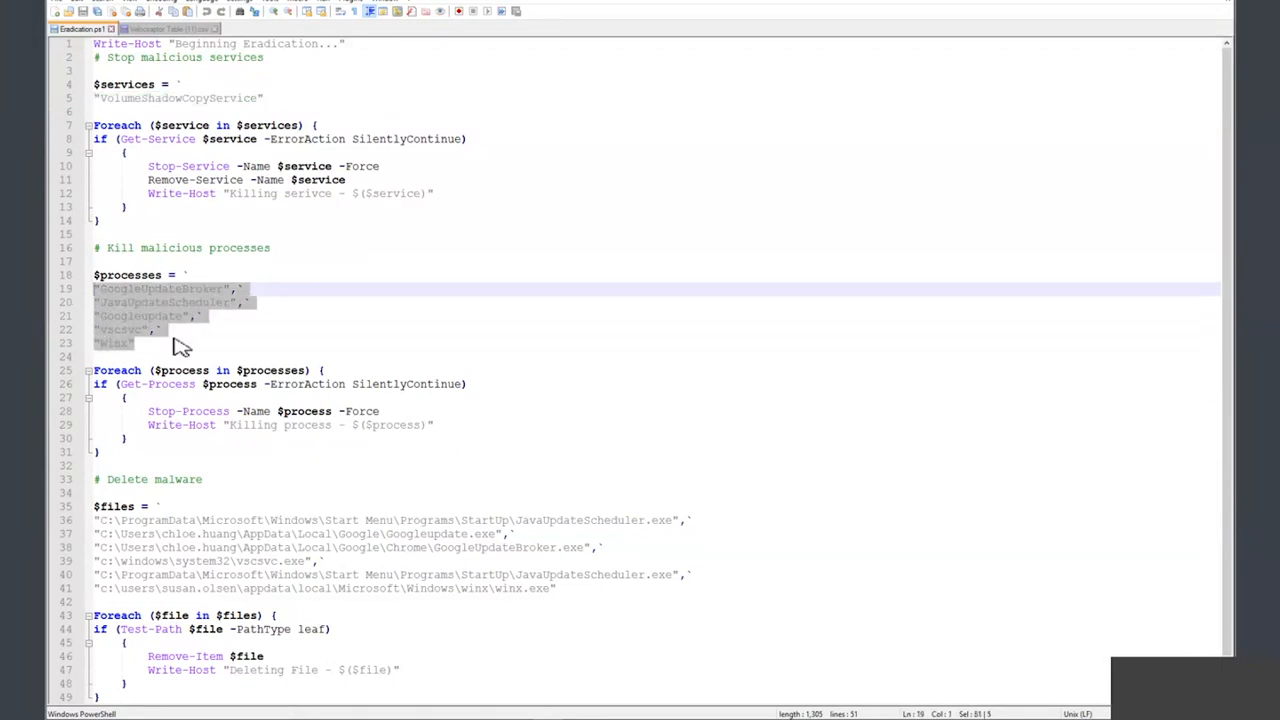
double_click(160, 289)
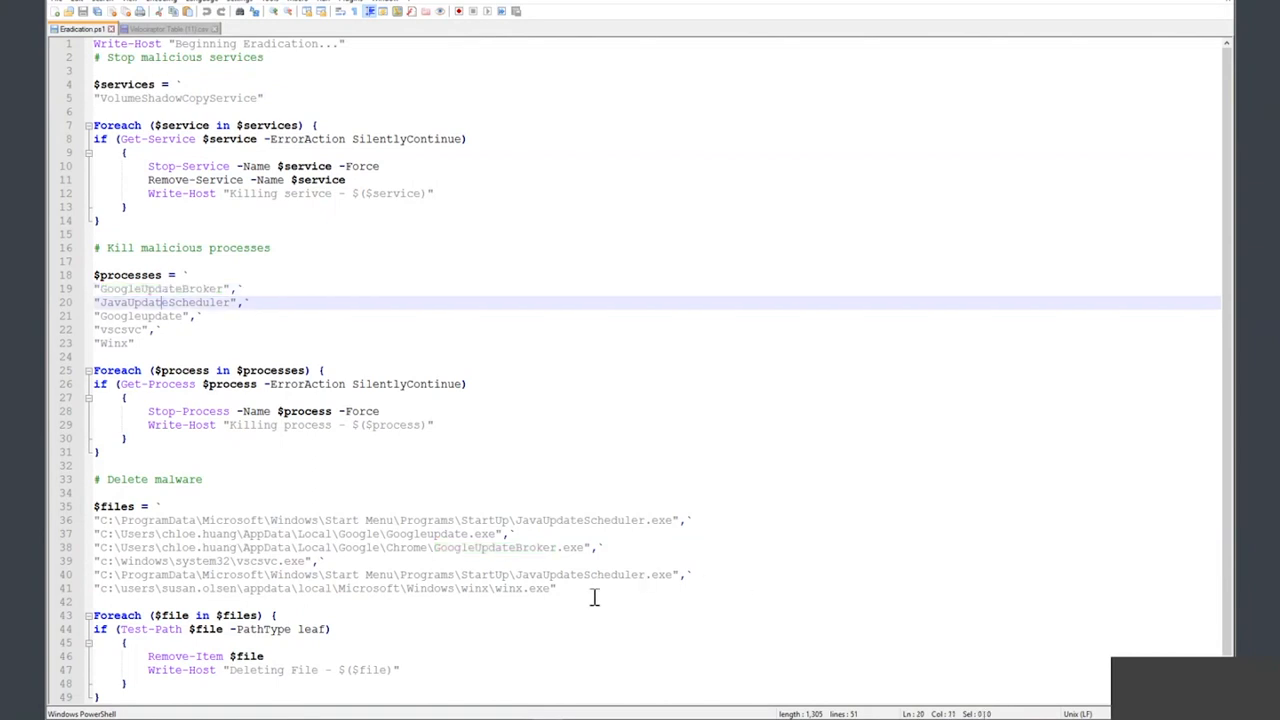
left_click(468, 384)
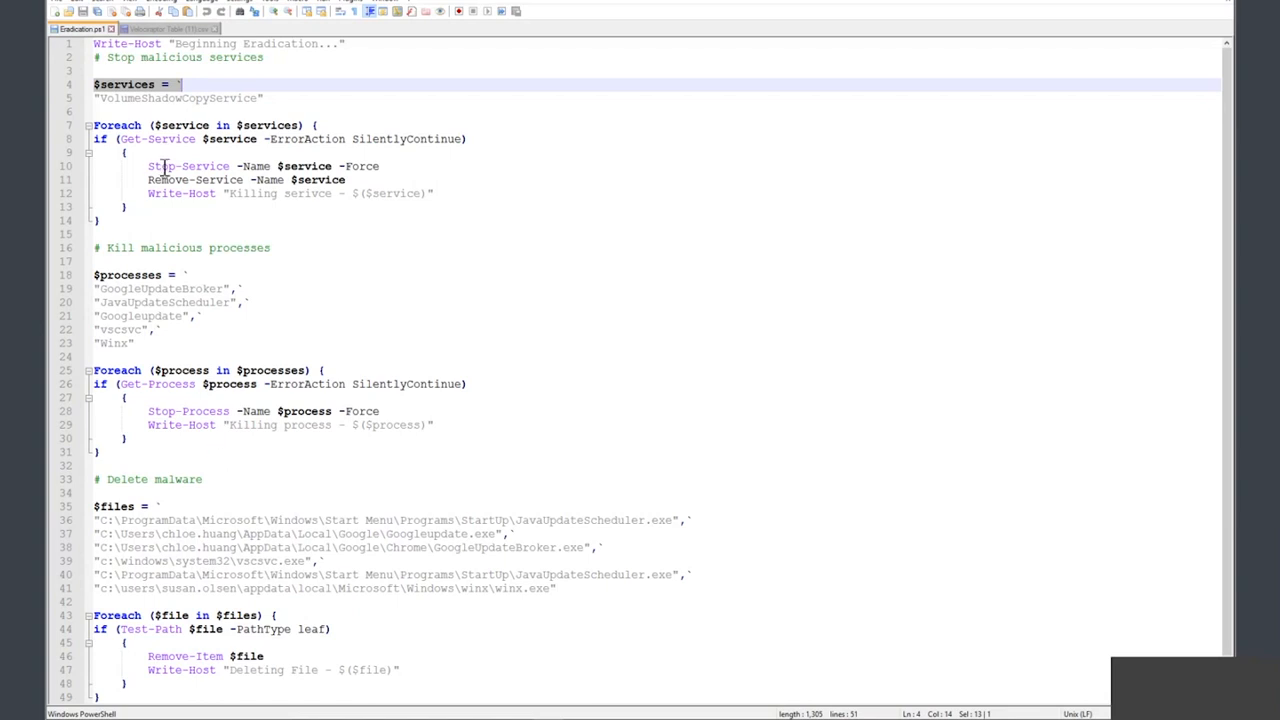
mouse_move(222, 145)
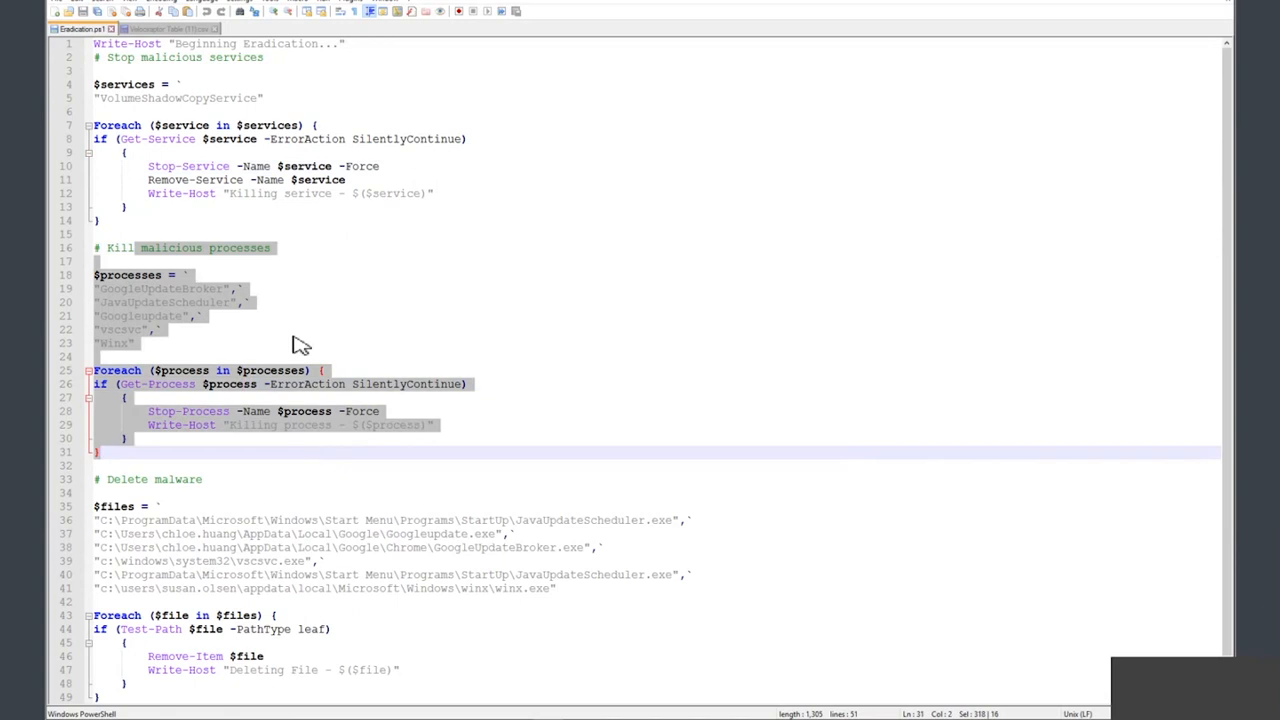
left_click(245, 234)
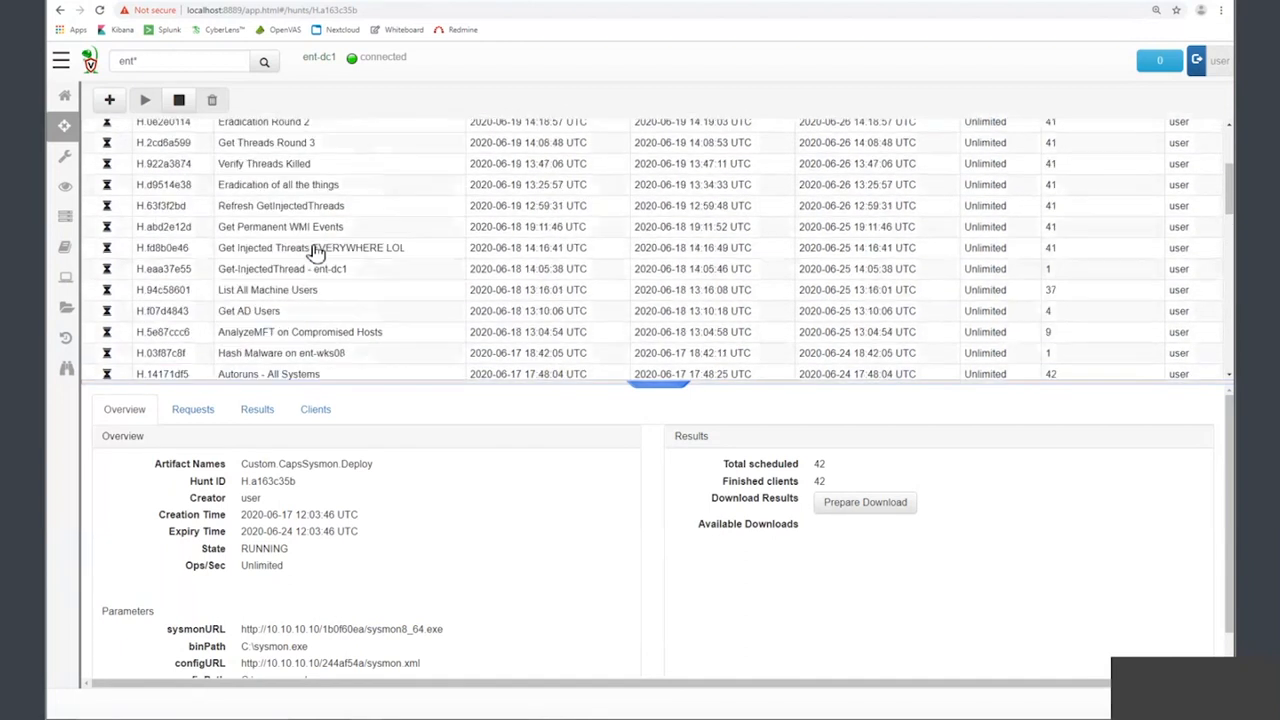
- Open the 'Eradication of all the things' hunt and highlight its Eradication.ps1 download URL
scroll("up", 3)
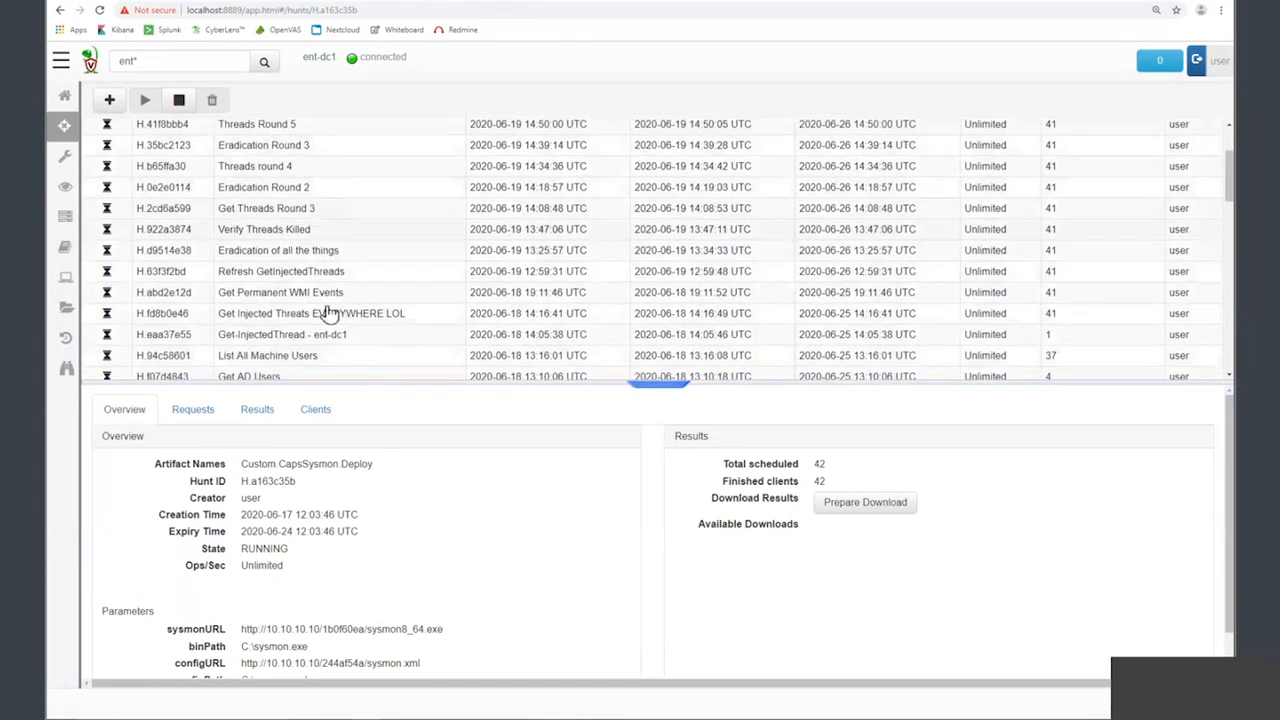
left_click(278, 237)
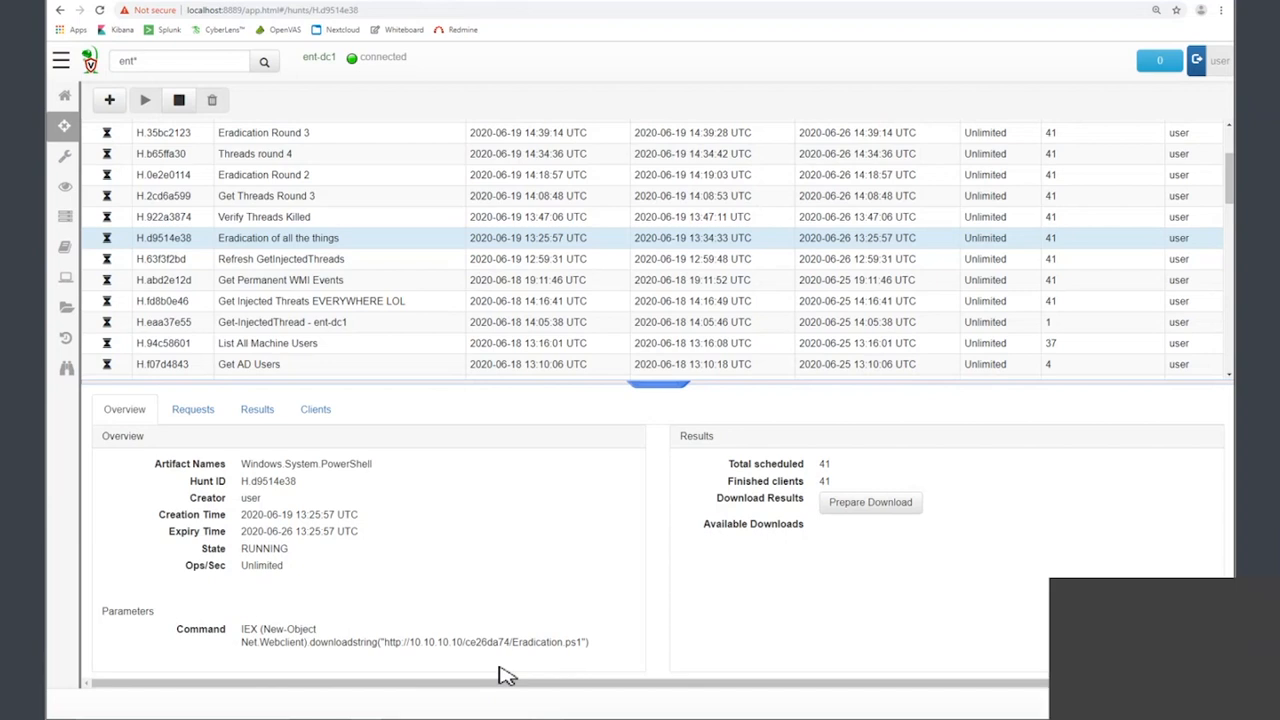
mouse_move(400, 643)
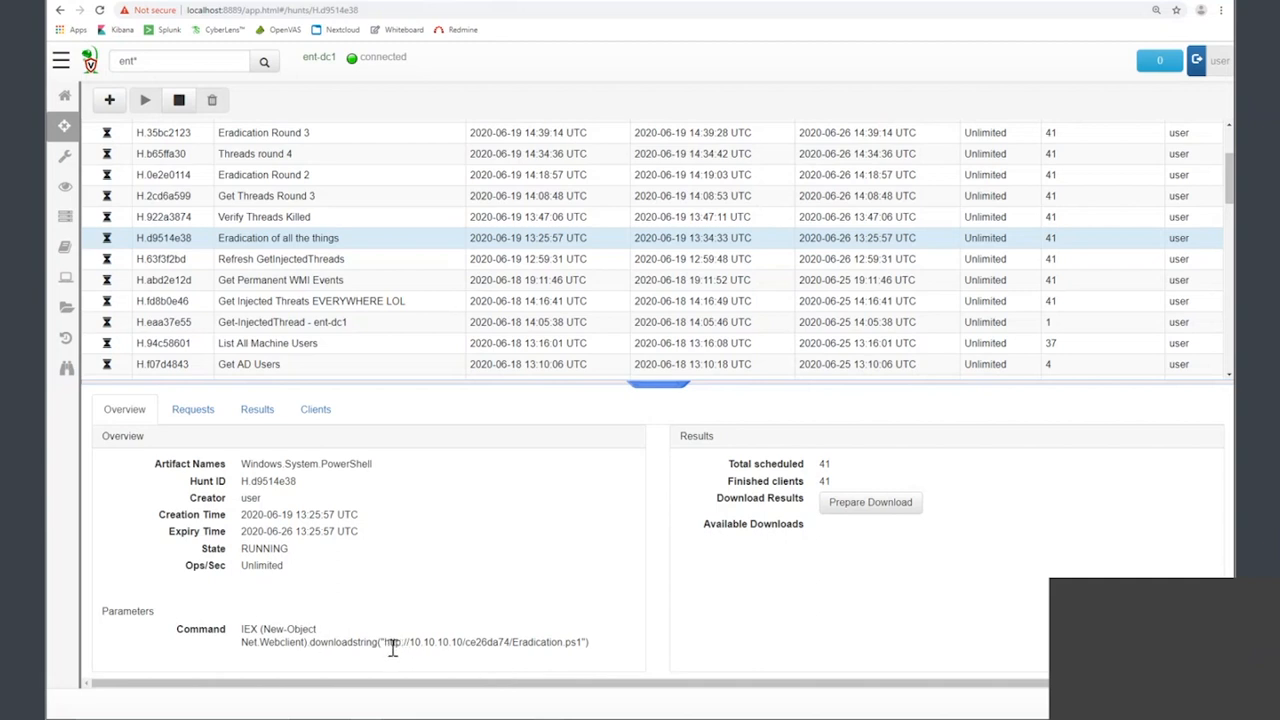
left_click_drag(383, 641, 588, 641)
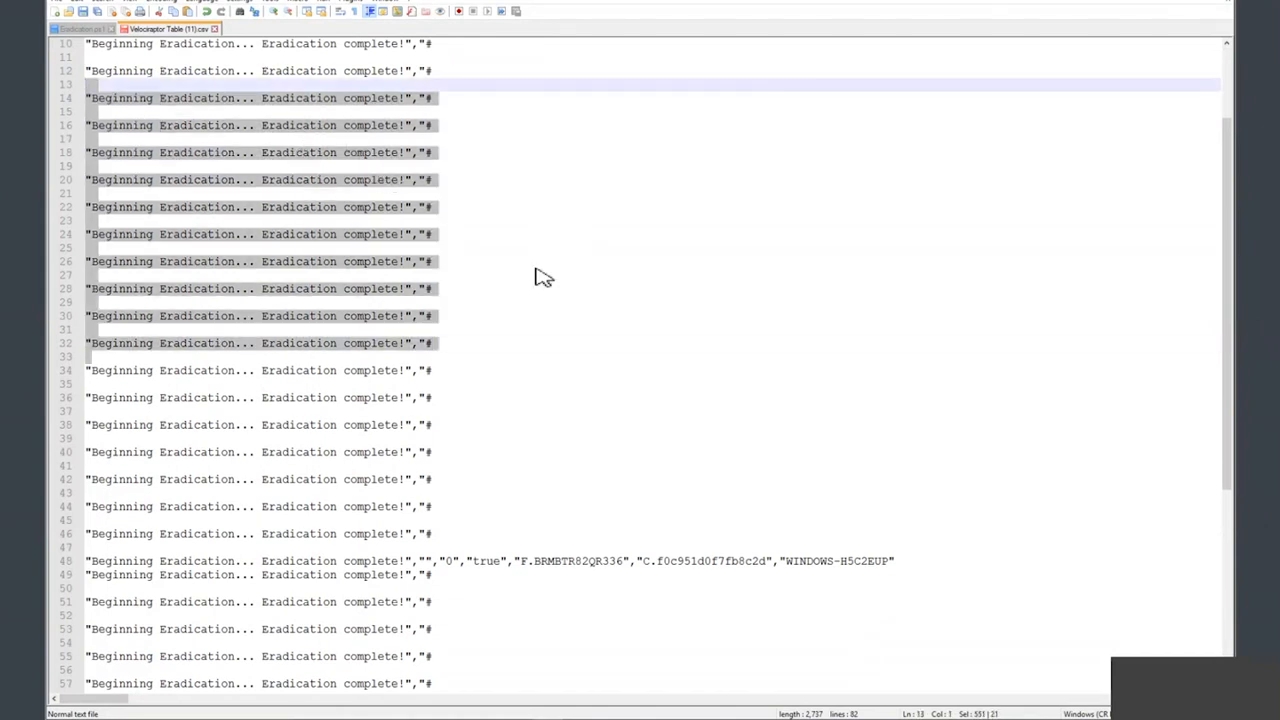
mouse_move(538, 386)
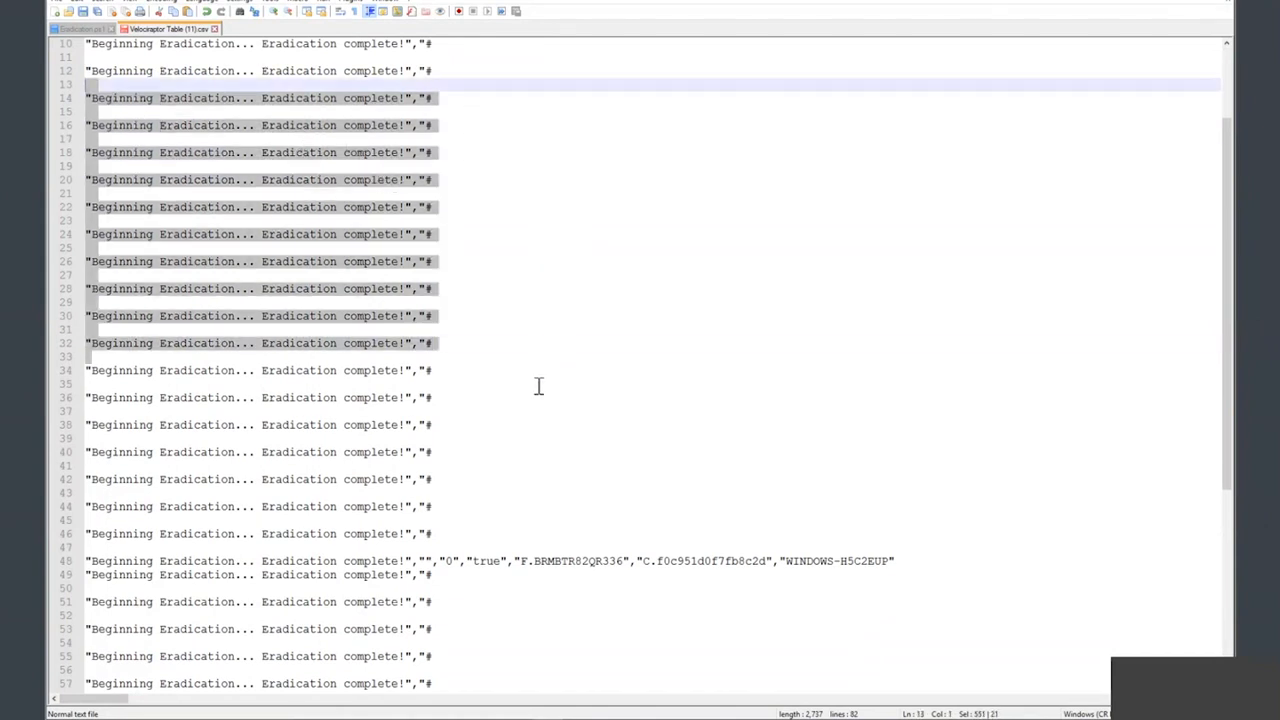
- Scroll the Velociraptor Table (11).csv results to see hosts reporting 'Eradication complete!'
scroll("down", 3)
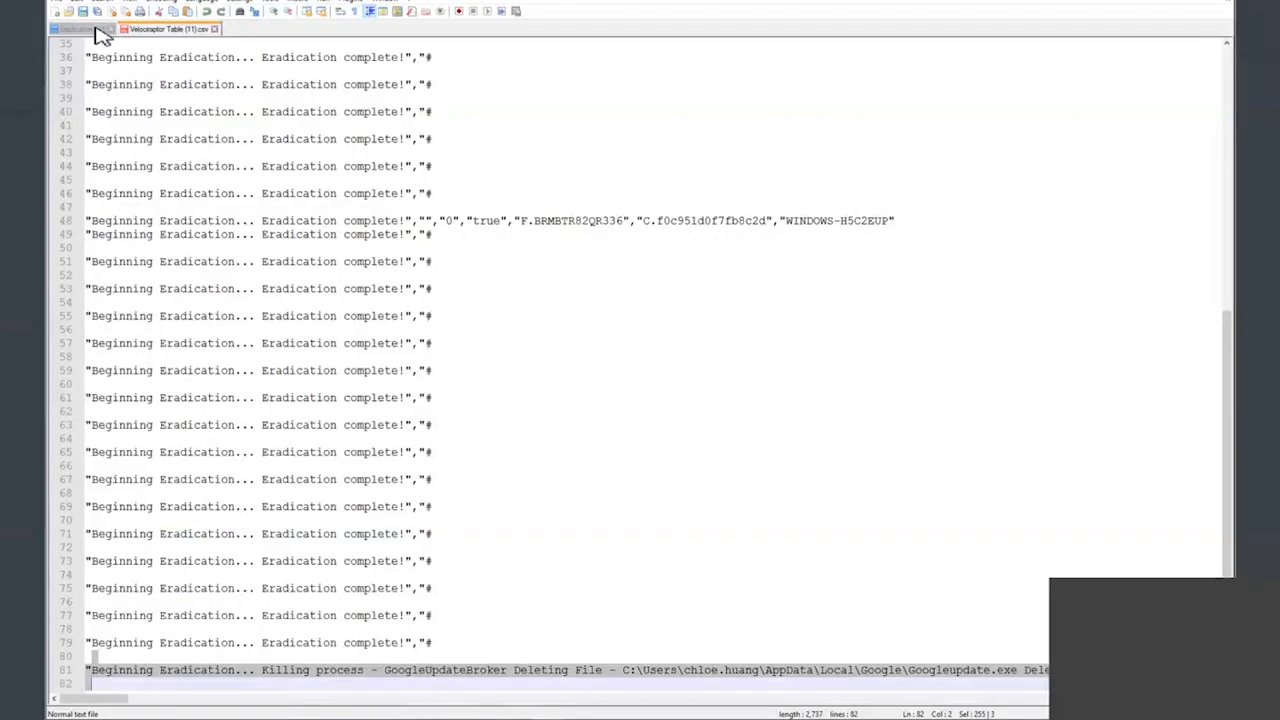
- Return to the Eradication.ps1 tab and review its Foreach $process loop
left_click(75, 28)
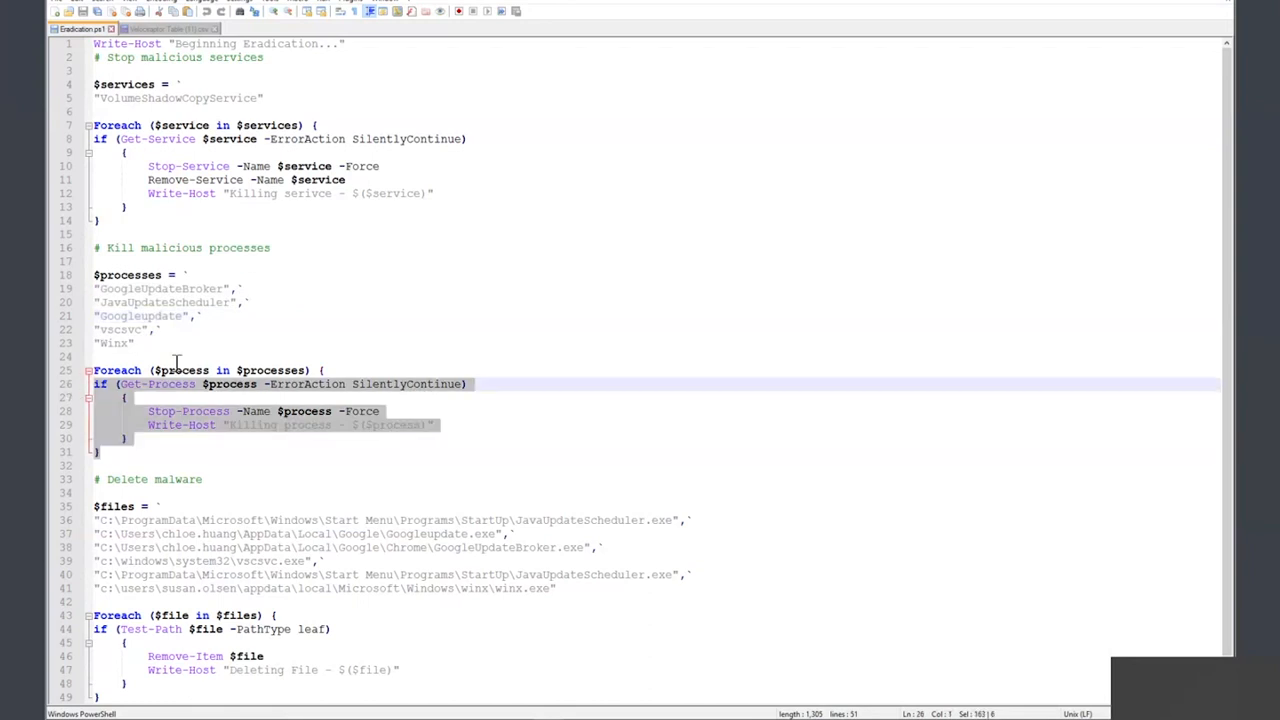
left_click(273, 356)
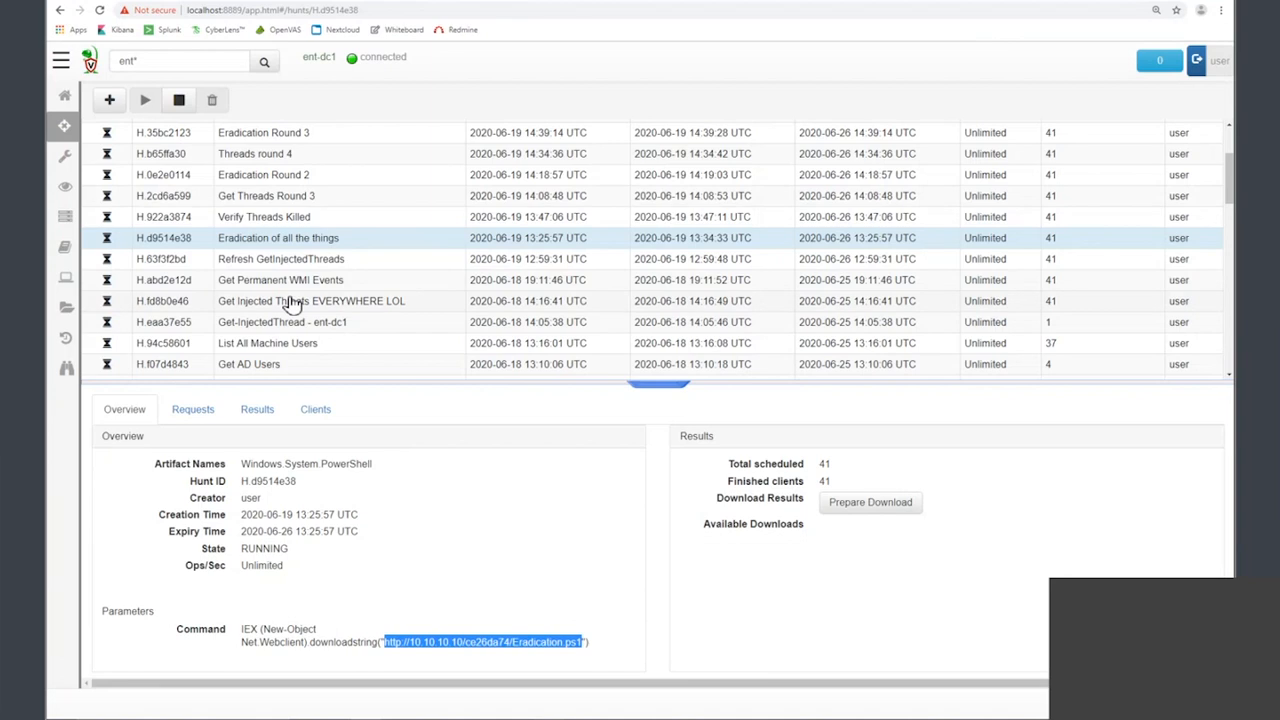
mouse_move(280, 217)
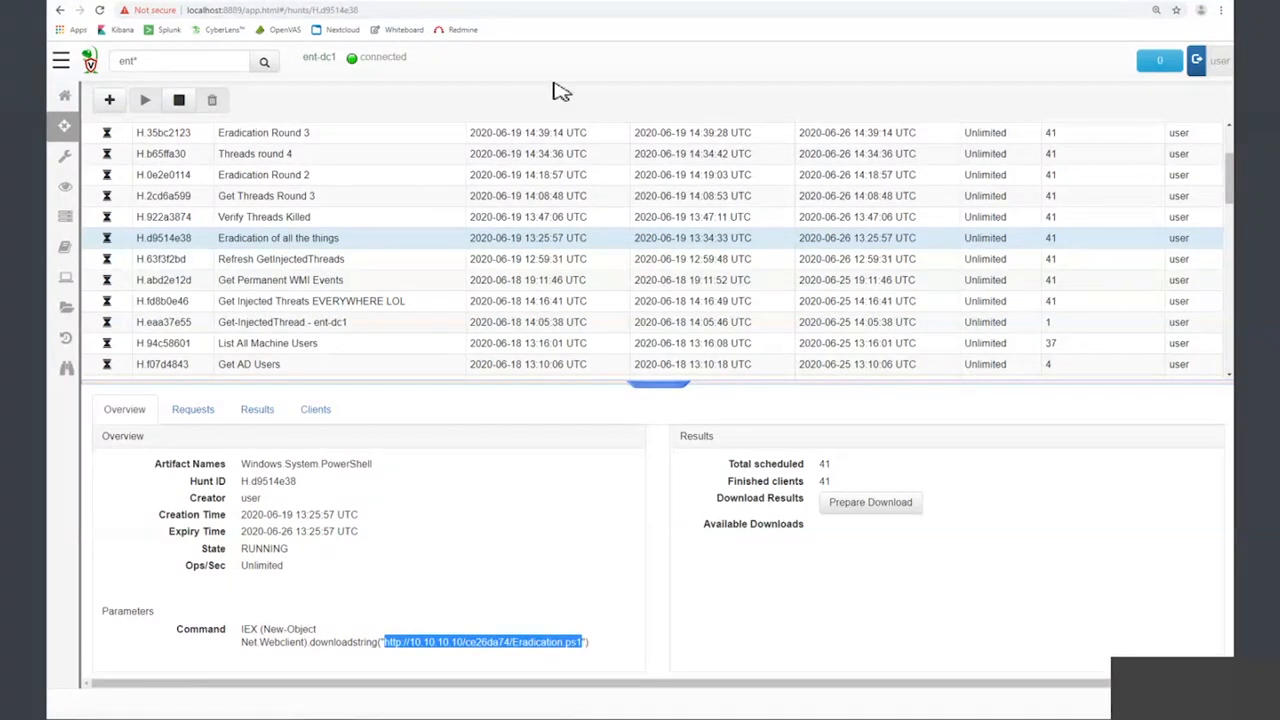
mouse_move(432, 500)
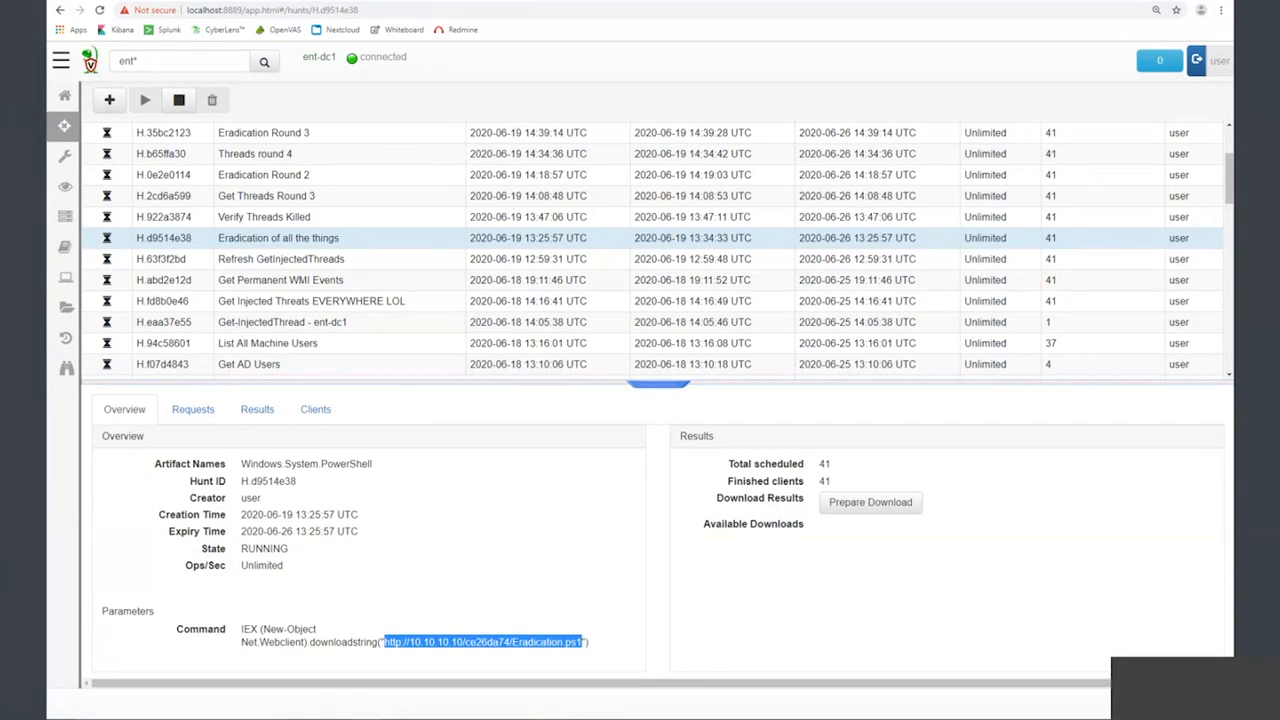
mouse_move(432, 597)
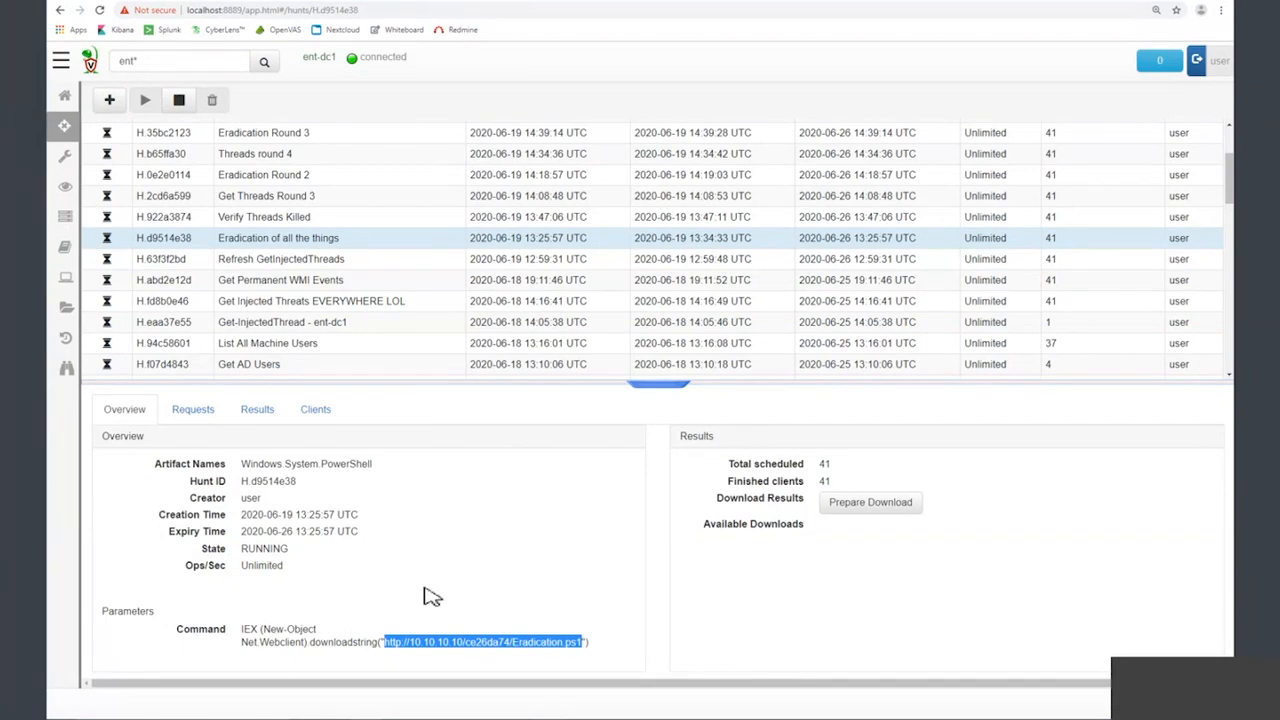
mouse_move(386, 640)
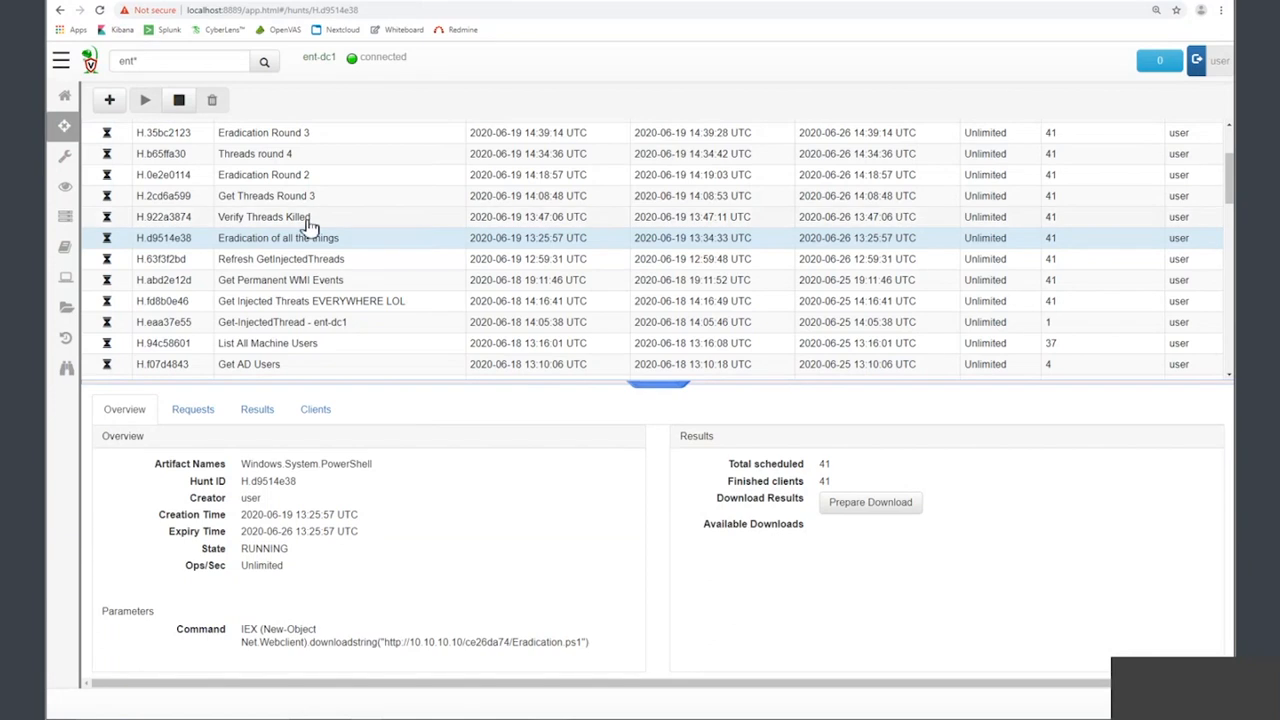
- Open the Refresh GetInjectedThreads hunt and select its Get-InjectedThread command
left_click(281, 258)
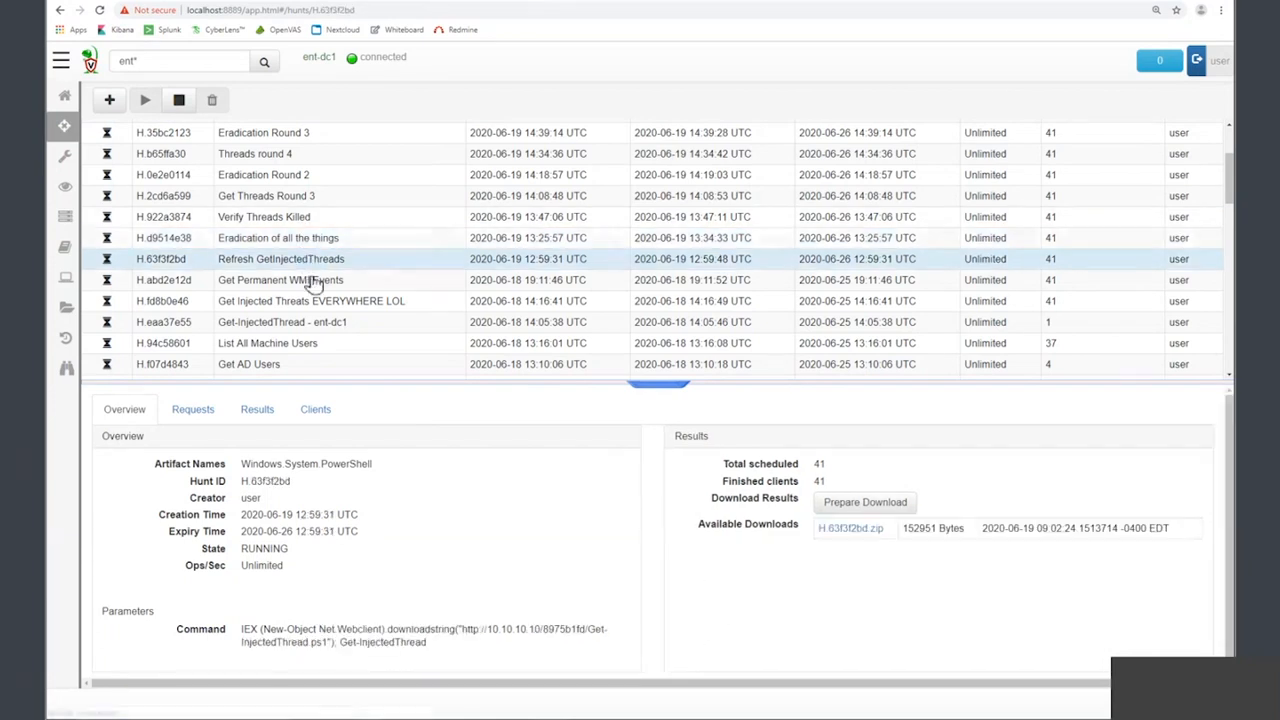
double_click(265, 628)
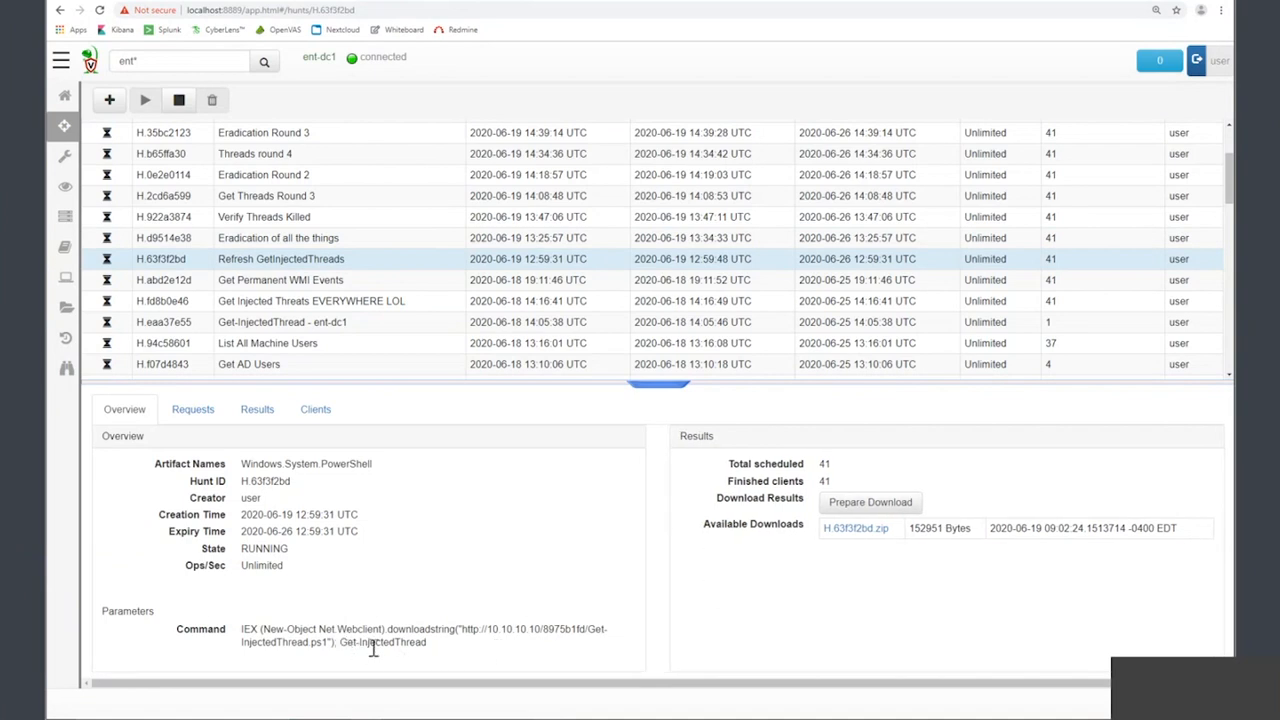
mouse_move(369, 578)
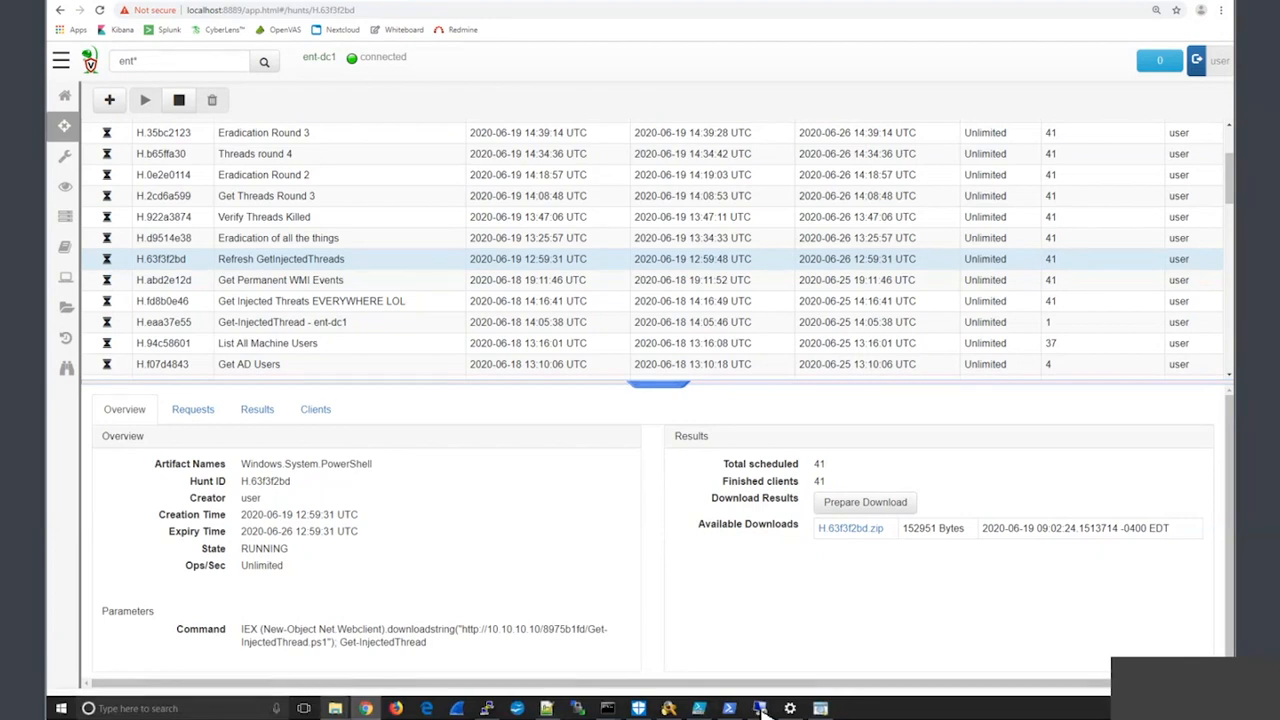
- Paste and run the Get-InjectedThread IEX command in the PowerShell ISE console
left_click(759, 708)
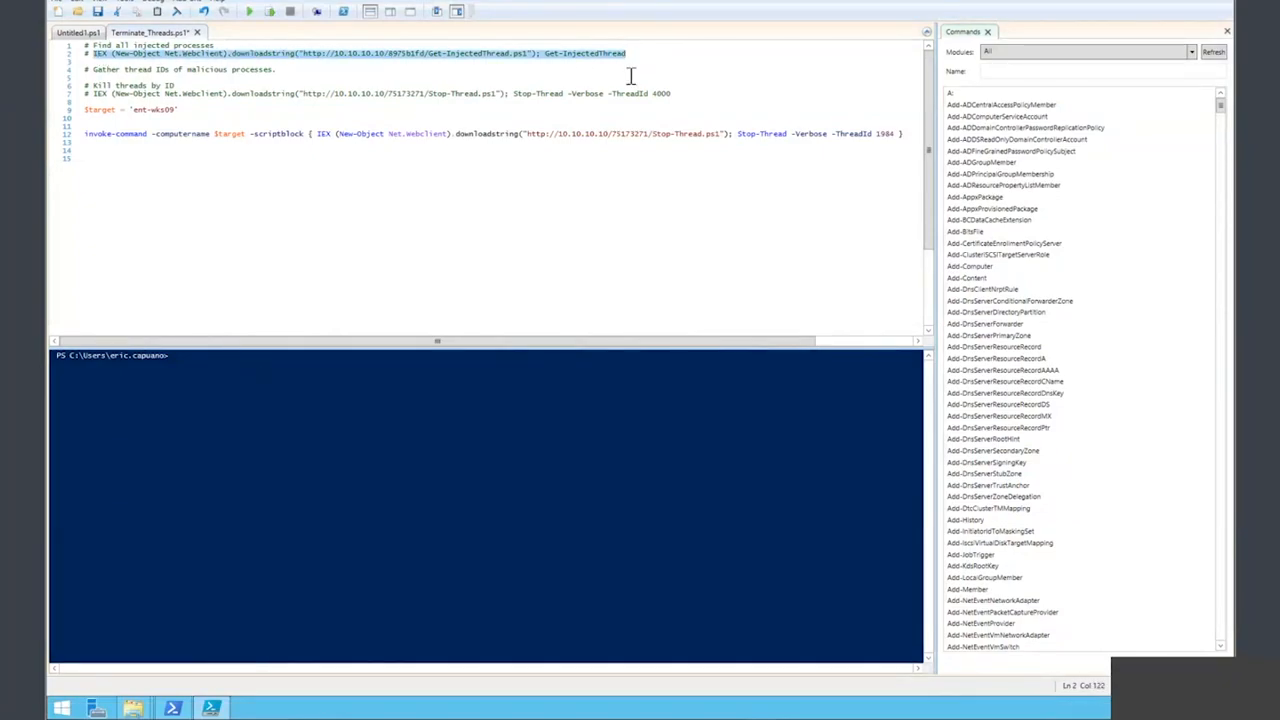
right_click(330, 480)
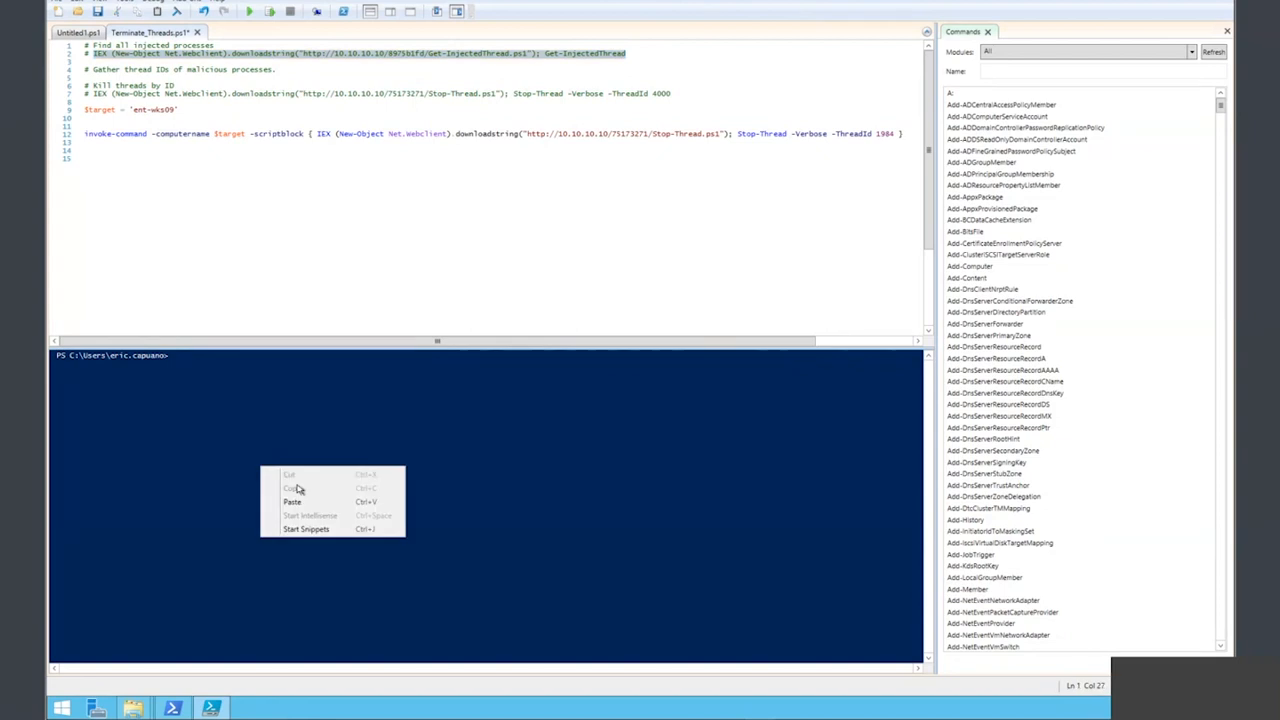
left_click(292, 501)
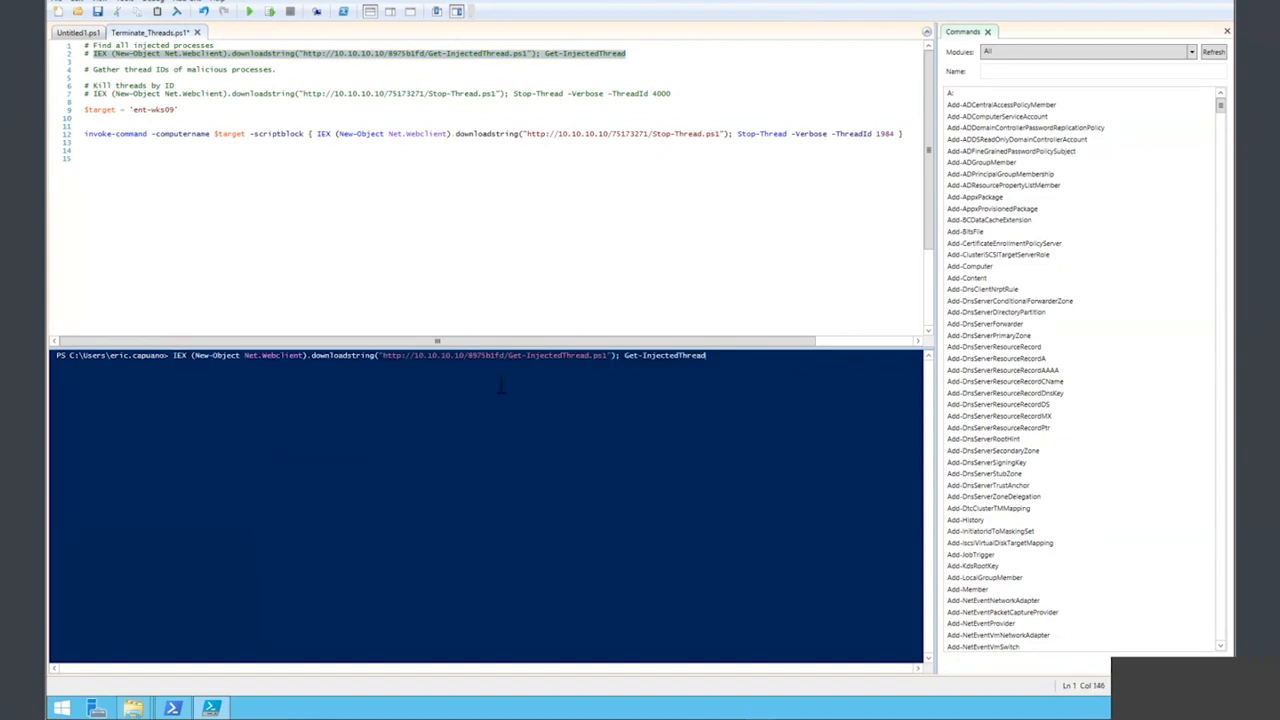
left_click(248, 11)
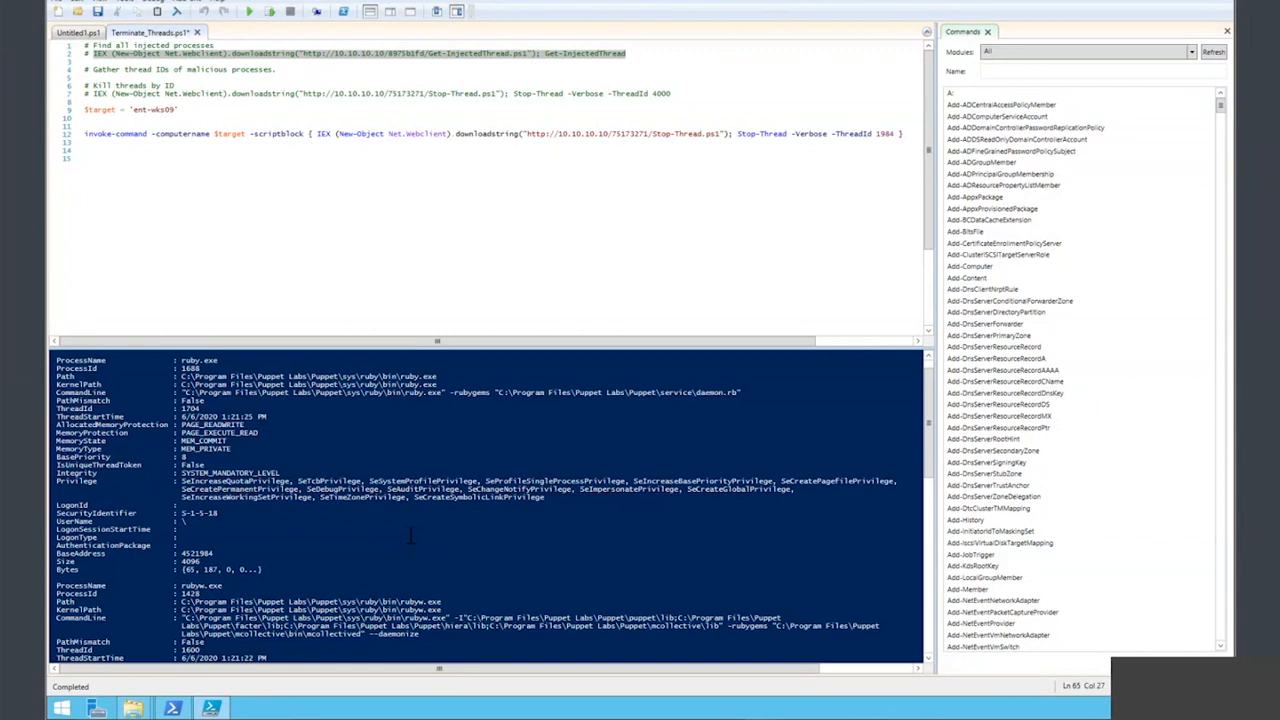
mouse_move(895, 408)
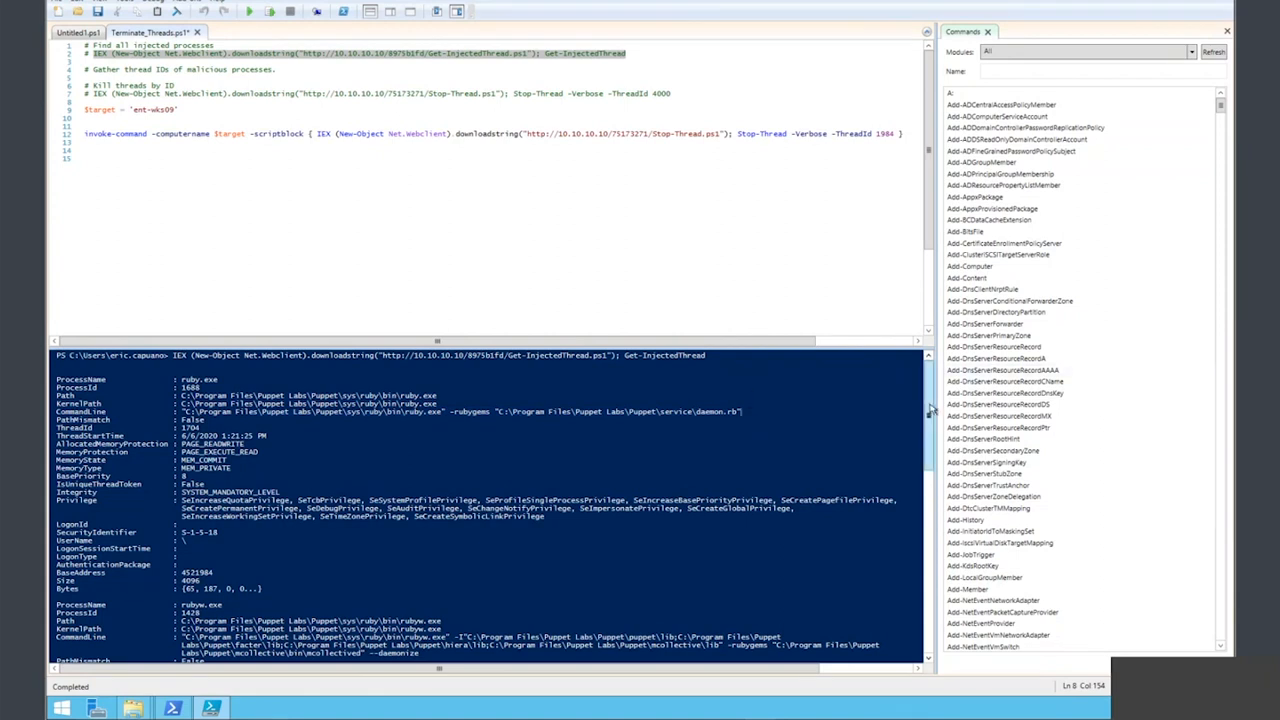
scroll("down", 3)
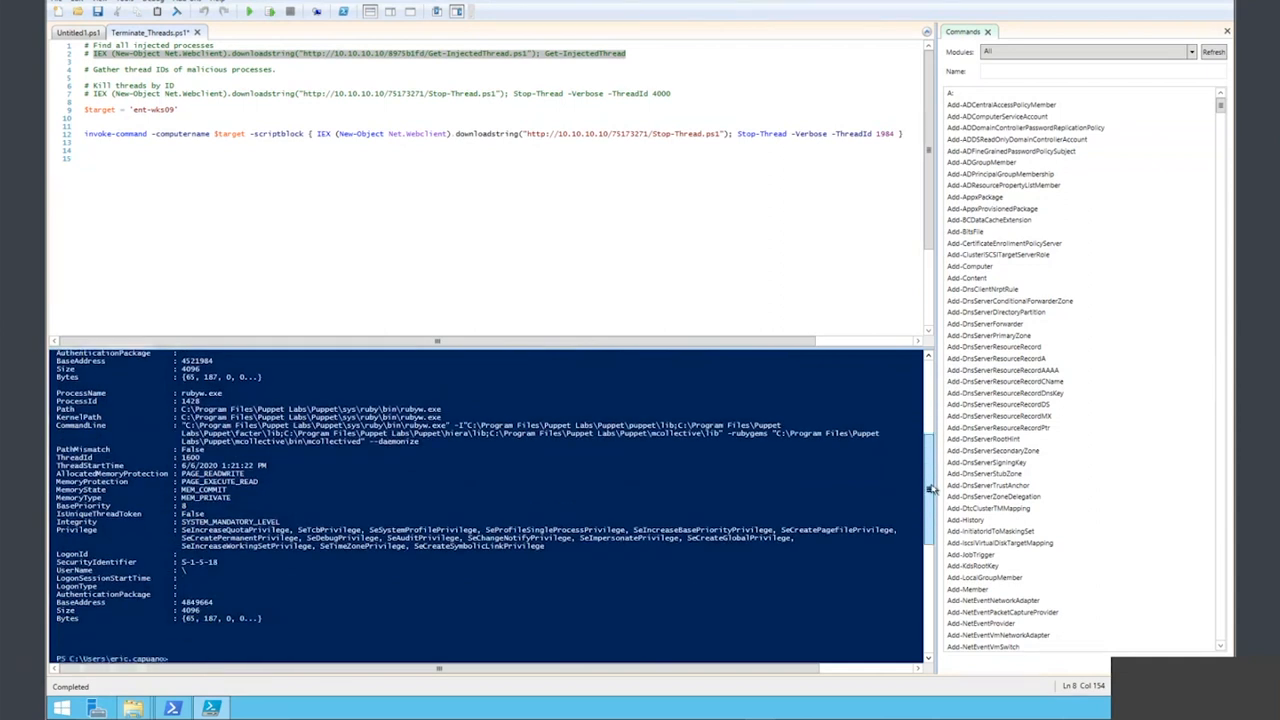
scroll("down", 3)
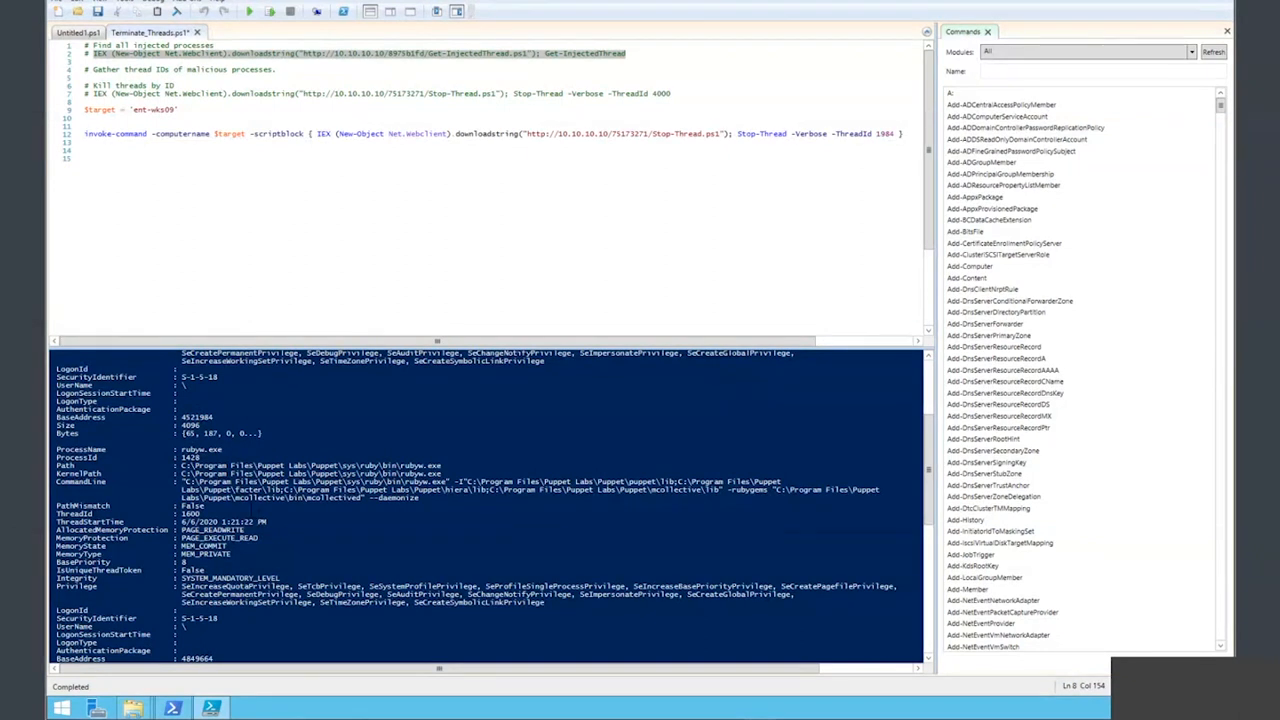
double_click(189, 513)
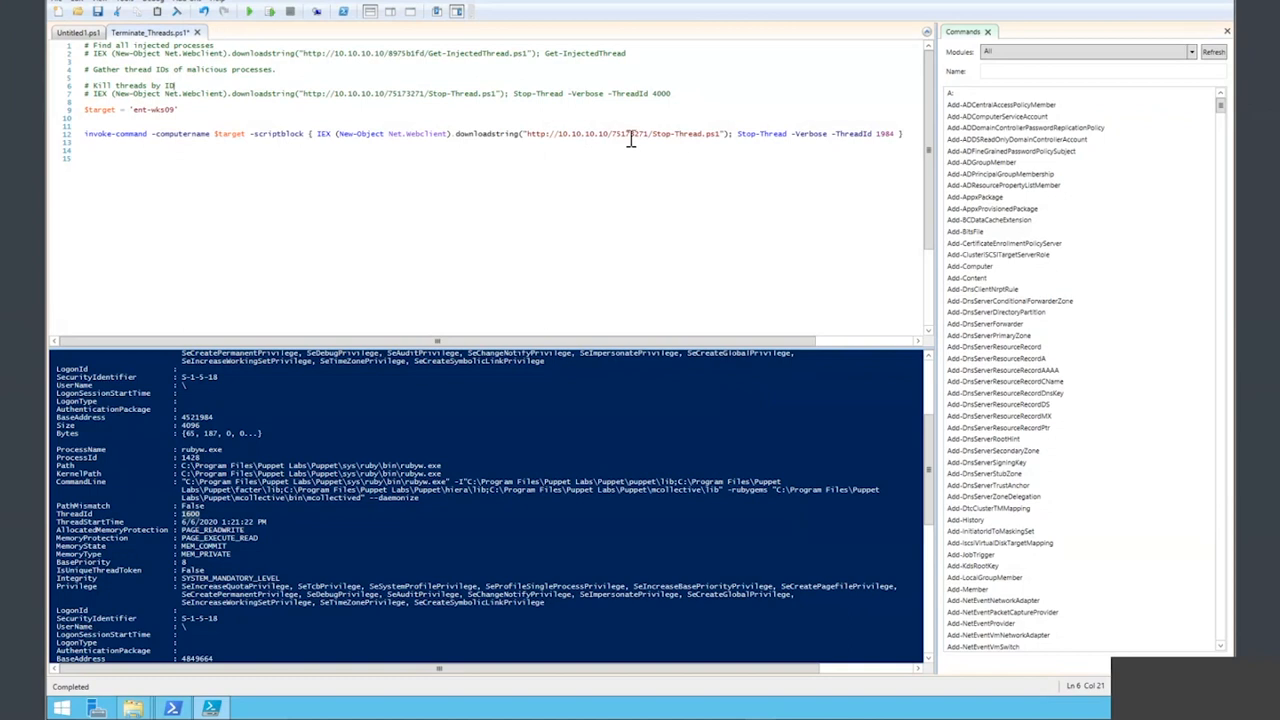
double_click(683, 133)
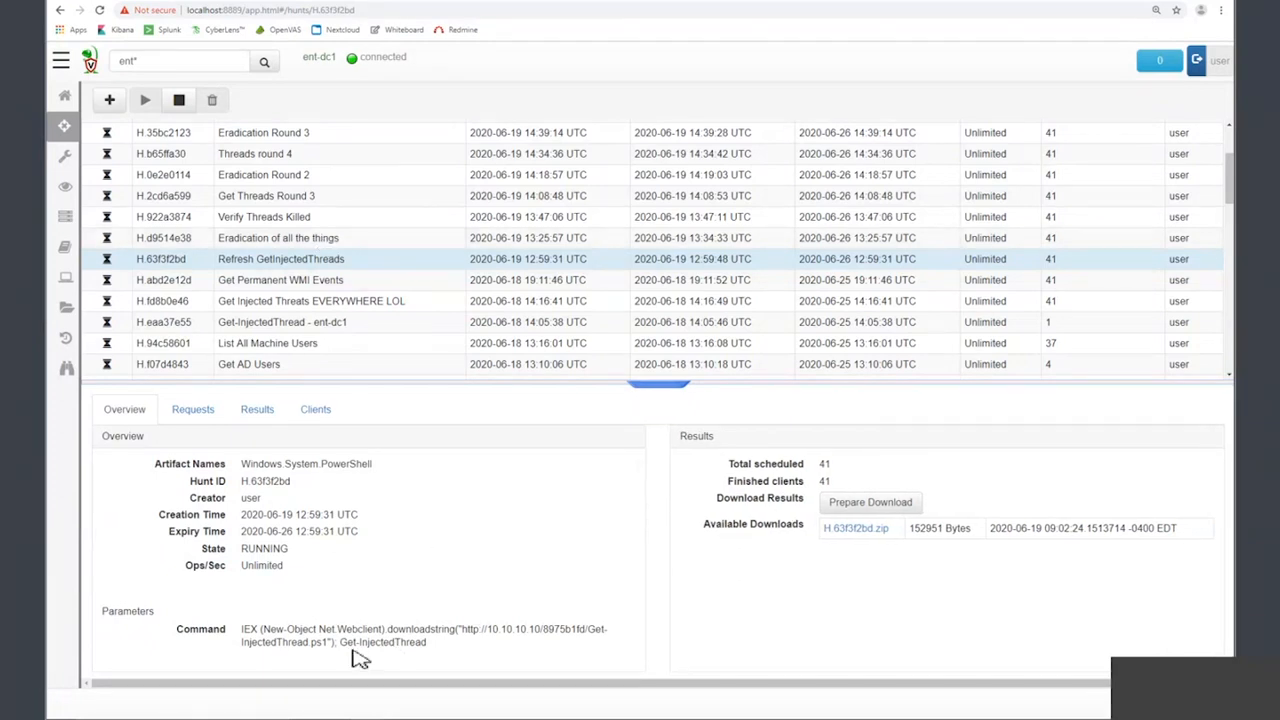
- Select the Get-InjectedThread command text and expand Velociraptor's main navigation menu
double_click(383, 642)
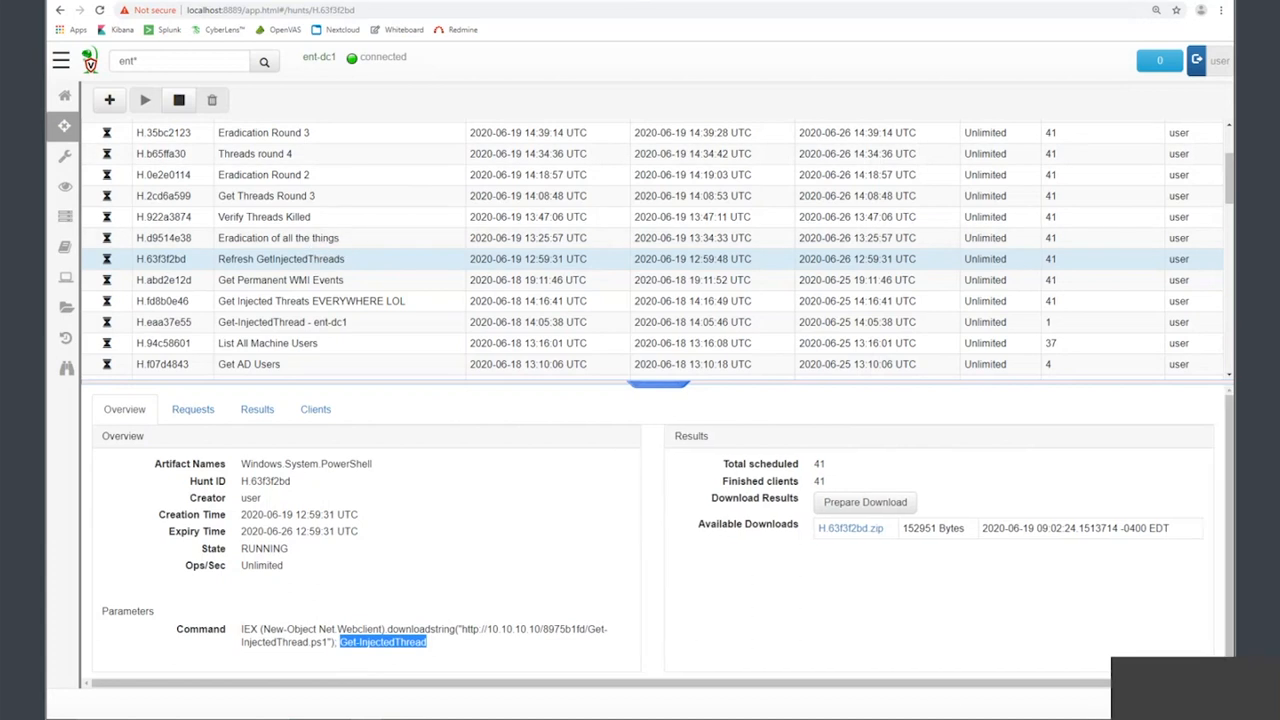
mouse_move(404, 473)
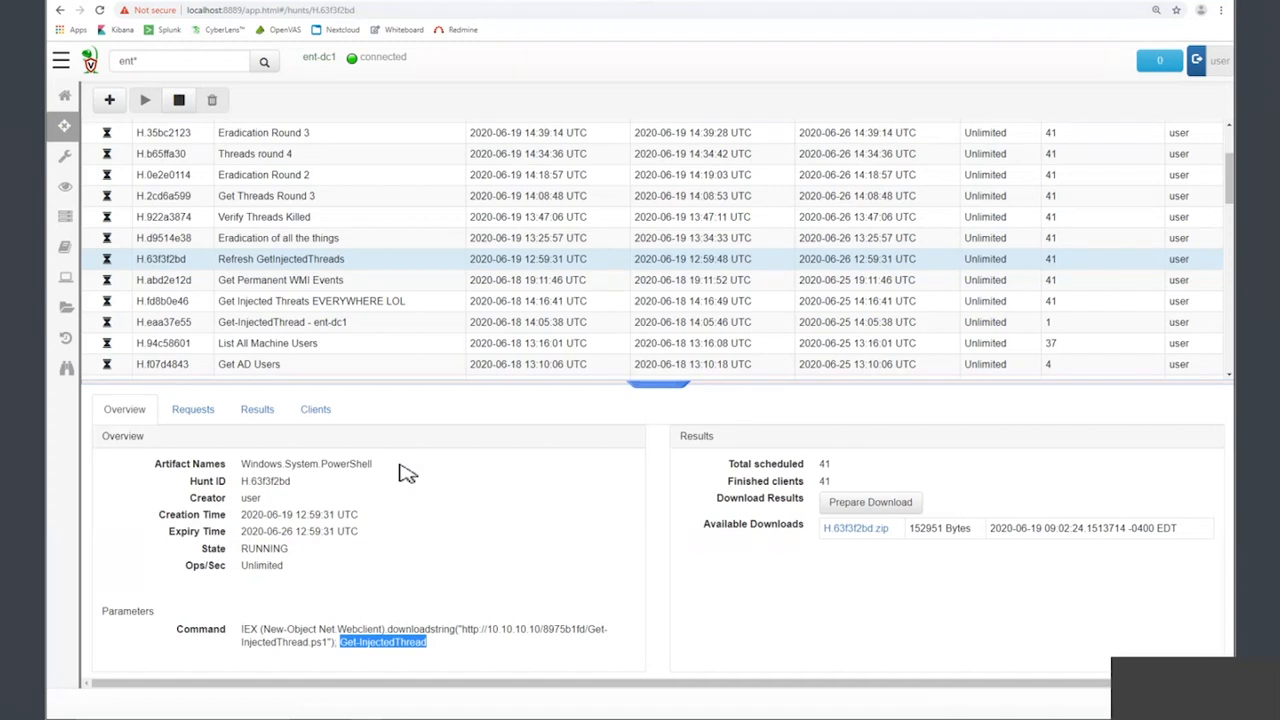
left_click(61, 61)
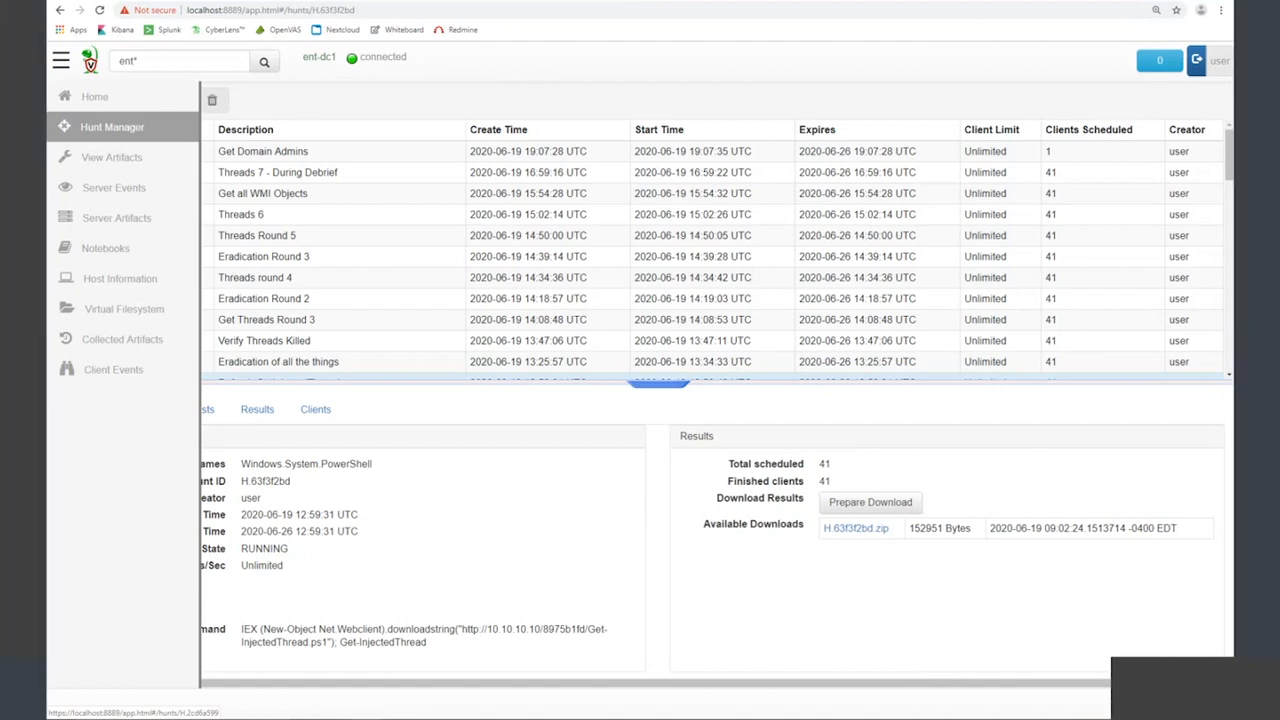
mouse_move(190, 8)
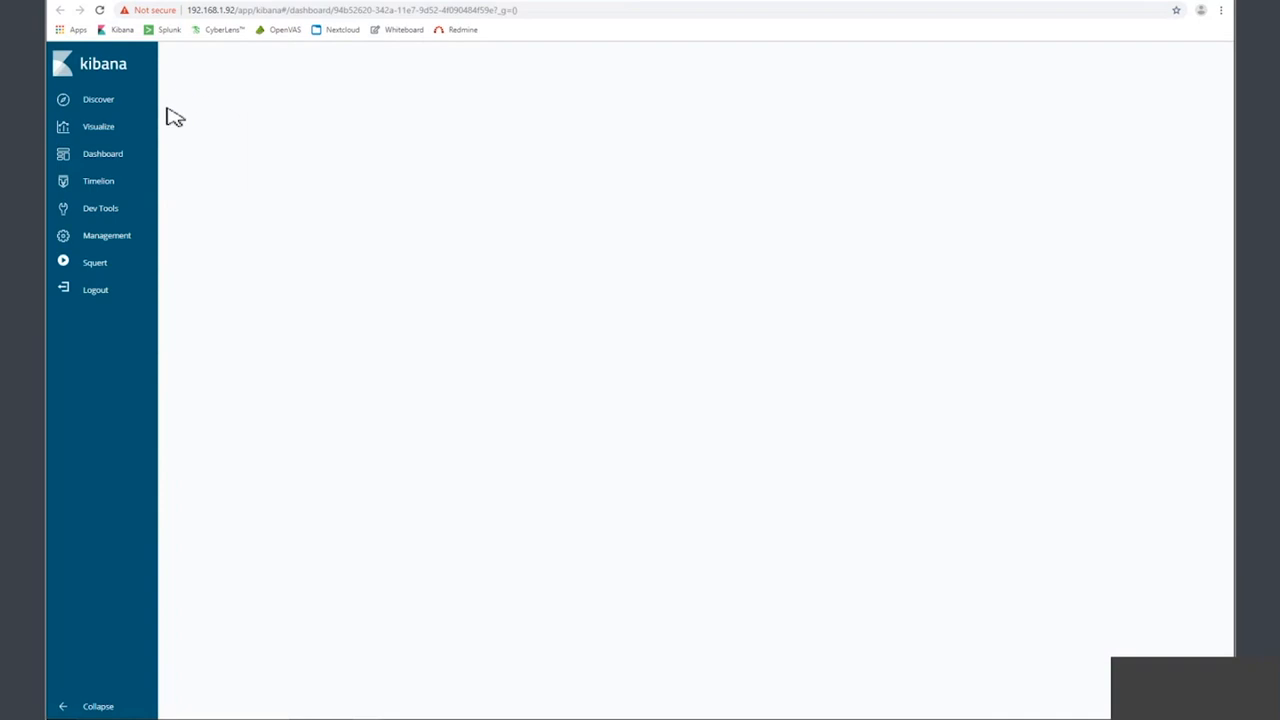
- Search Kibana Discover for 'velociraptor' in the logstash events
left_click(102, 153)
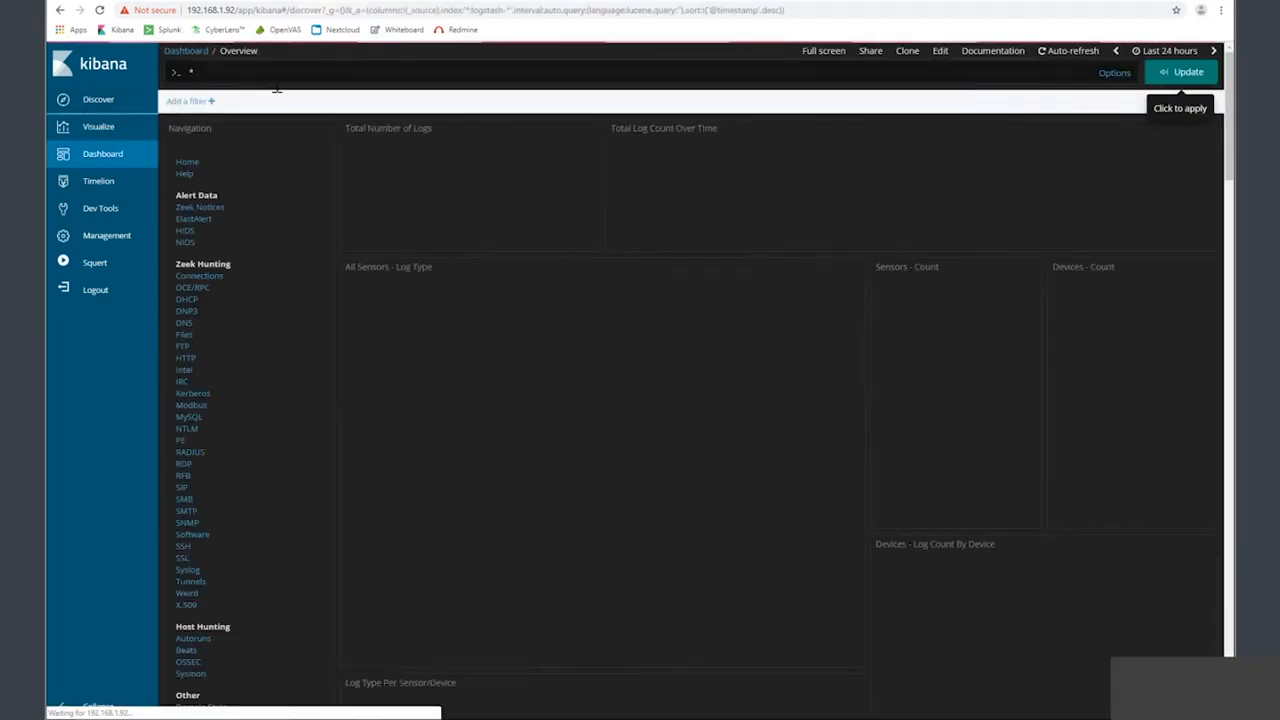
left_click(98, 99)
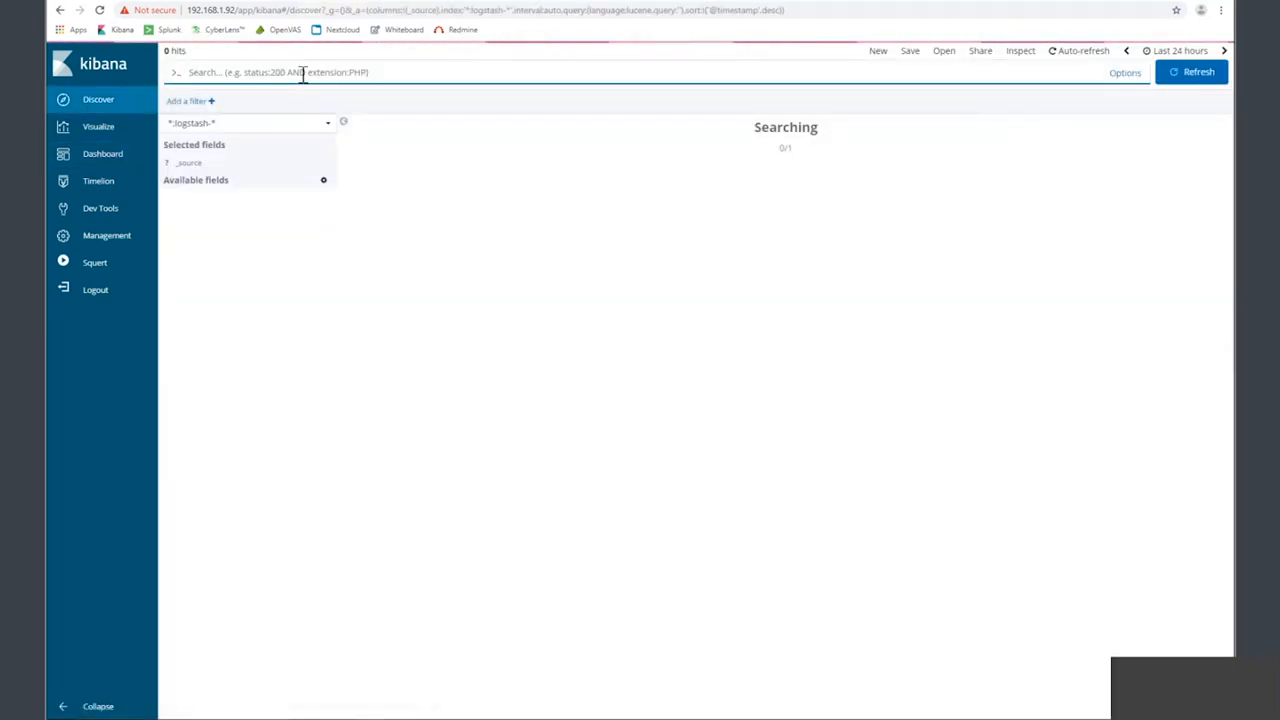
type("velocirapt")
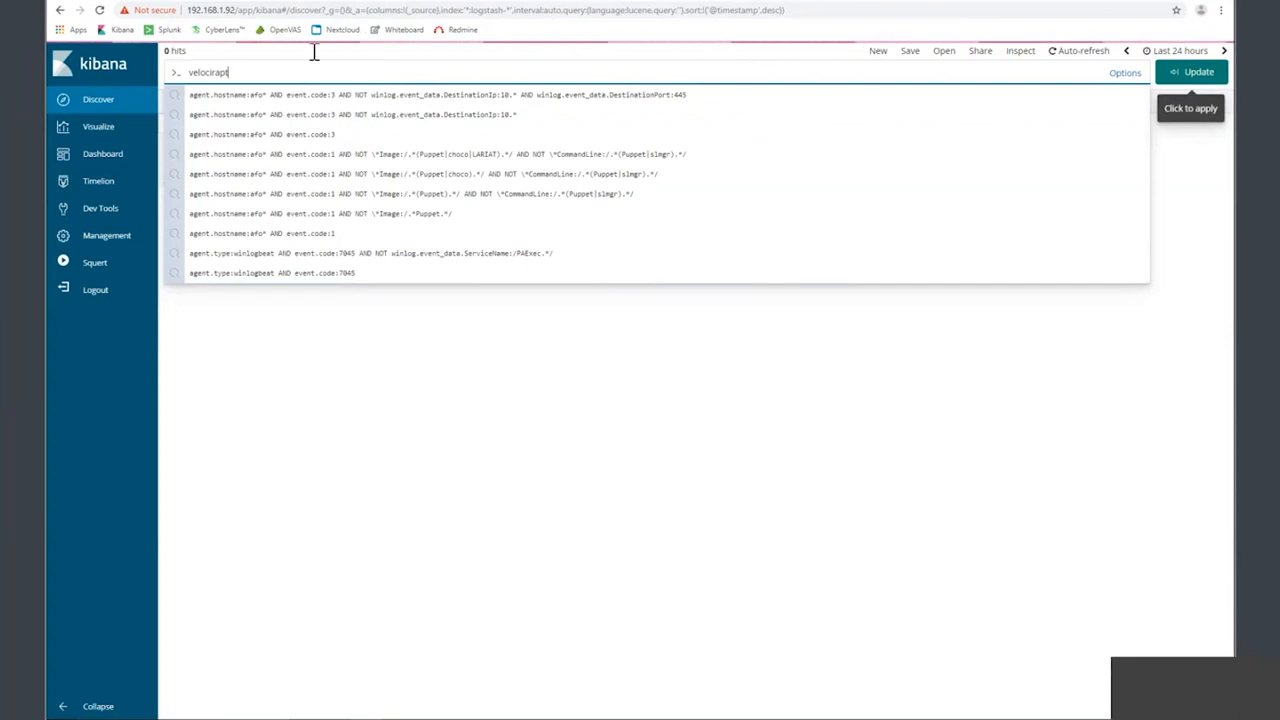
left_click(1192, 71)
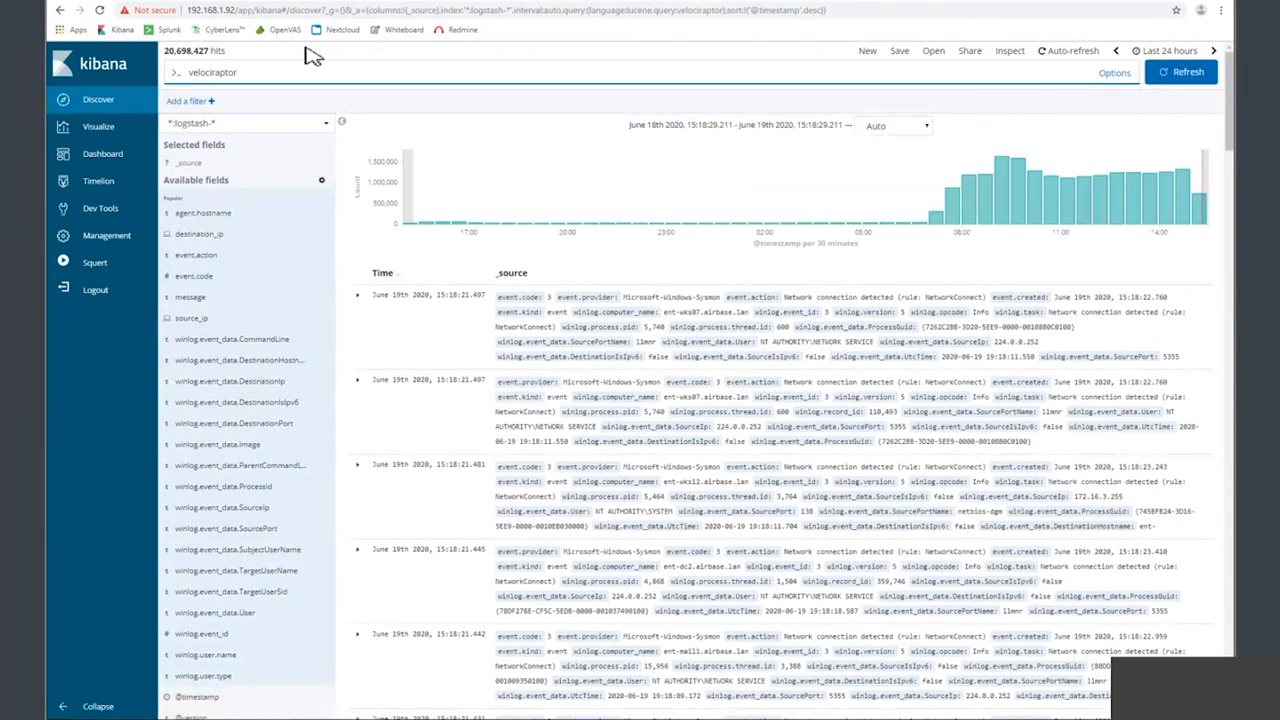
mouse_move(397, 107)
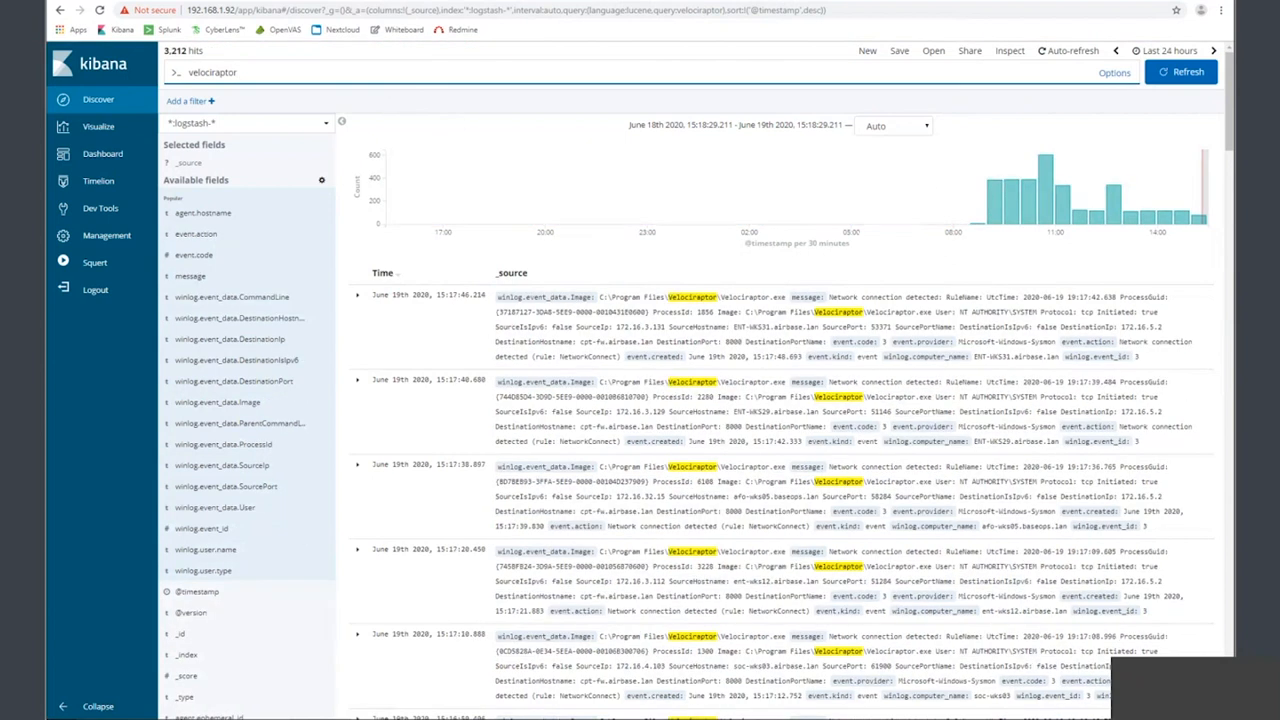
mouse_move(240, 402)
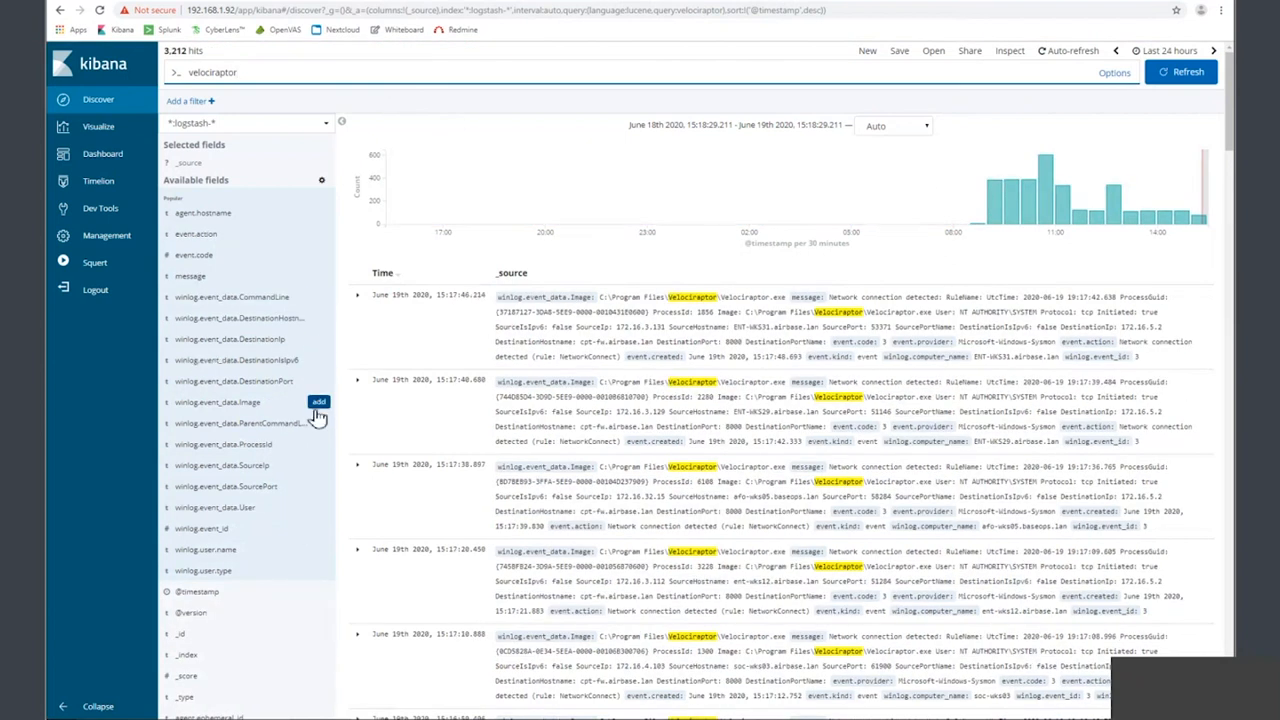
mouse_move(315, 505)
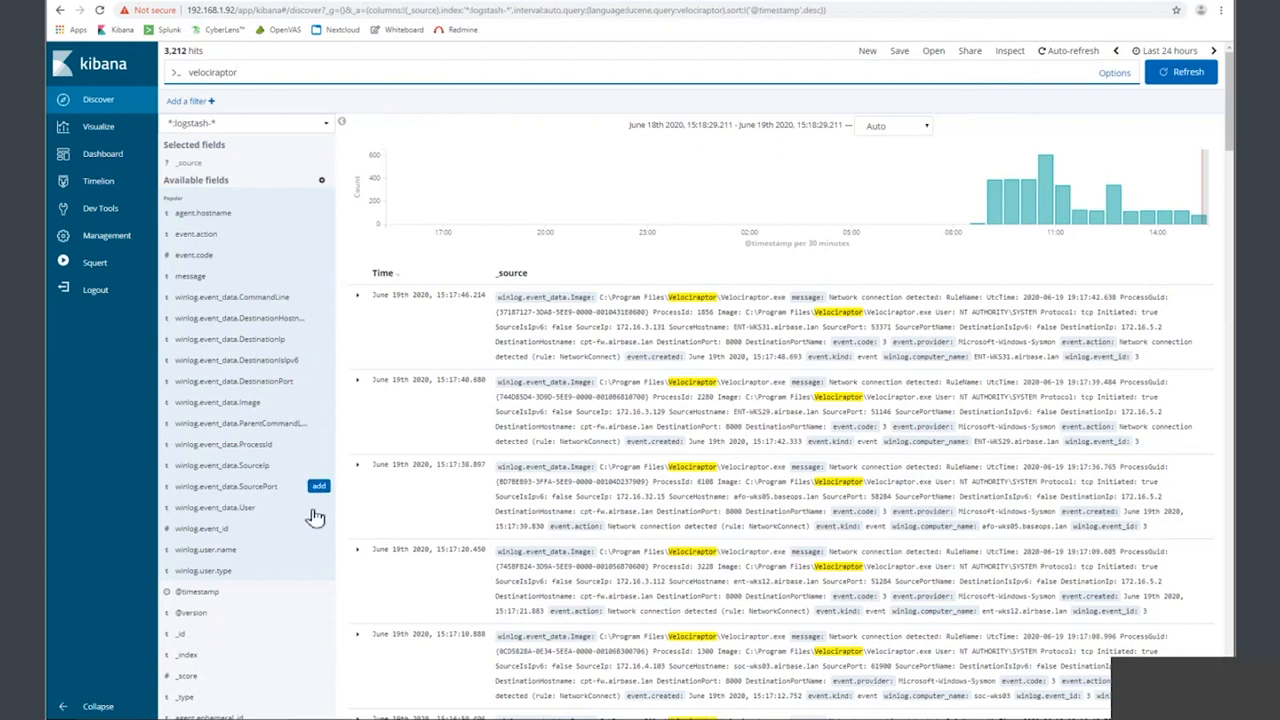
mouse_move(318, 318)
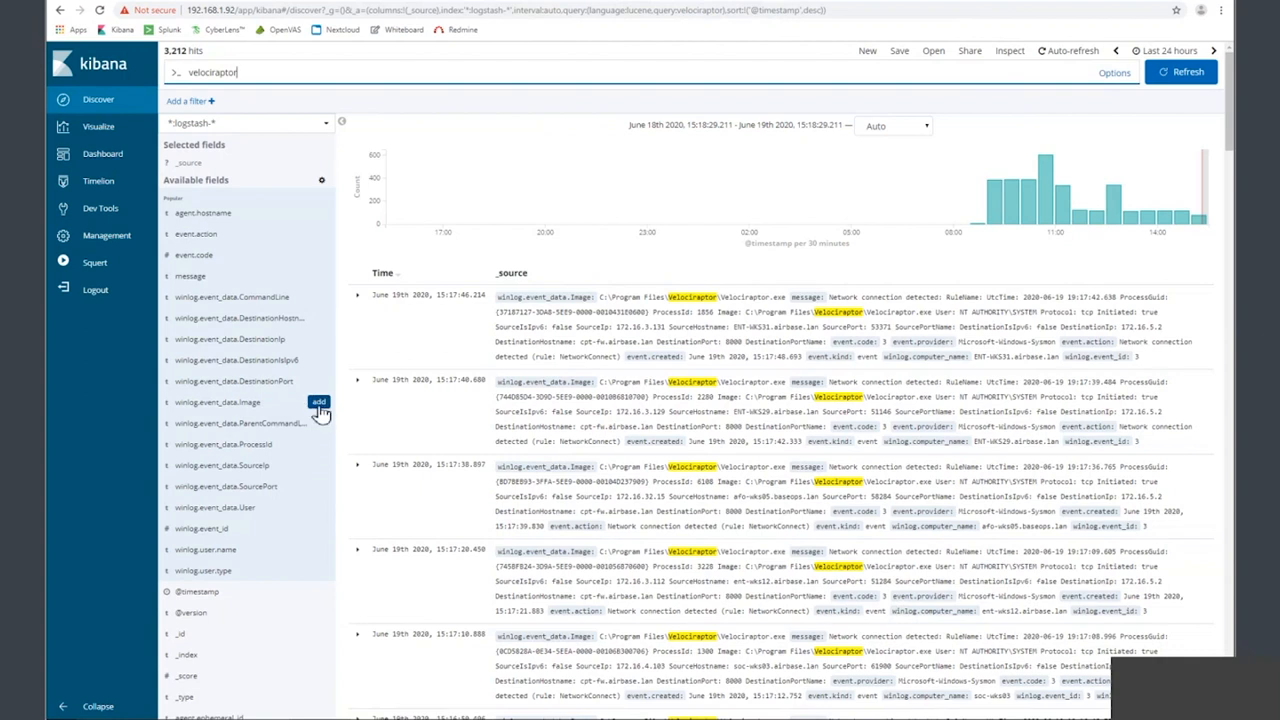
- Add winlog.event_data.Image and ParentImage as columns in the results table
left_click(318, 401)
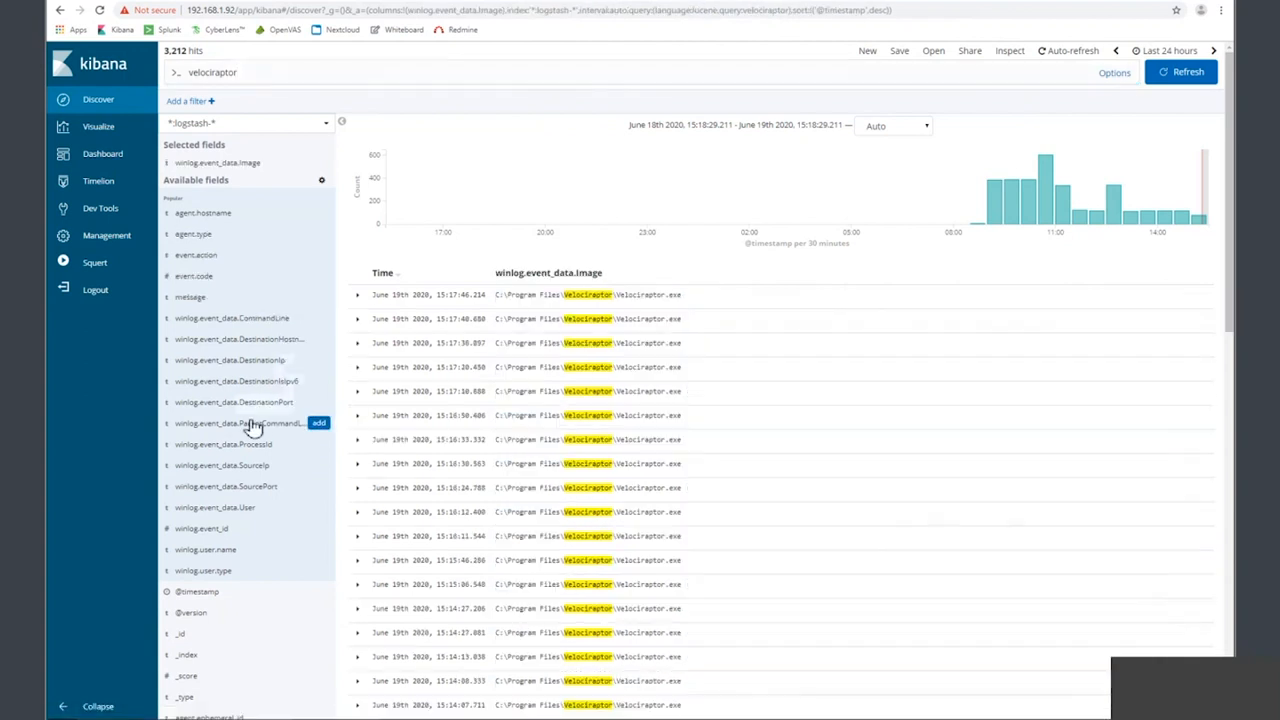
scroll("down", 3)
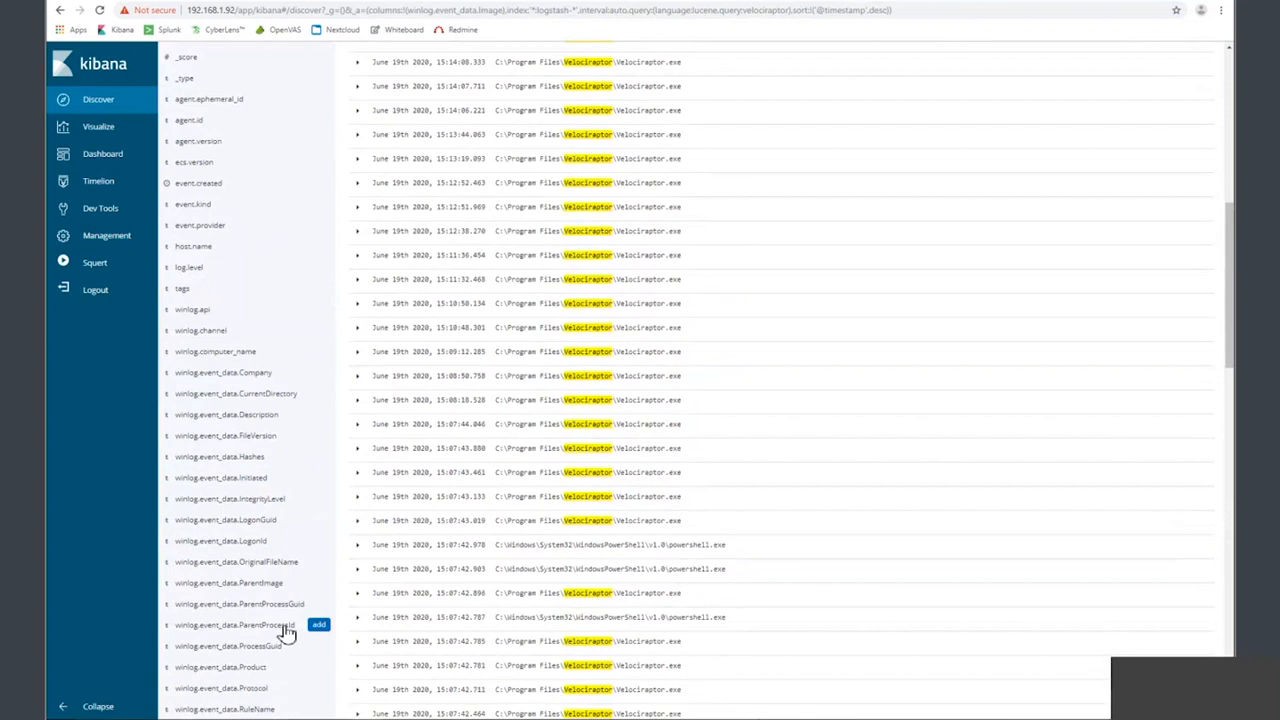
scroll("down", 3)
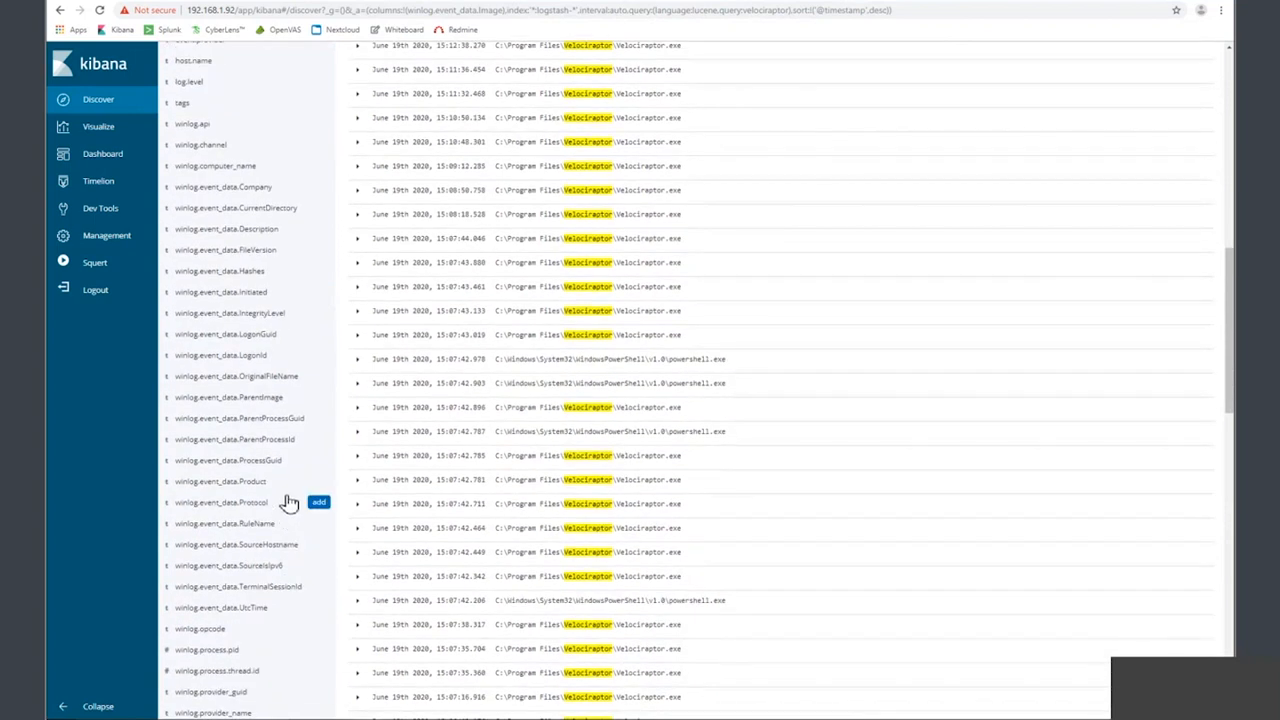
mouse_move(317, 555)
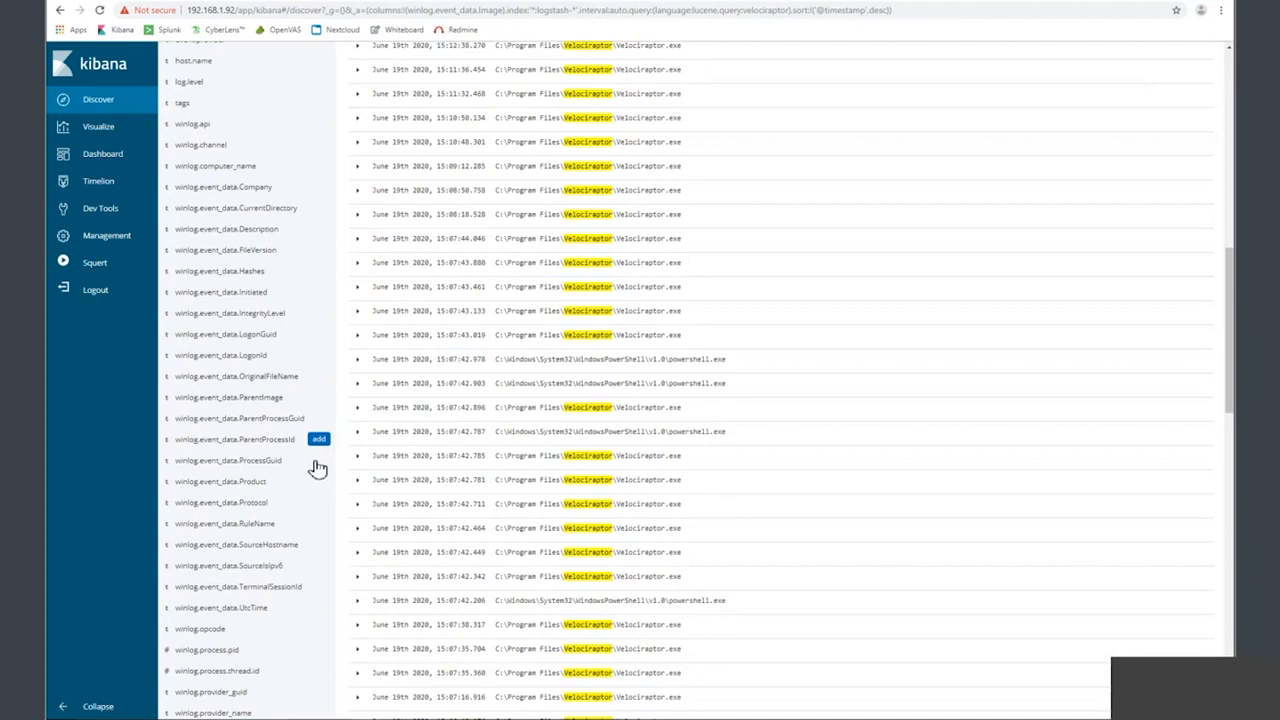
left_click(319, 418)
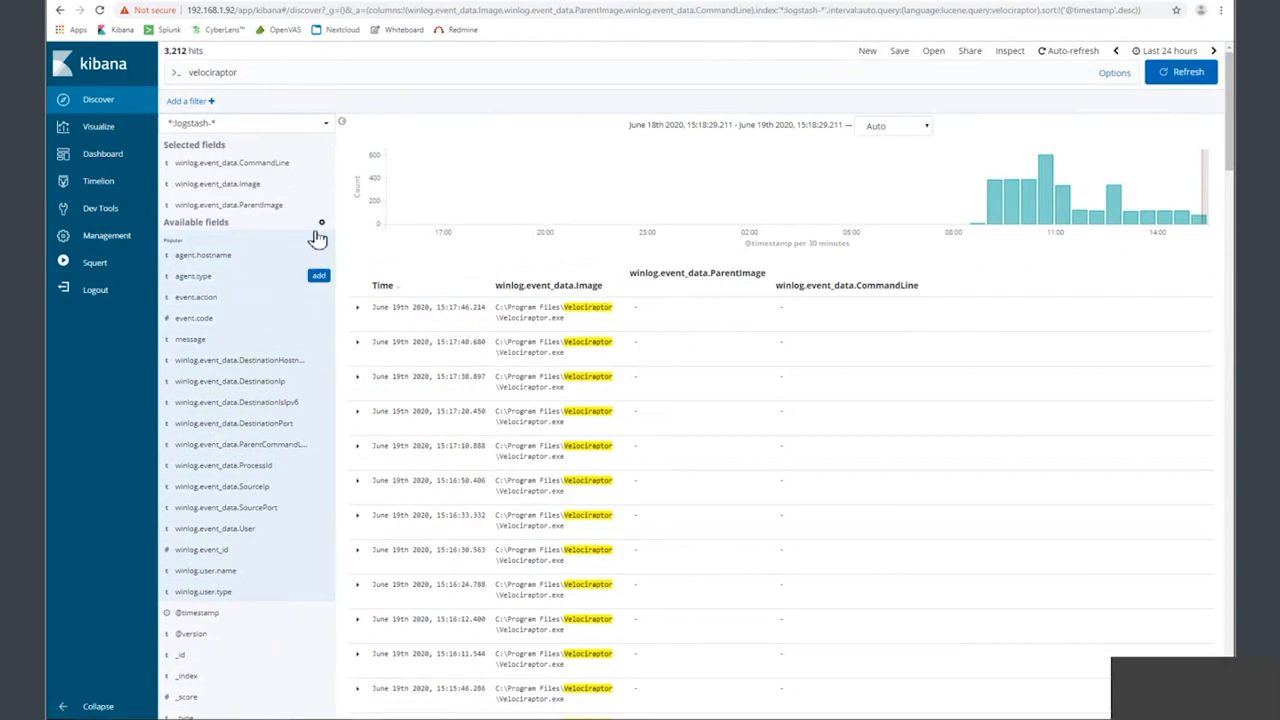
mouse_move(694, 398)
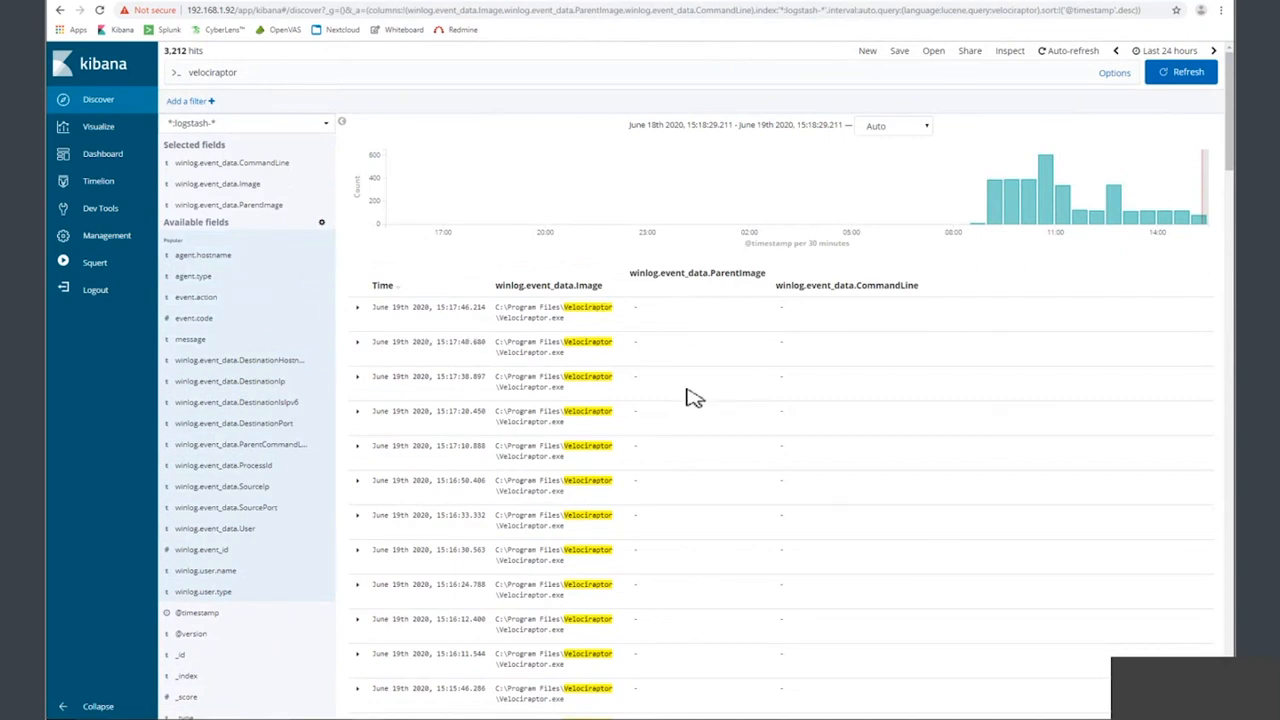
mouse_move(708, 313)
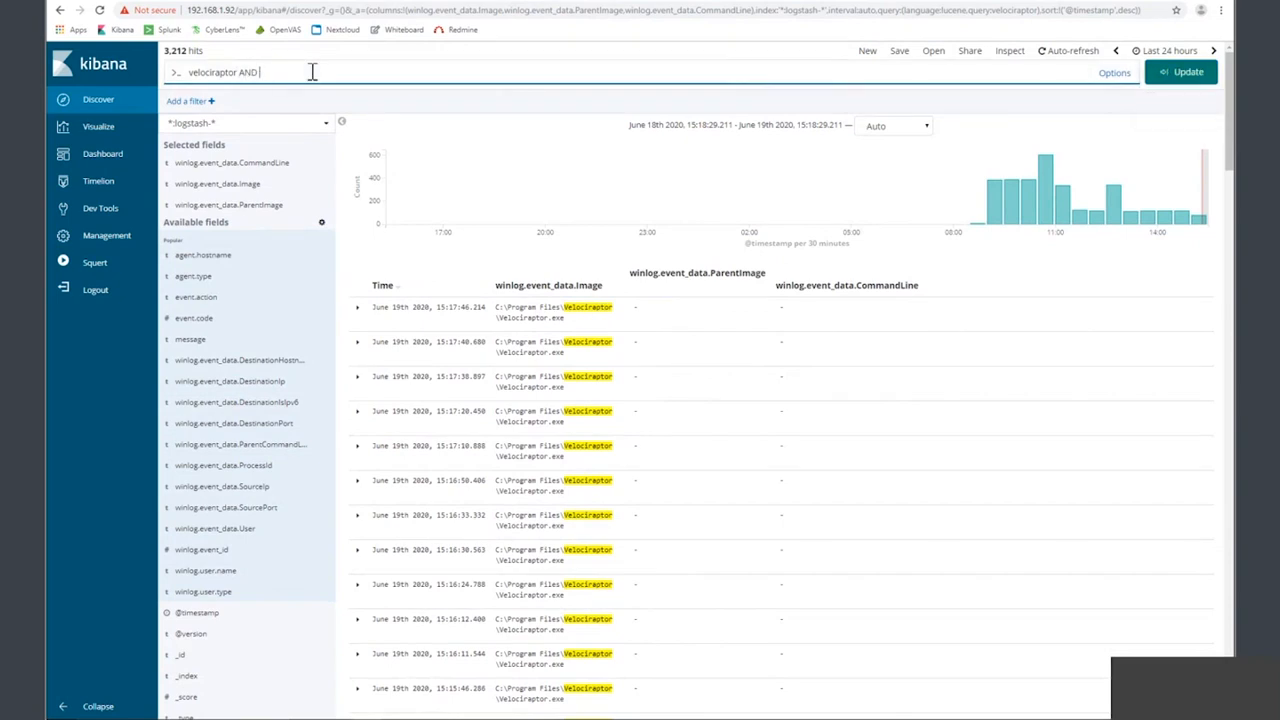
- Narrow the query to velociraptor AND event.code:1 and scroll the 388 hits
type("event.code")
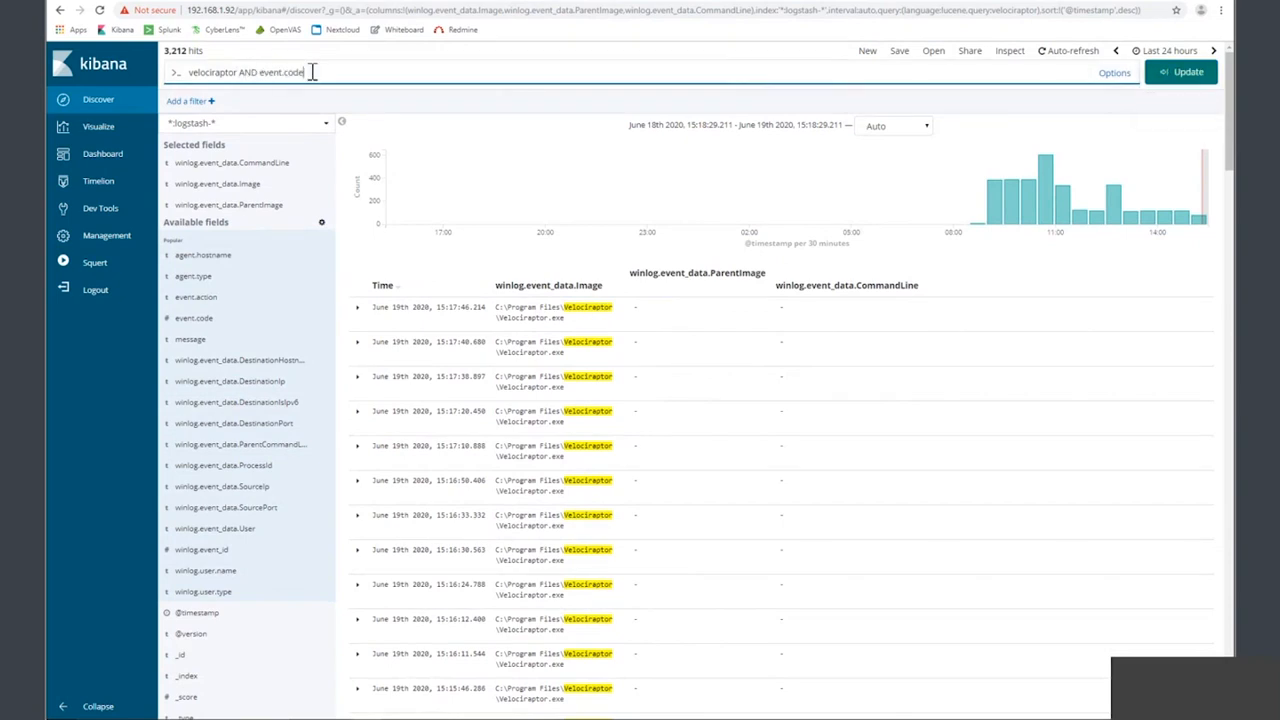
type(":1")
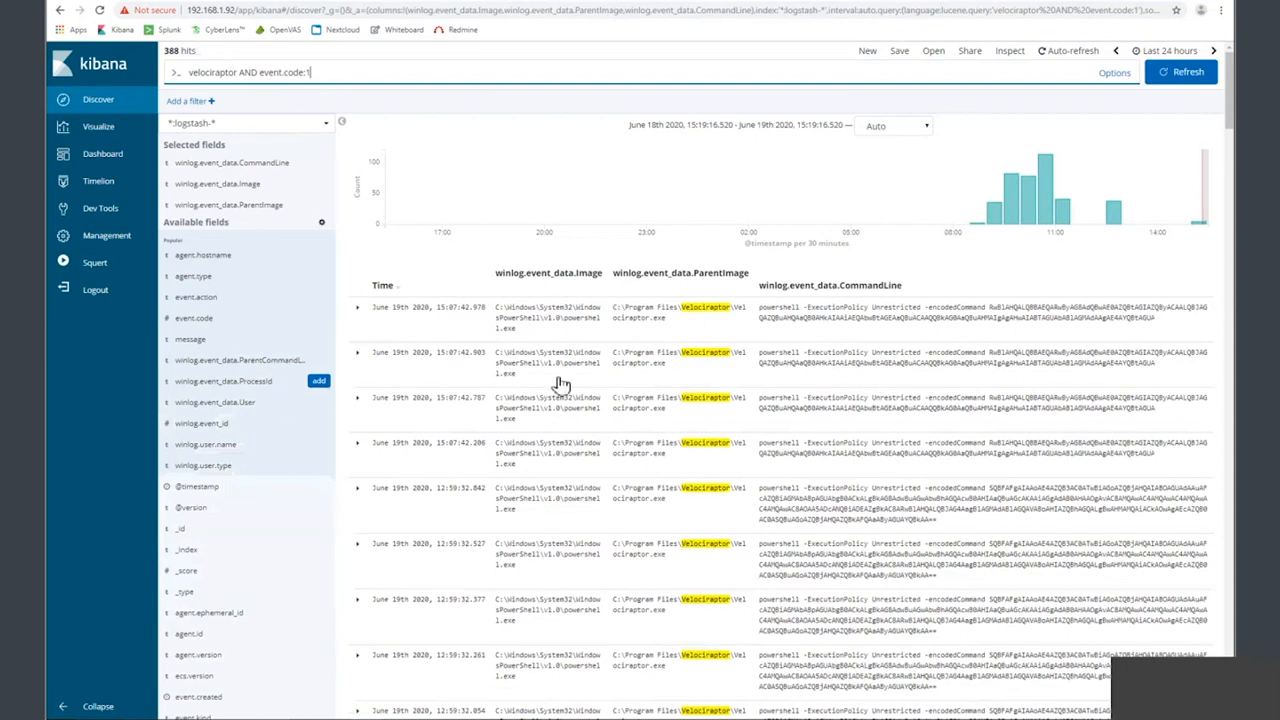
mouse_move(765, 335)
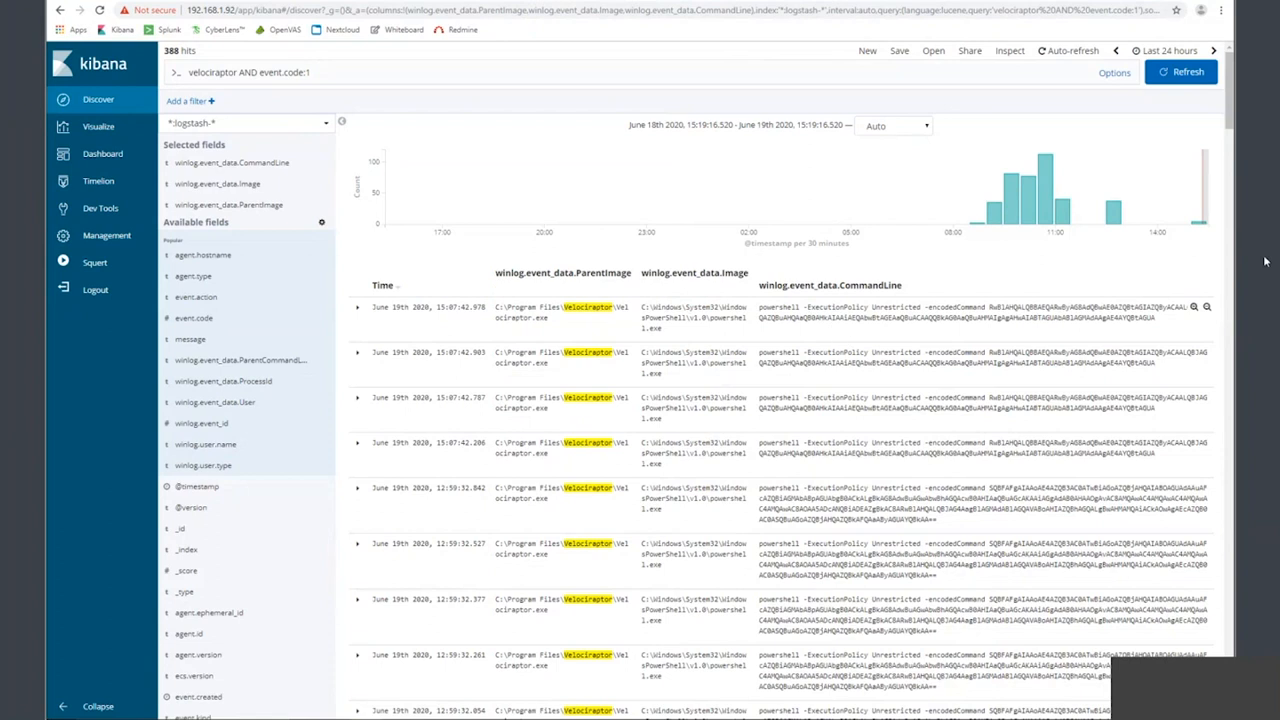
scroll("down", 3)
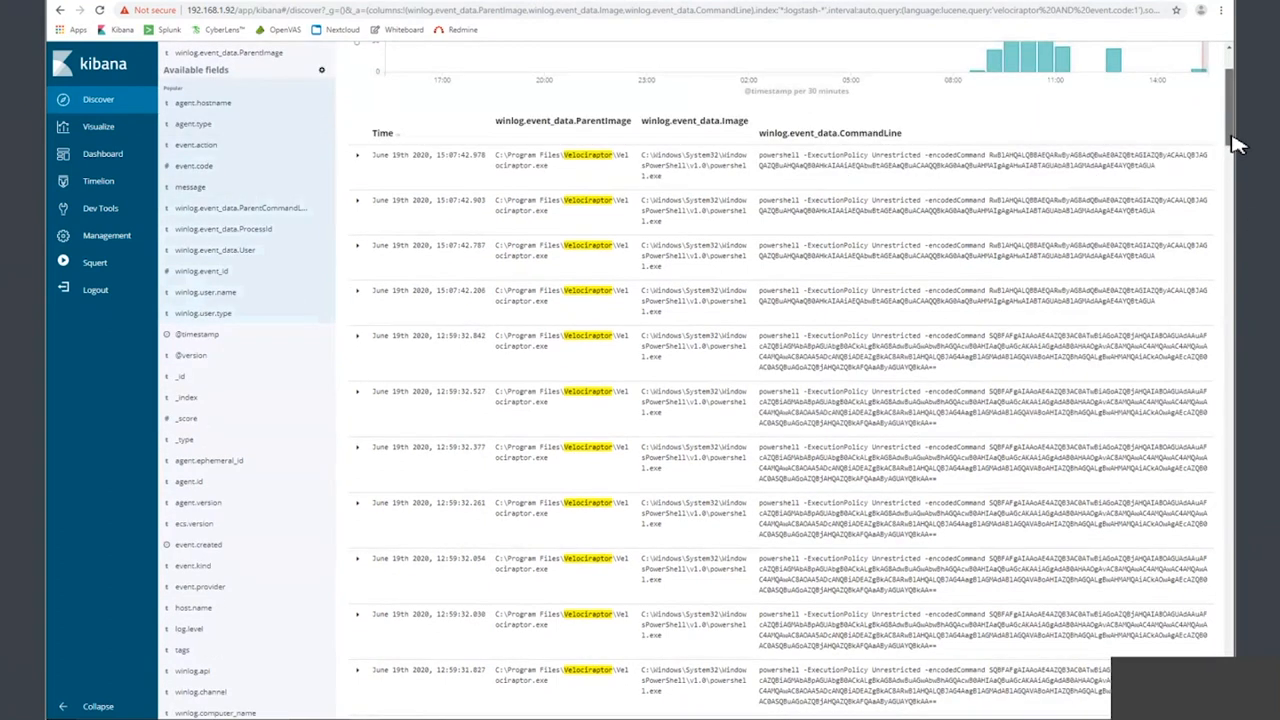
scroll("down", 3)
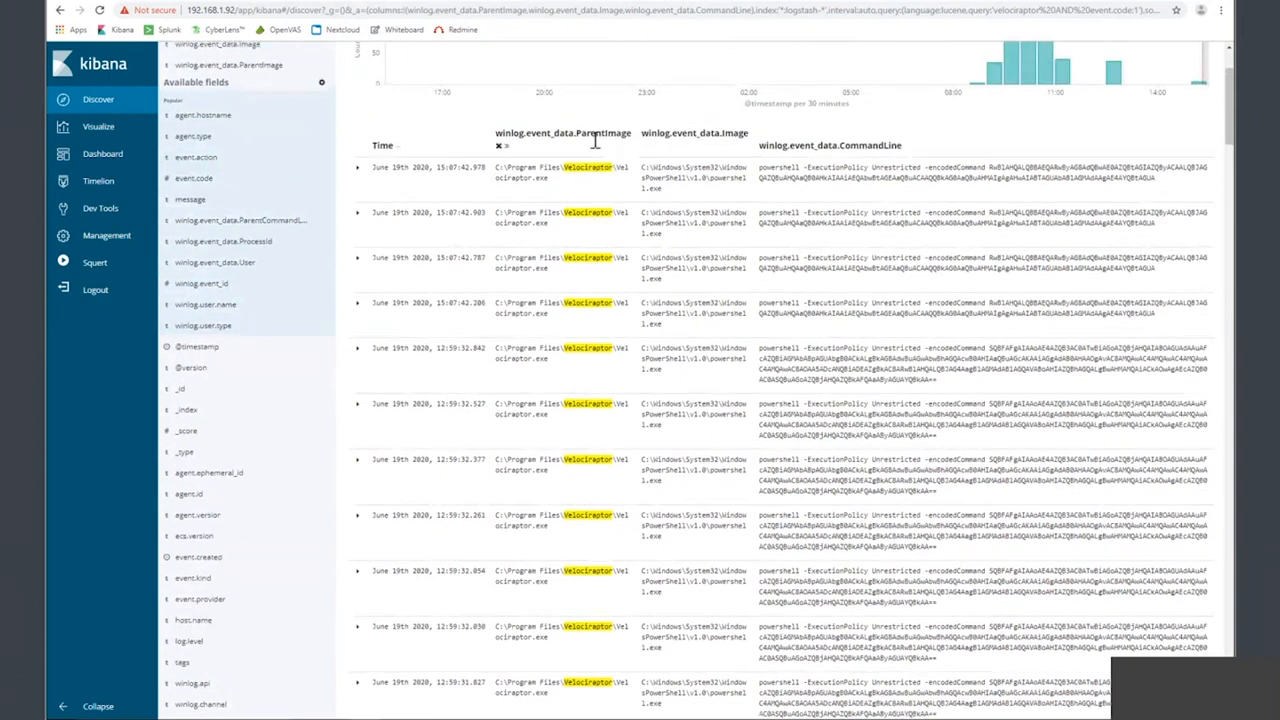
mouse_move(590, 190)
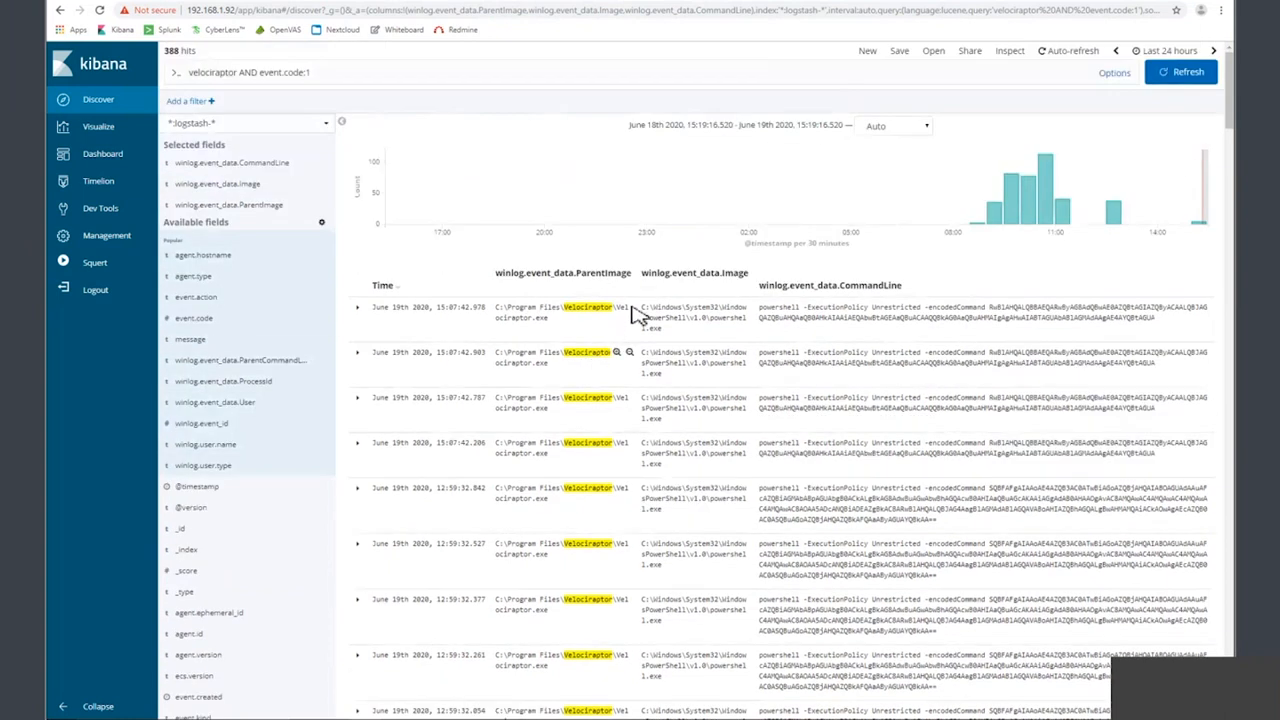
mouse_move(628, 307)
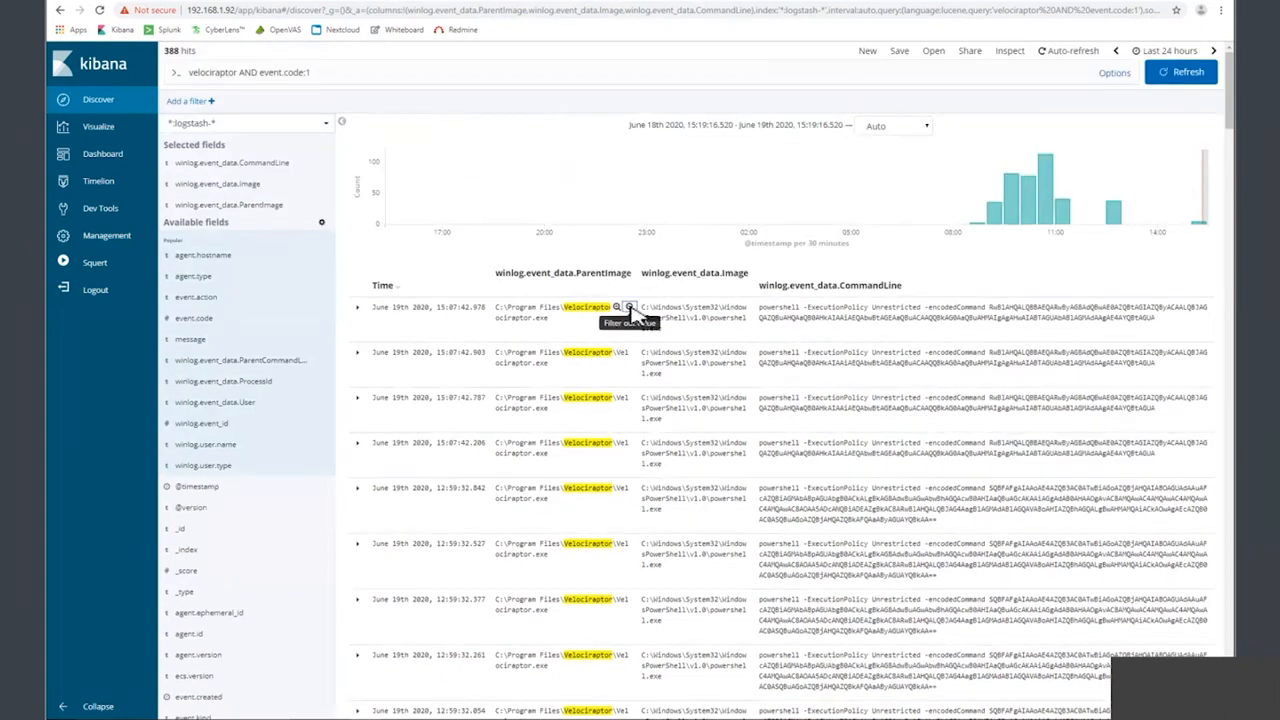